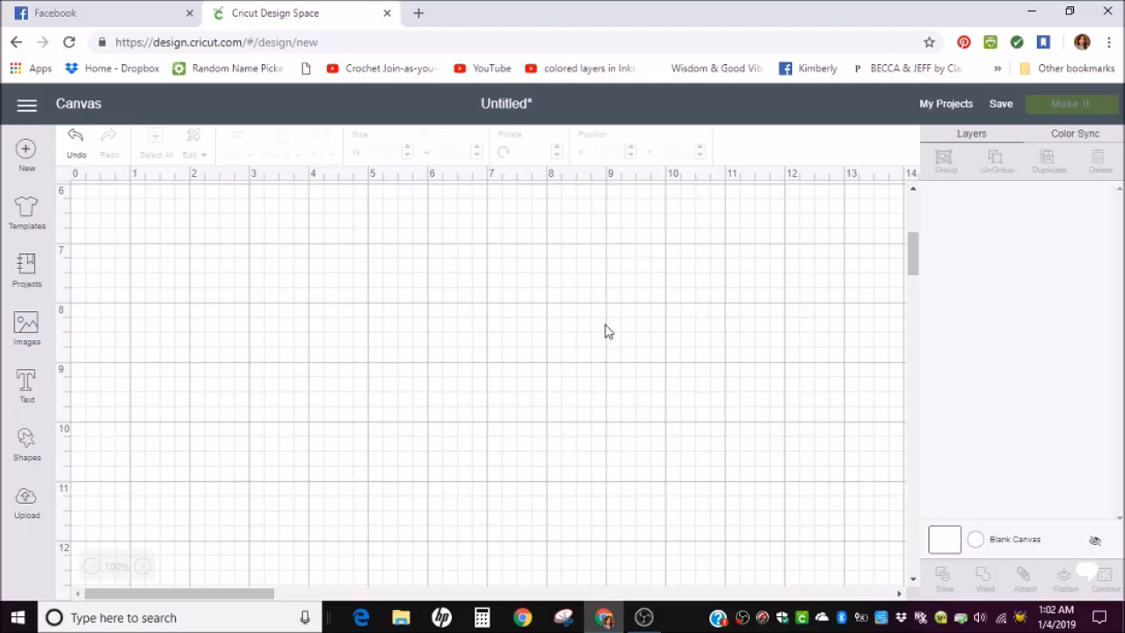
pyautogui.moveTo(561, 329)
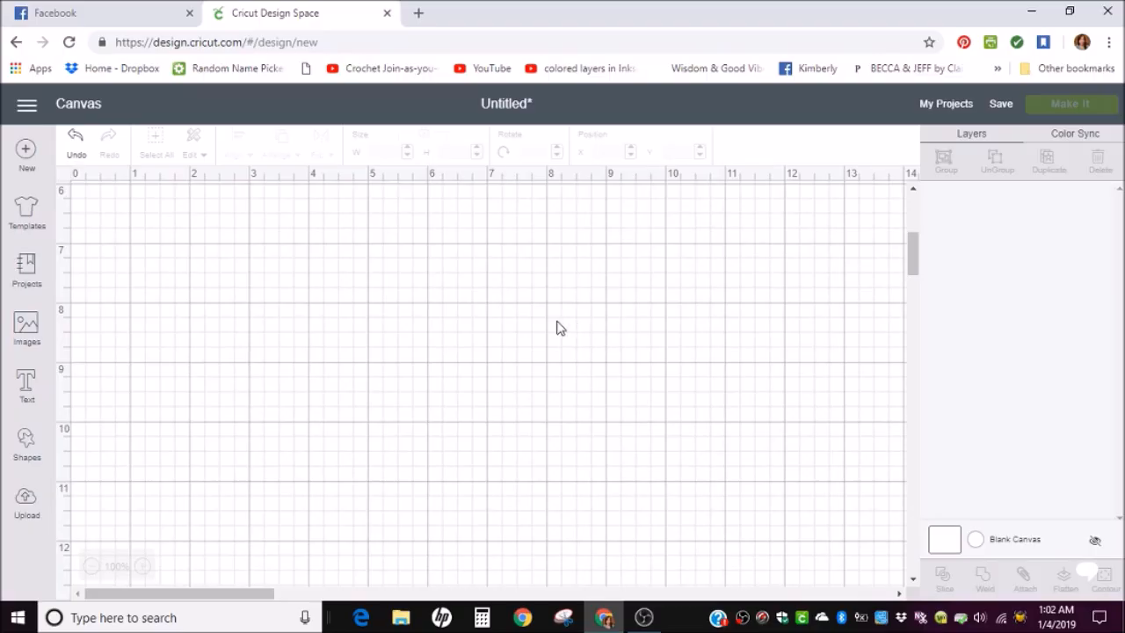
pyautogui.moveTo(450, 320)
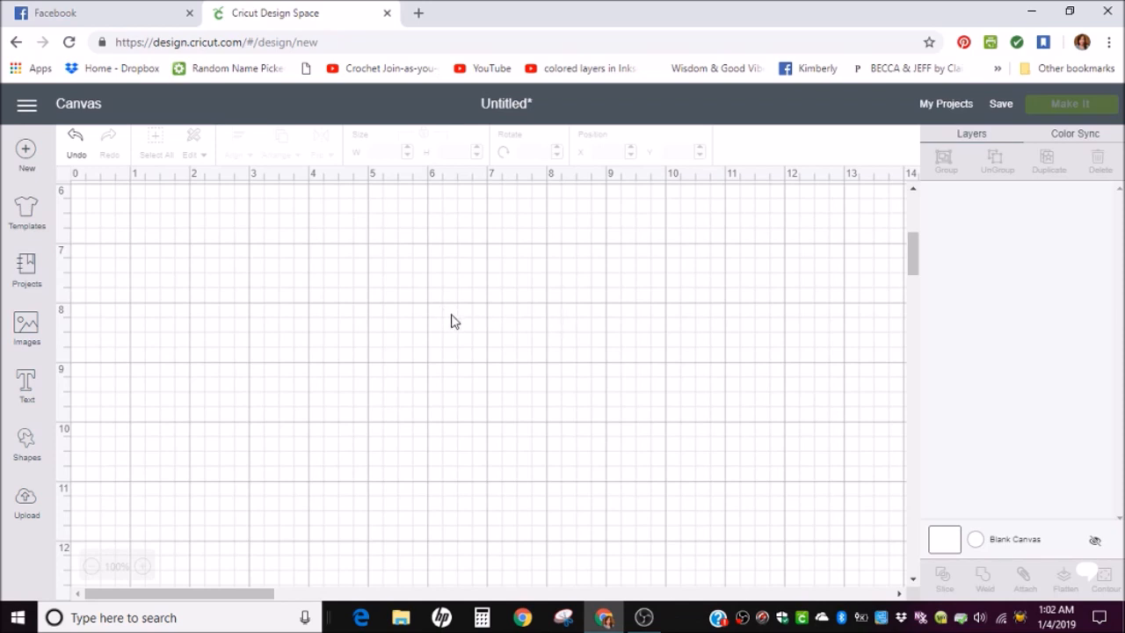
pyautogui.moveTo(466, 319)
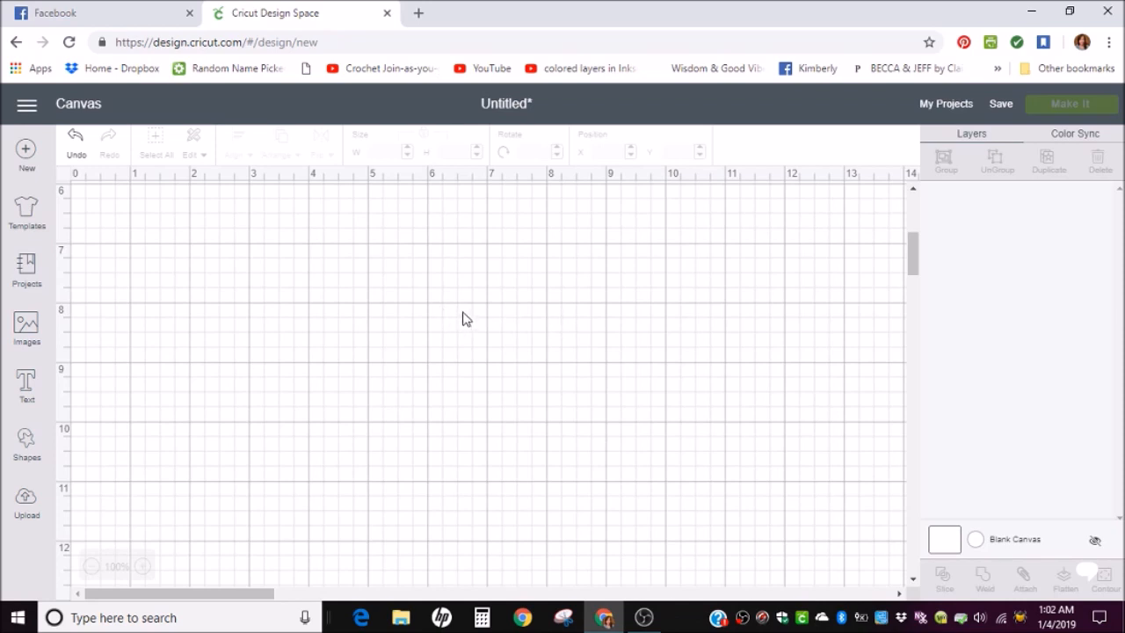
pyautogui.moveTo(403, 325)
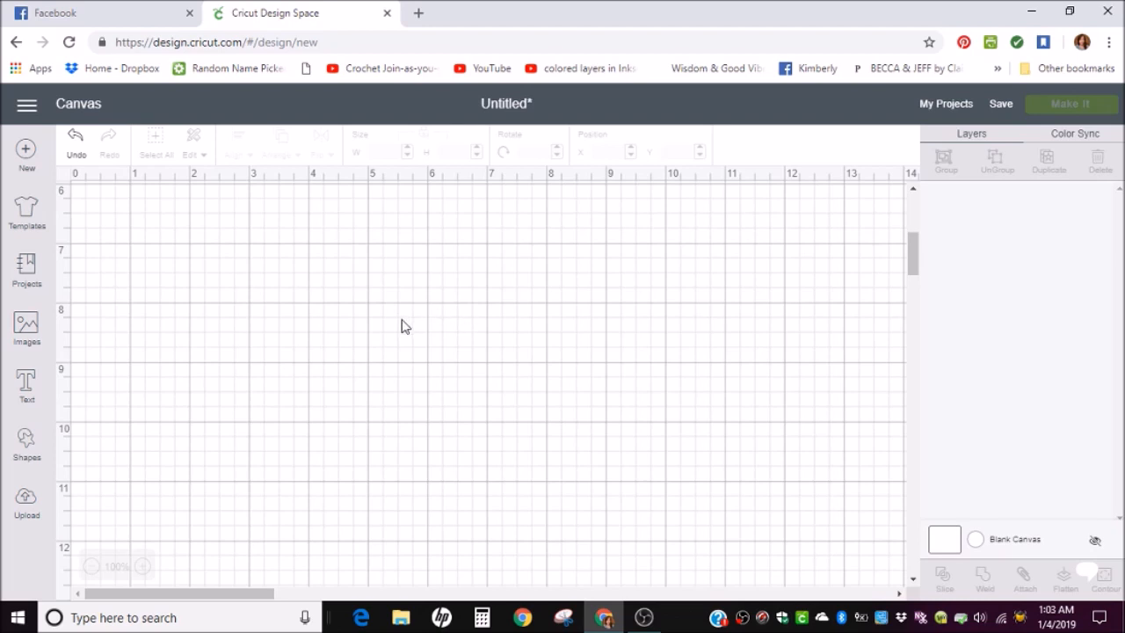
pyautogui.moveTo(267, 345)
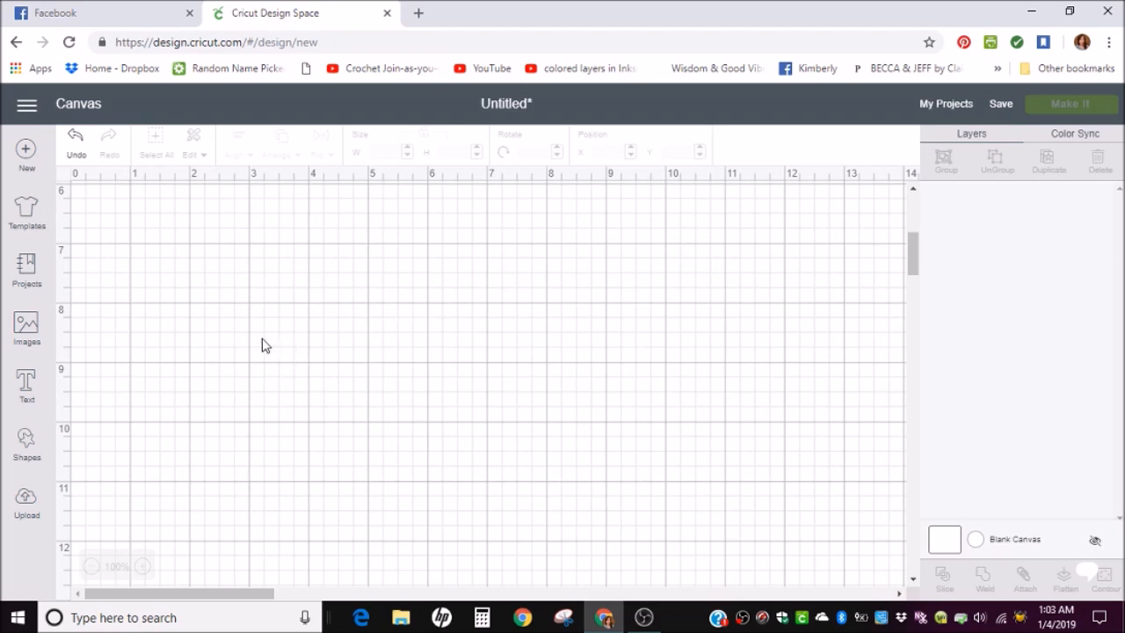
pyautogui.moveTo(342, 344)
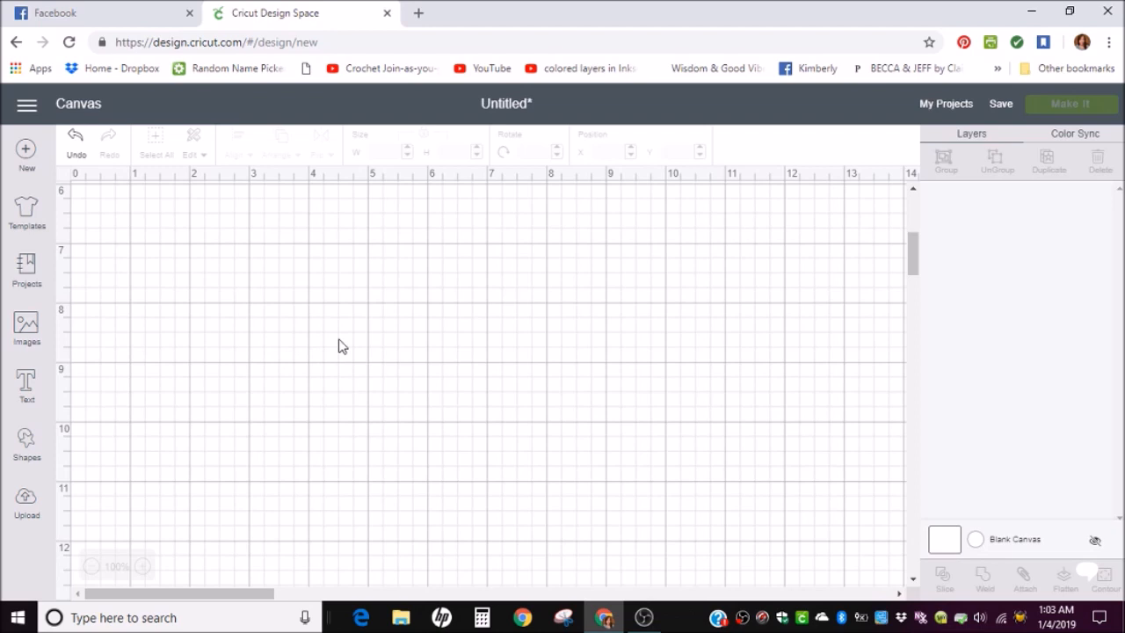
pyautogui.moveTo(376, 415)
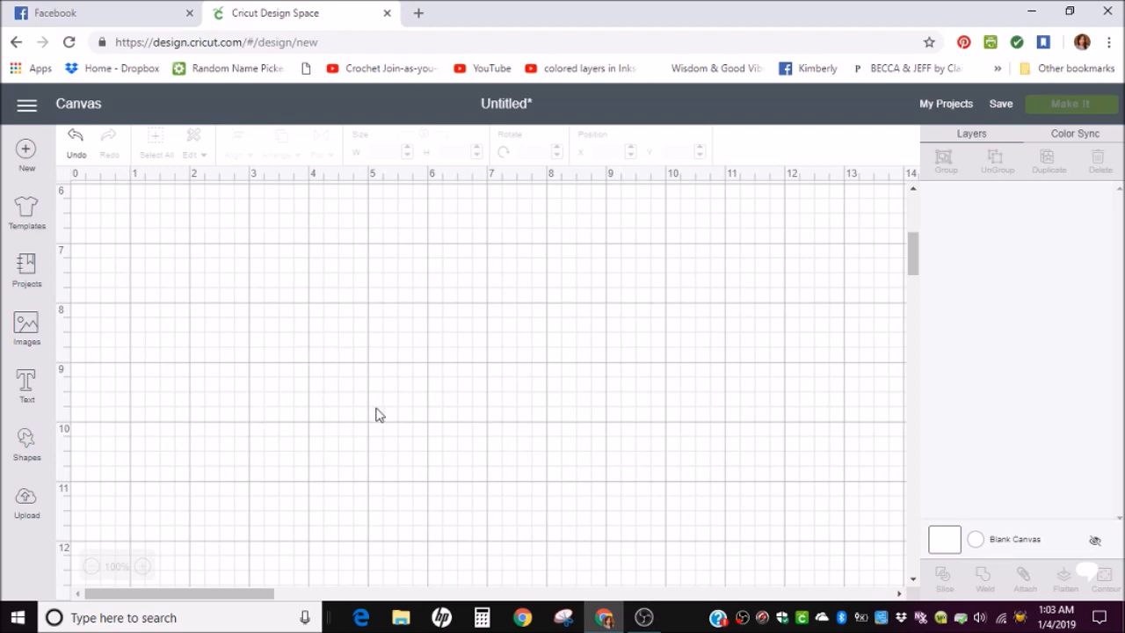
pyautogui.moveTo(401, 381)
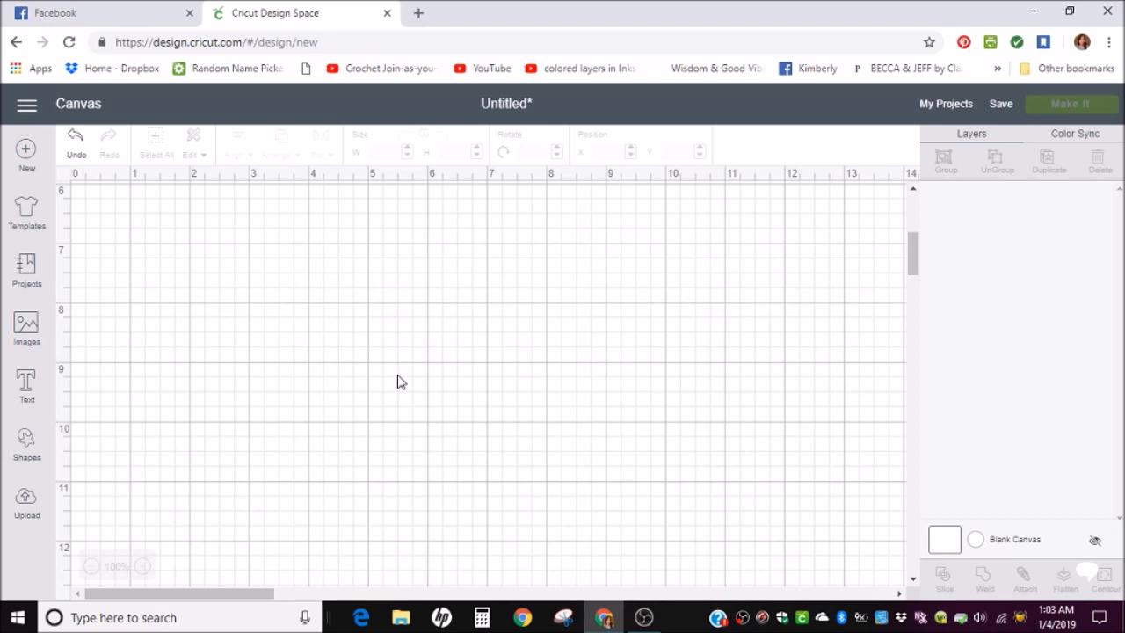
pyautogui.moveTo(137, 494)
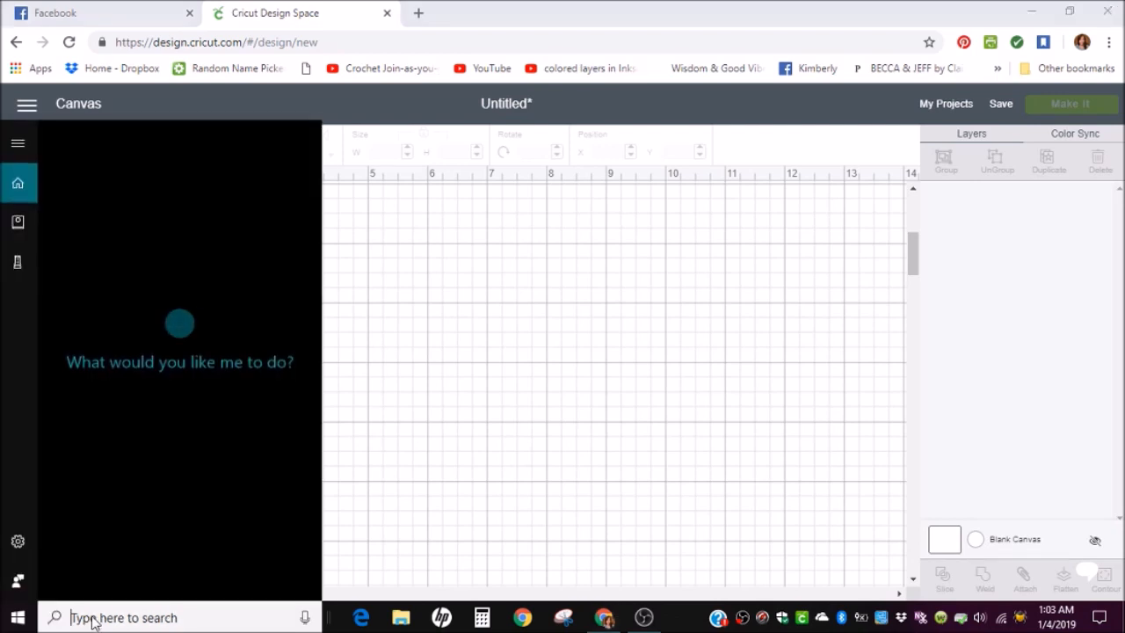
# - Find Character Map through Windows search with 'cha'
pyautogui.click(123, 617)
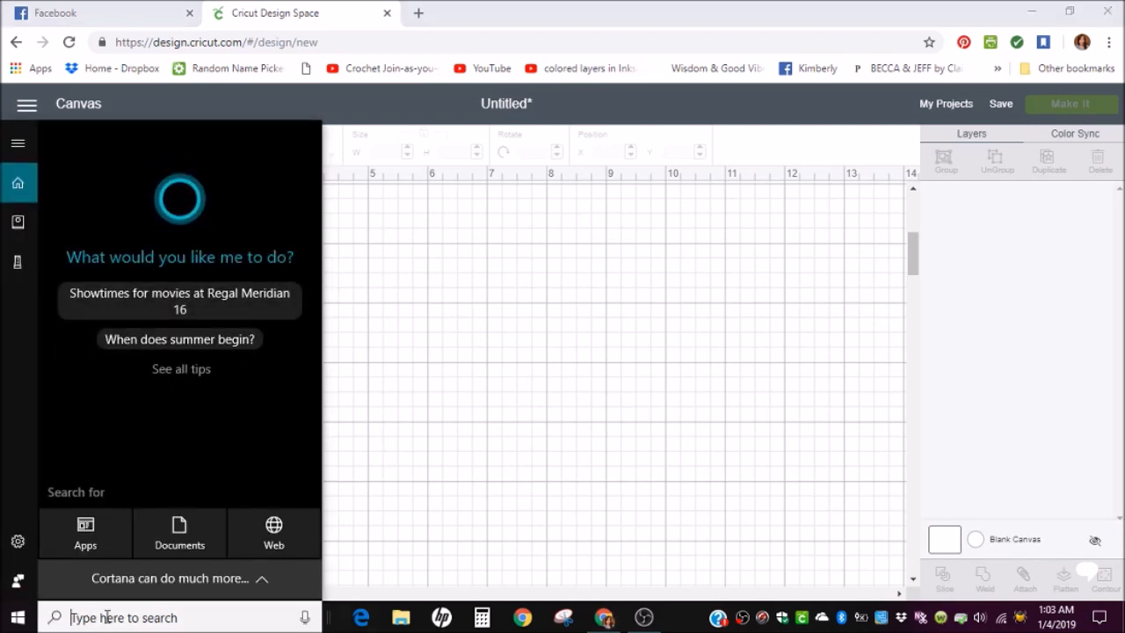
pyautogui.write('cha')
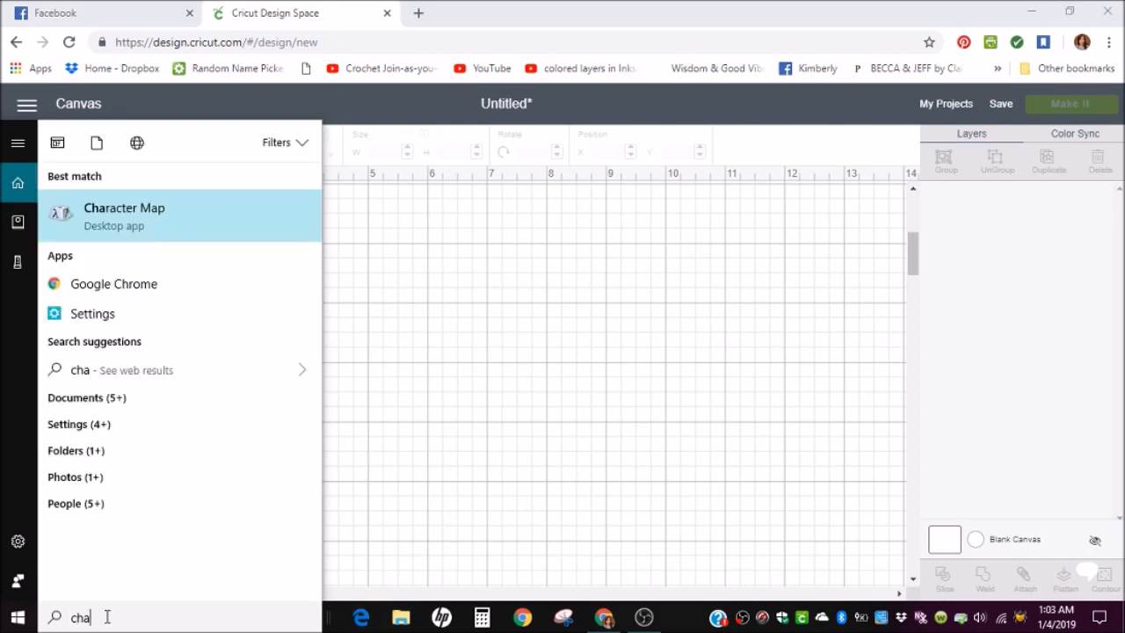
pyautogui.moveTo(76, 477)
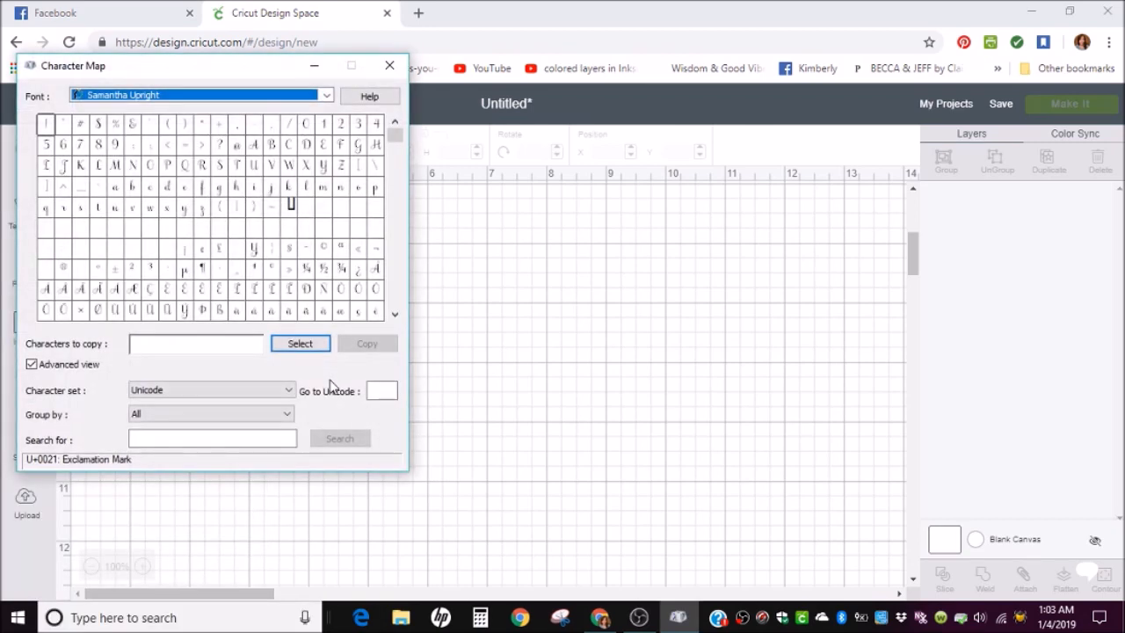
pyautogui.moveTo(221, 81)
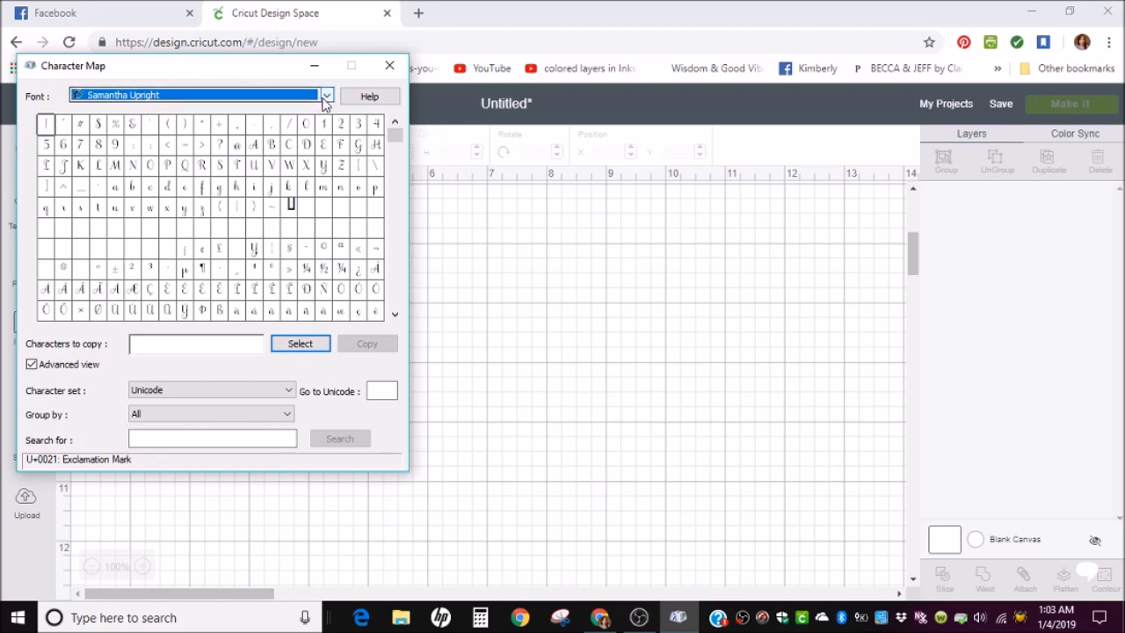
pyautogui.moveTo(185, 95)
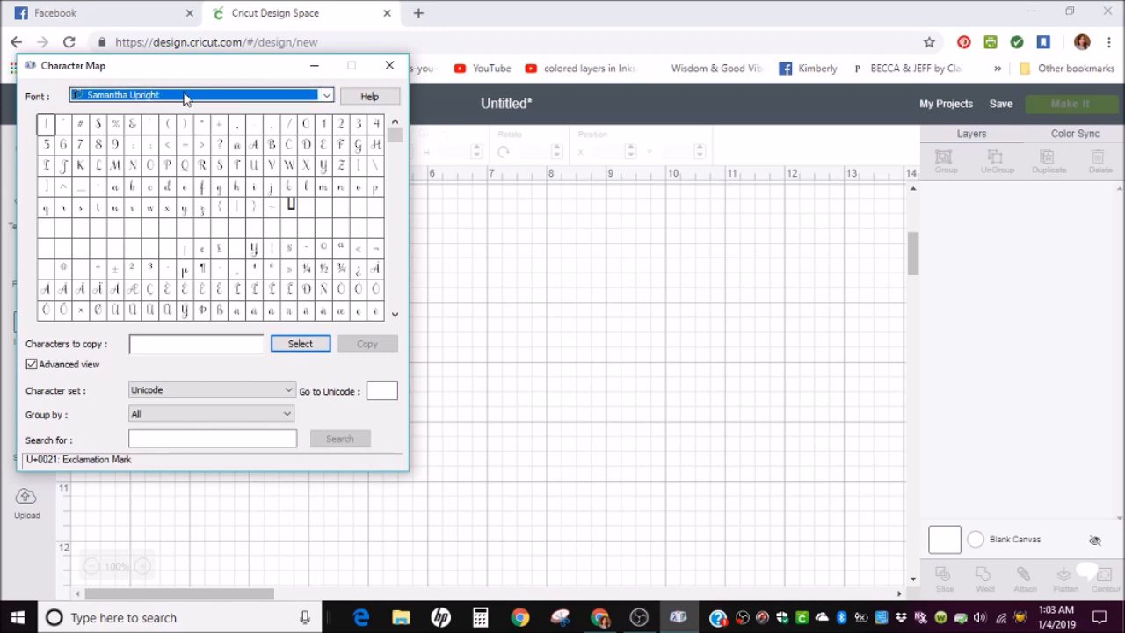
pyautogui.moveTo(285, 96)
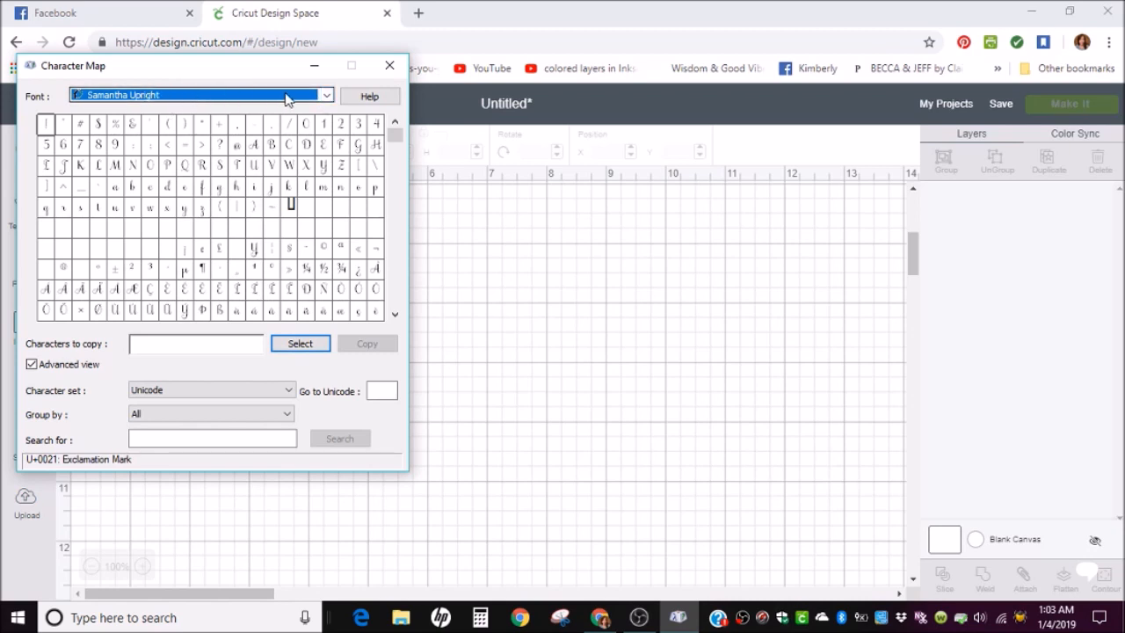
# - Keep Samantha Upright as the Character Map font, then put the window away
pyautogui.click(326, 95)
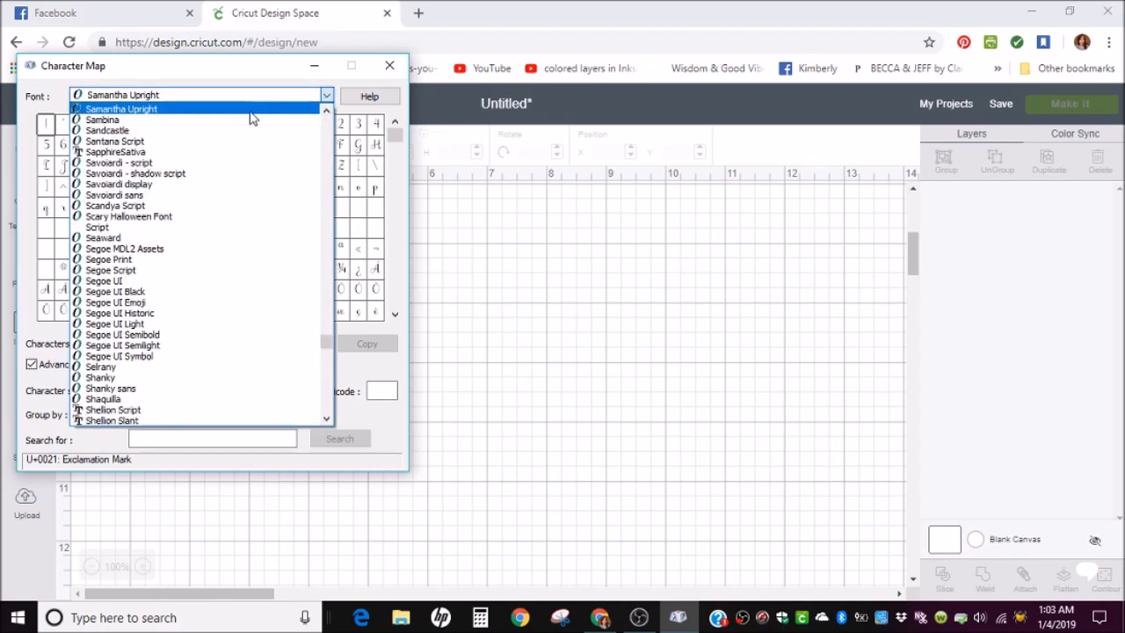
pyautogui.click(122, 109)
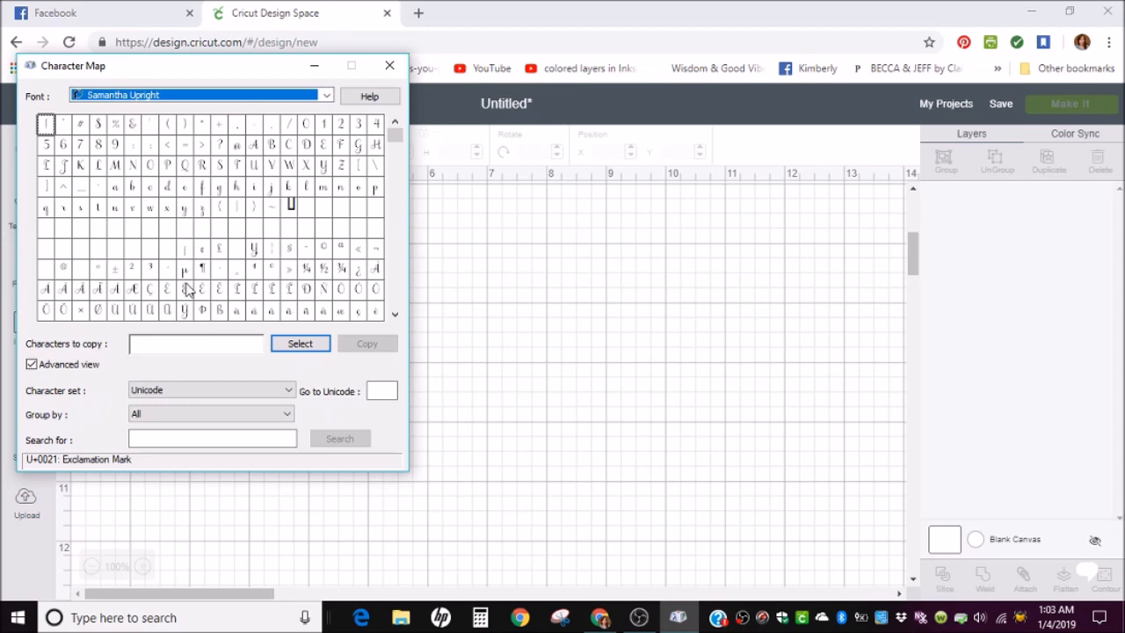
pyautogui.moveTo(520, 303)
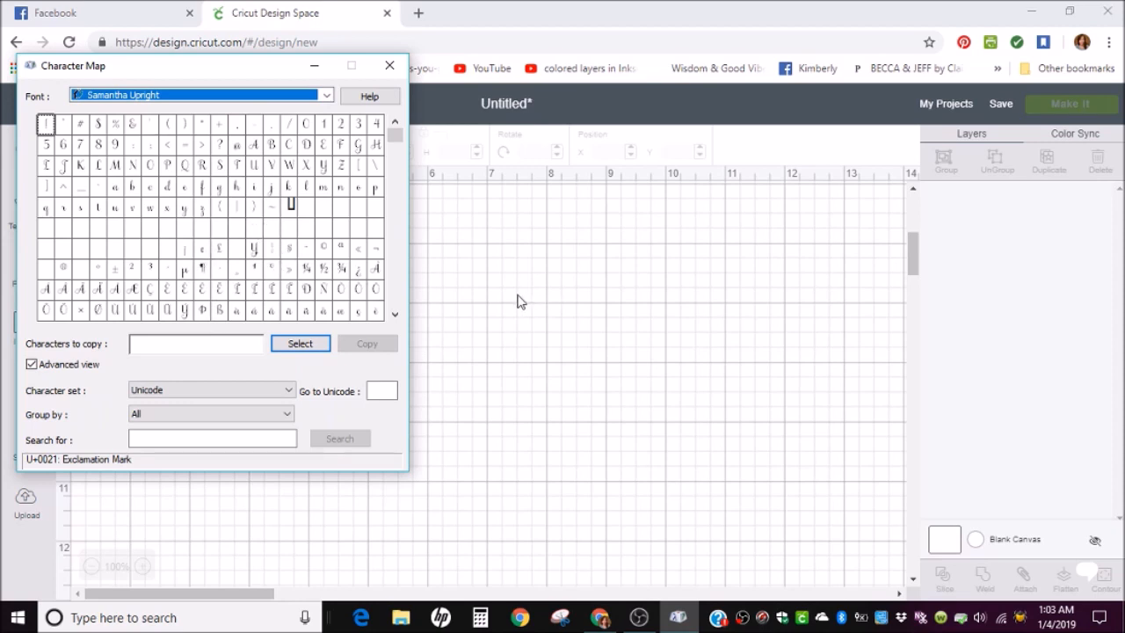
pyautogui.click(390, 65)
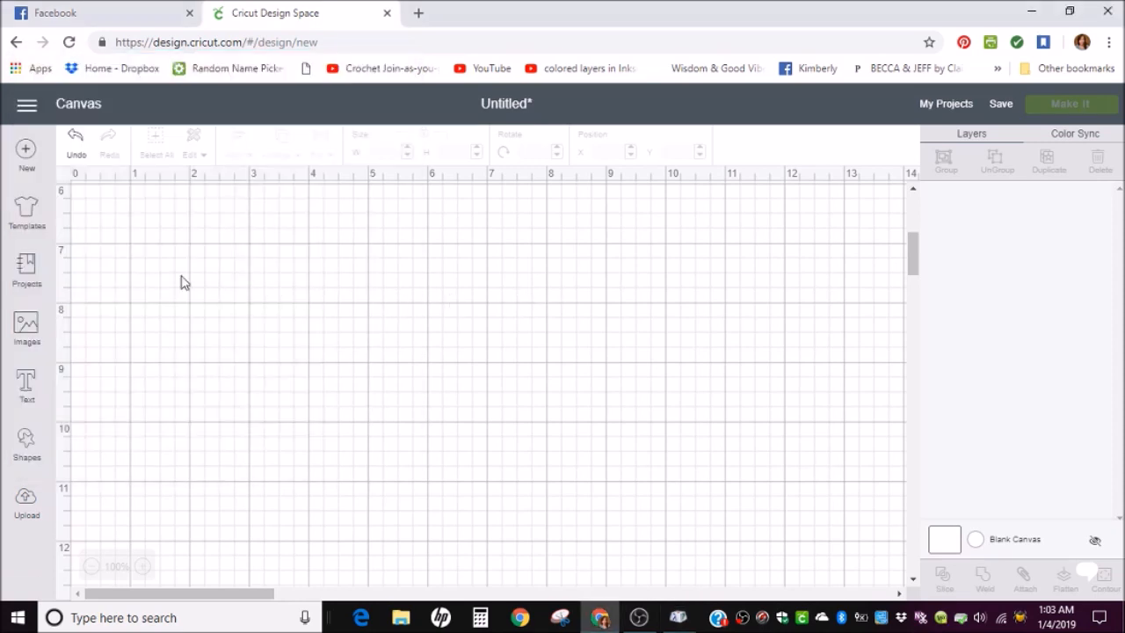
pyautogui.moveTo(42, 363)
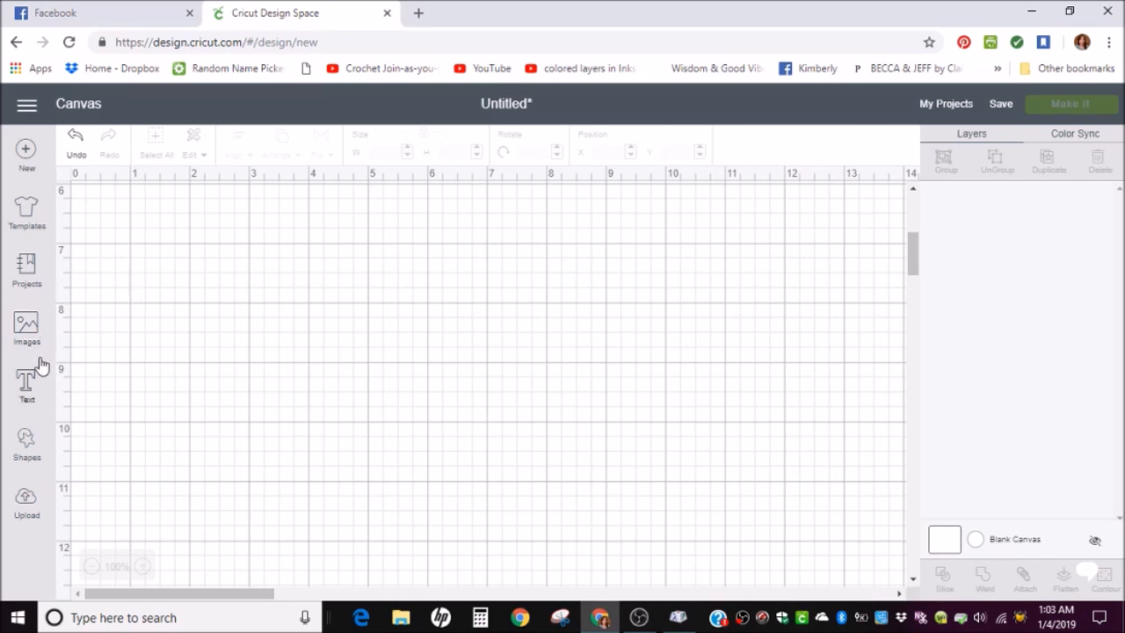
# - Add a text box and start searching its font list for Samantha
pyautogui.click(26, 383)
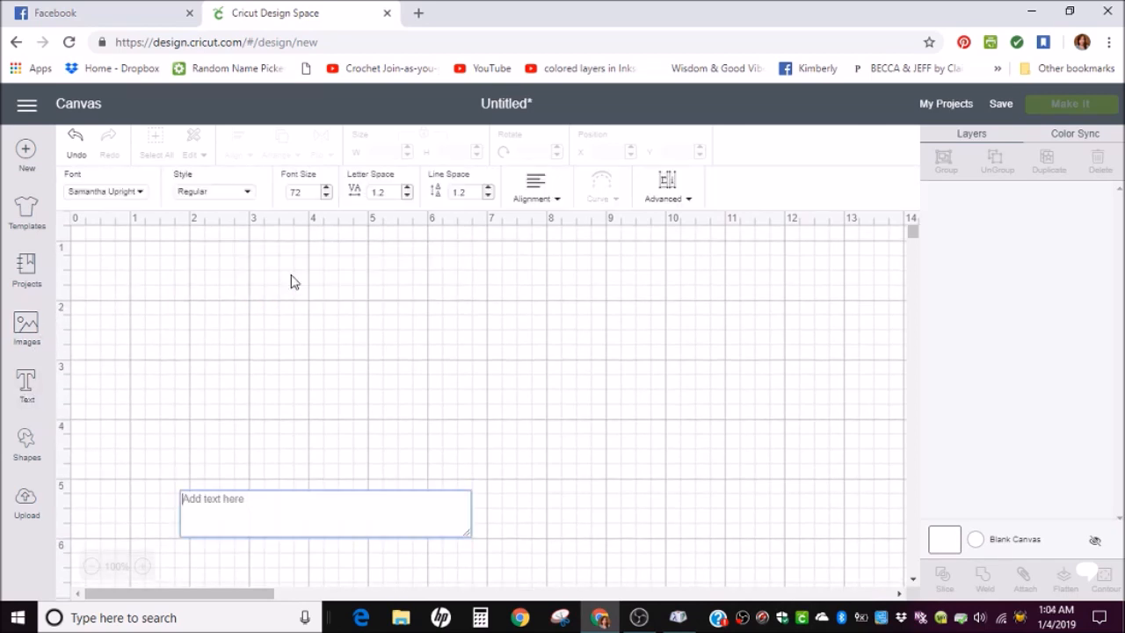
pyautogui.moveTo(126, 195)
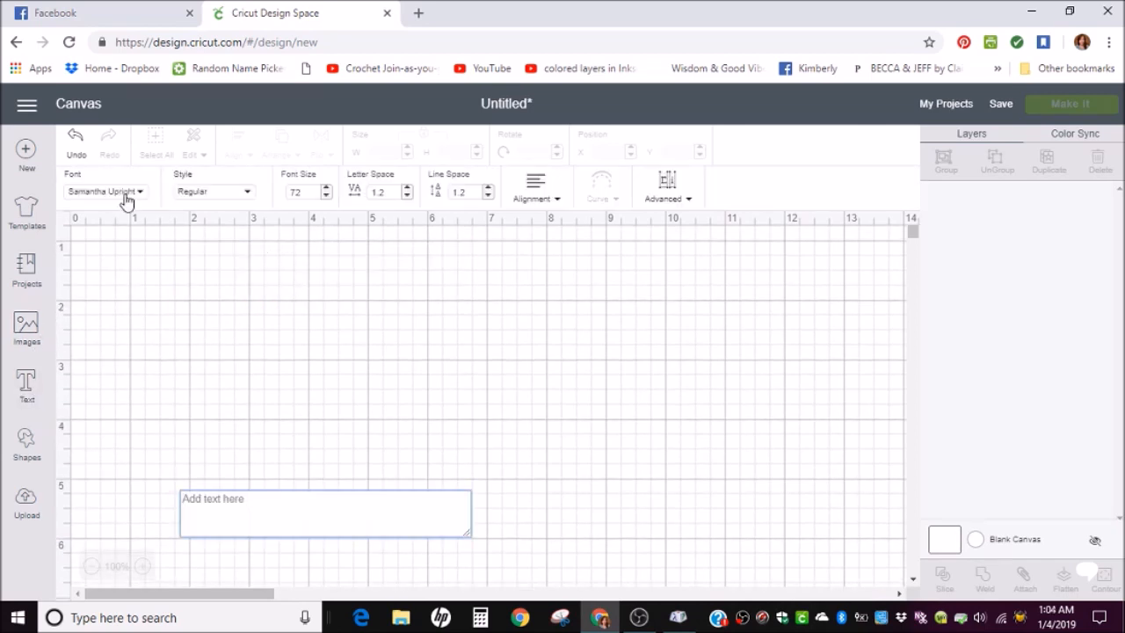
pyautogui.click(106, 192)
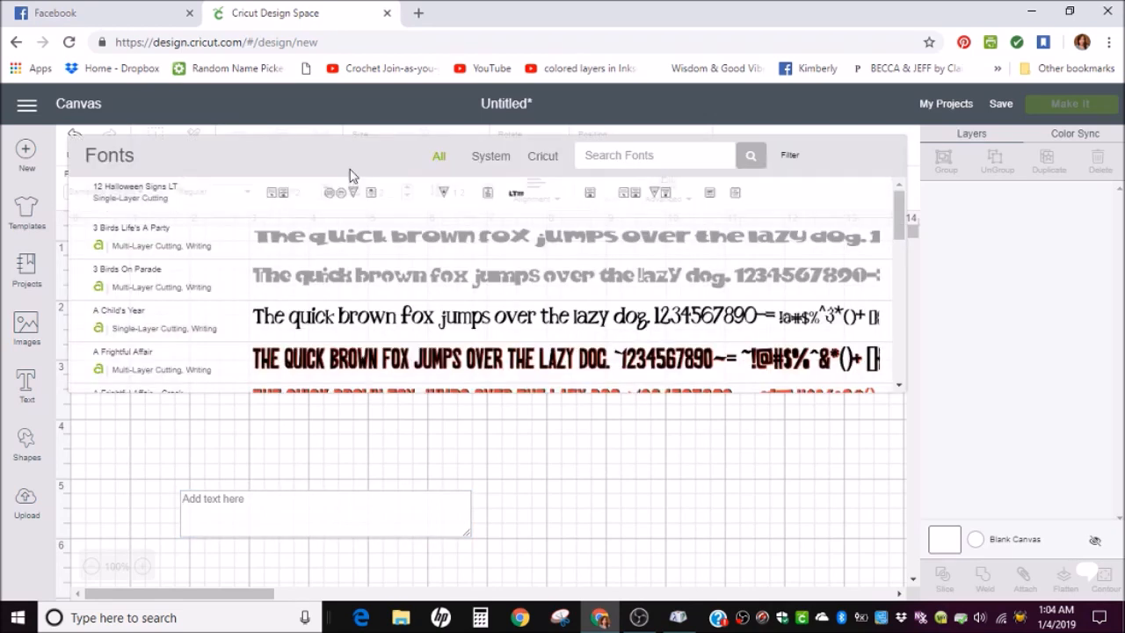
pyautogui.click(654, 155)
pyautogui.write('samanth')
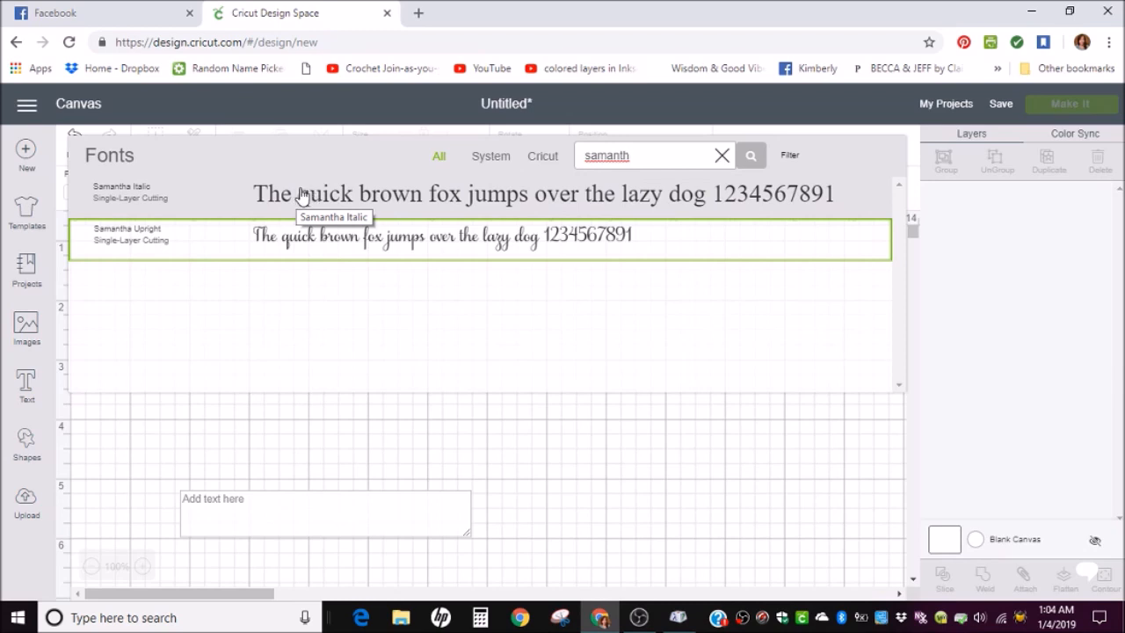
pyautogui.moveTo(345, 246)
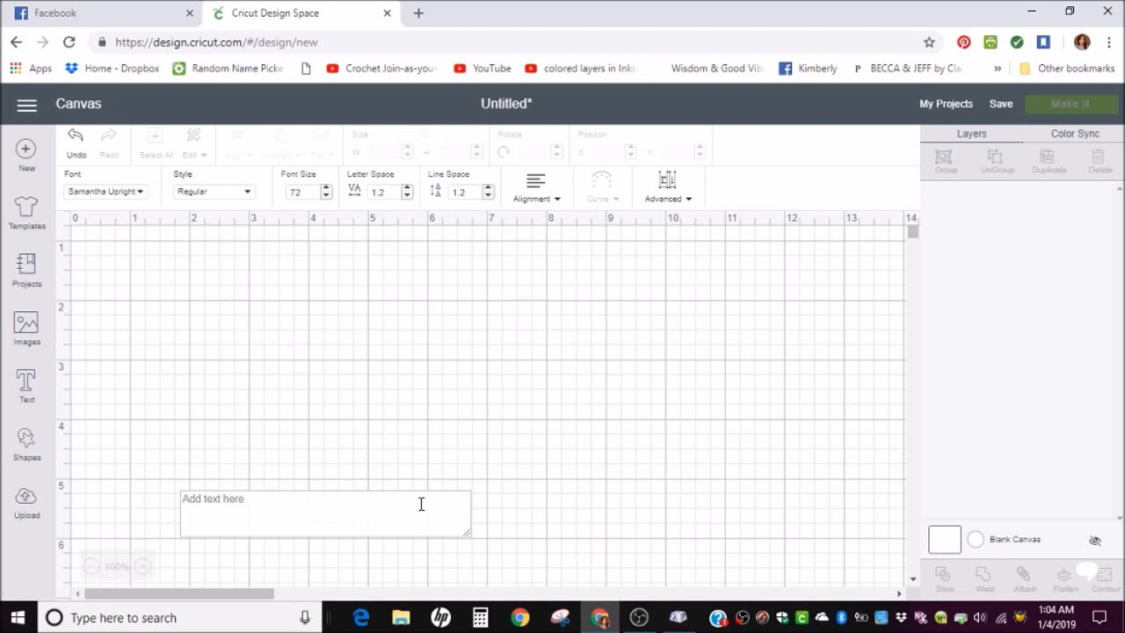
pyautogui.moveTo(443, 432)
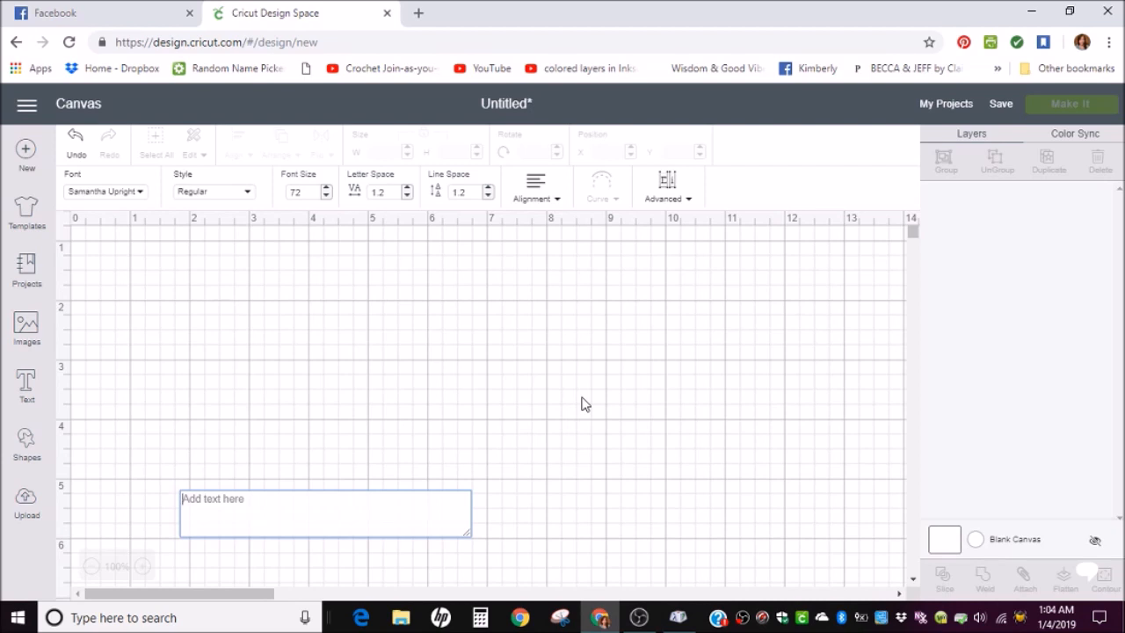
# - Enter the name 'Kimberly' into the text box
pyautogui.write('K')
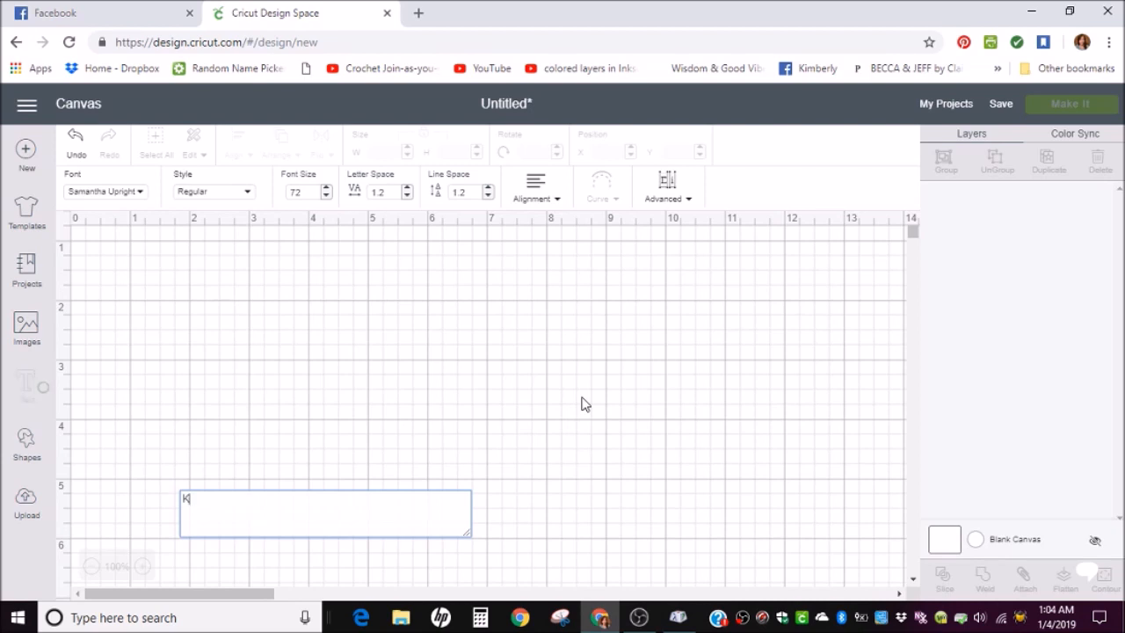
pyautogui.write('imberly')
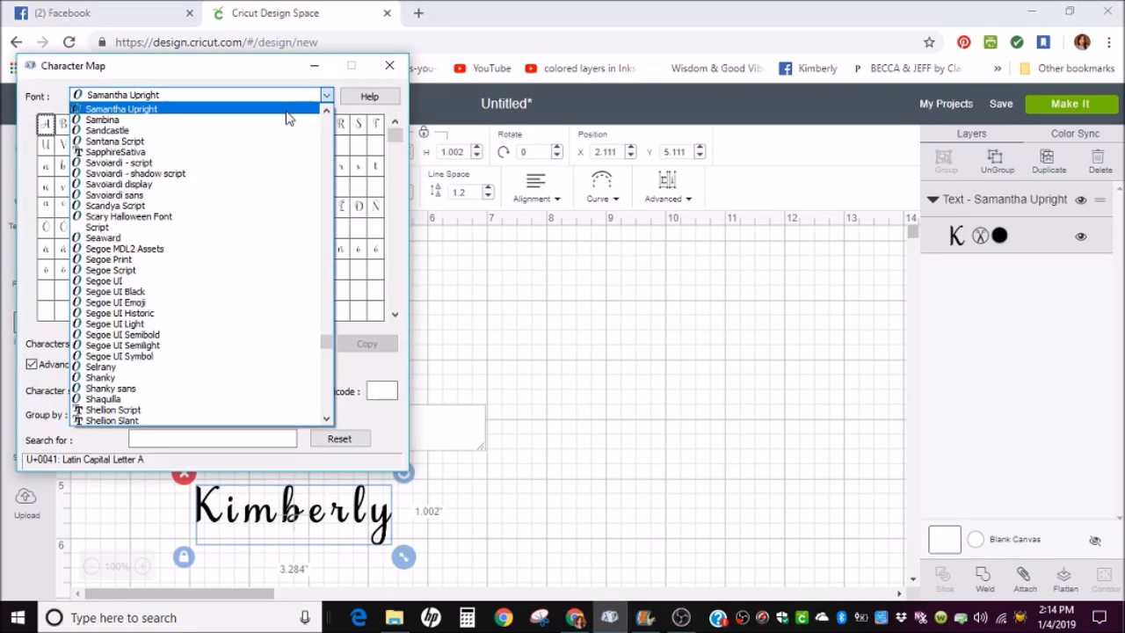
# - Browse Samantha Upright in Character Map and open the Group by choices
pyautogui.click(121, 109)
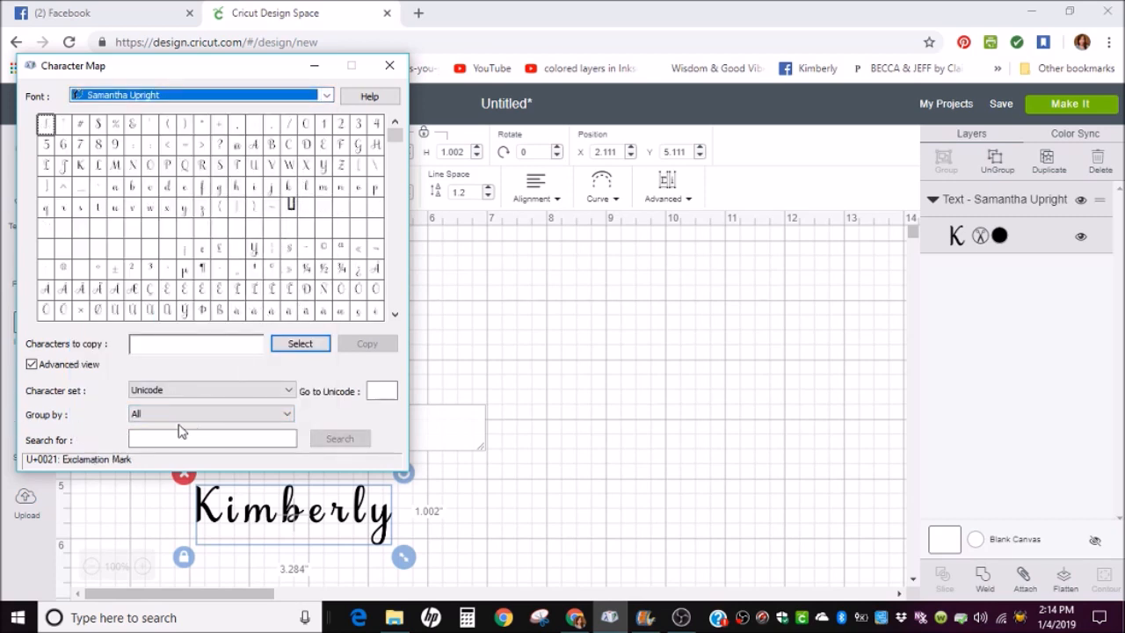
pyautogui.click(211, 413)
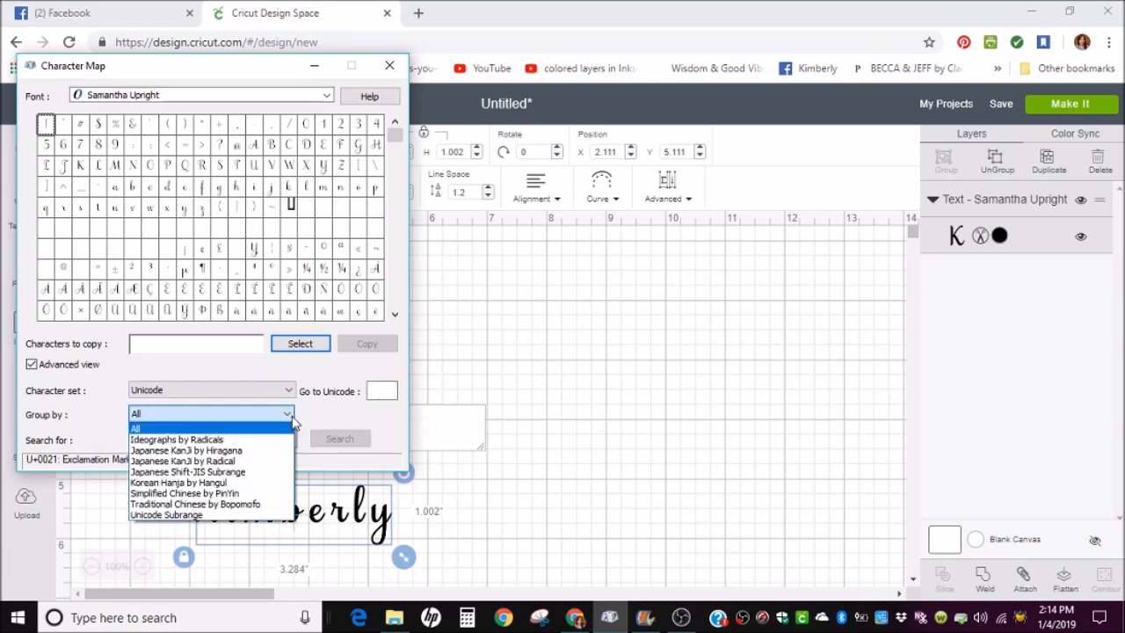
pyautogui.moveTo(178, 440)
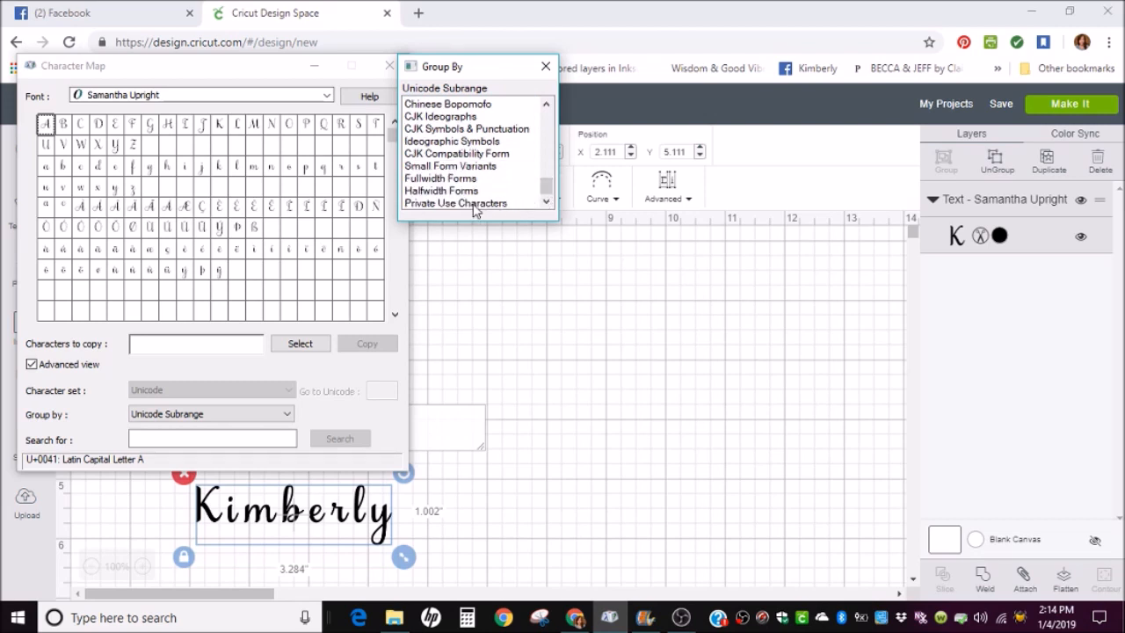
# - Show the font's private use characters, then return to the design canvas
pyautogui.click(455, 204)
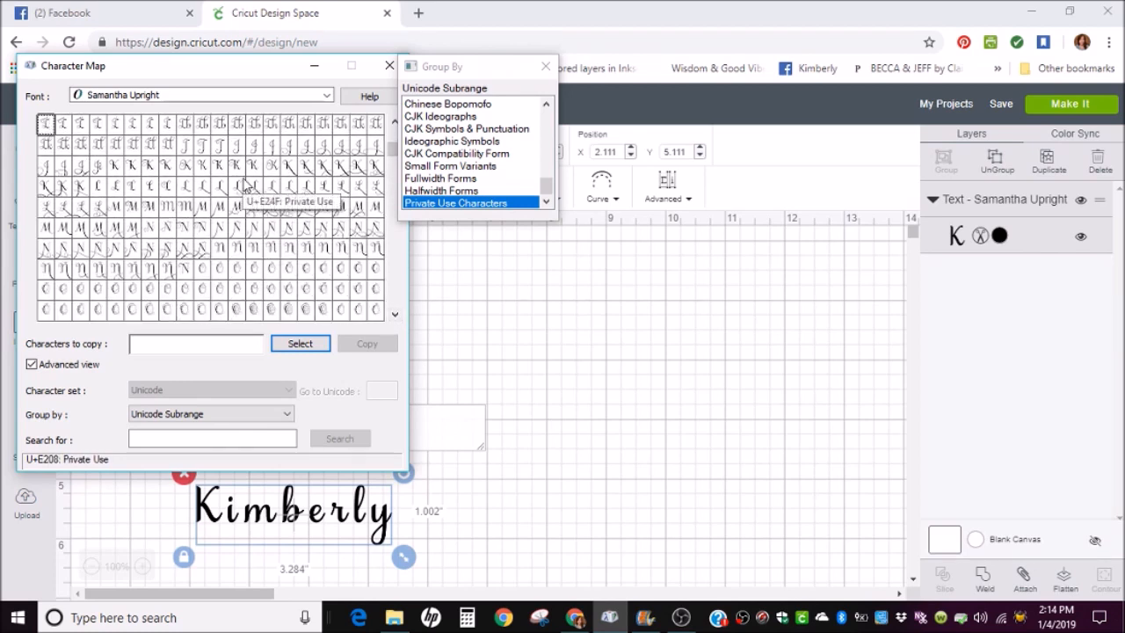
pyautogui.moveTo(242, 179)
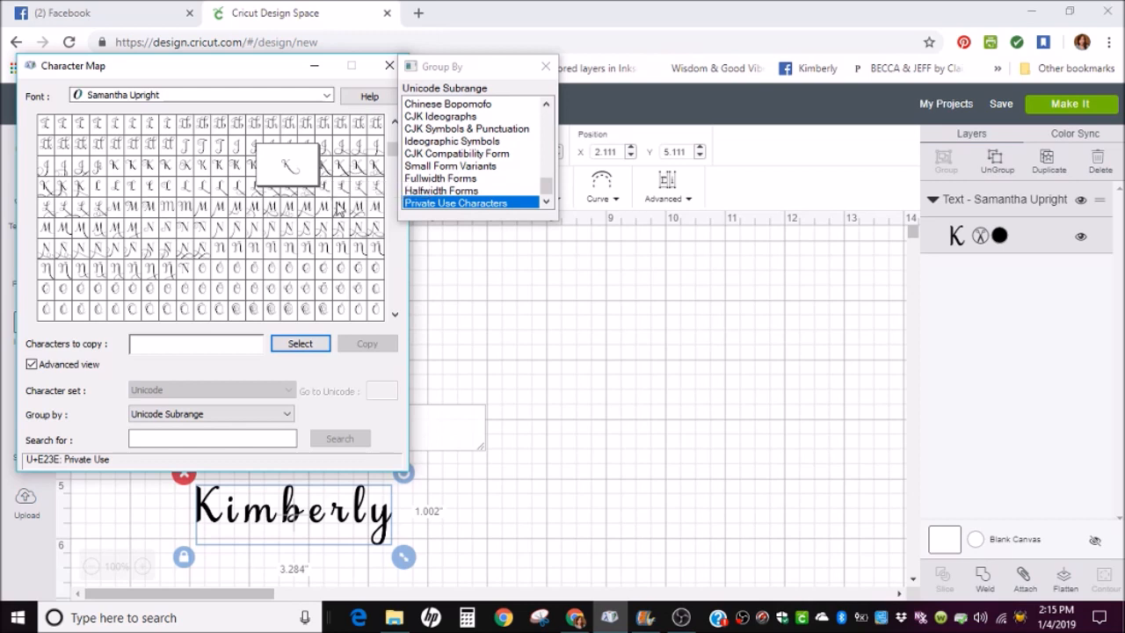
pyautogui.moveTo(320, 167)
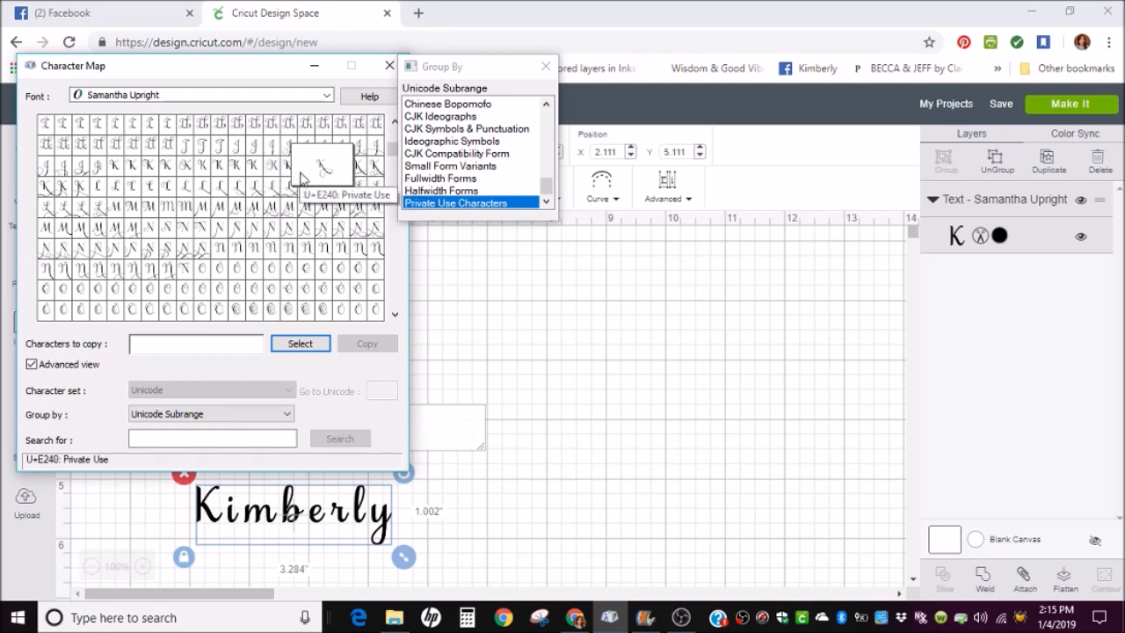
pyautogui.moveTo(313, 268)
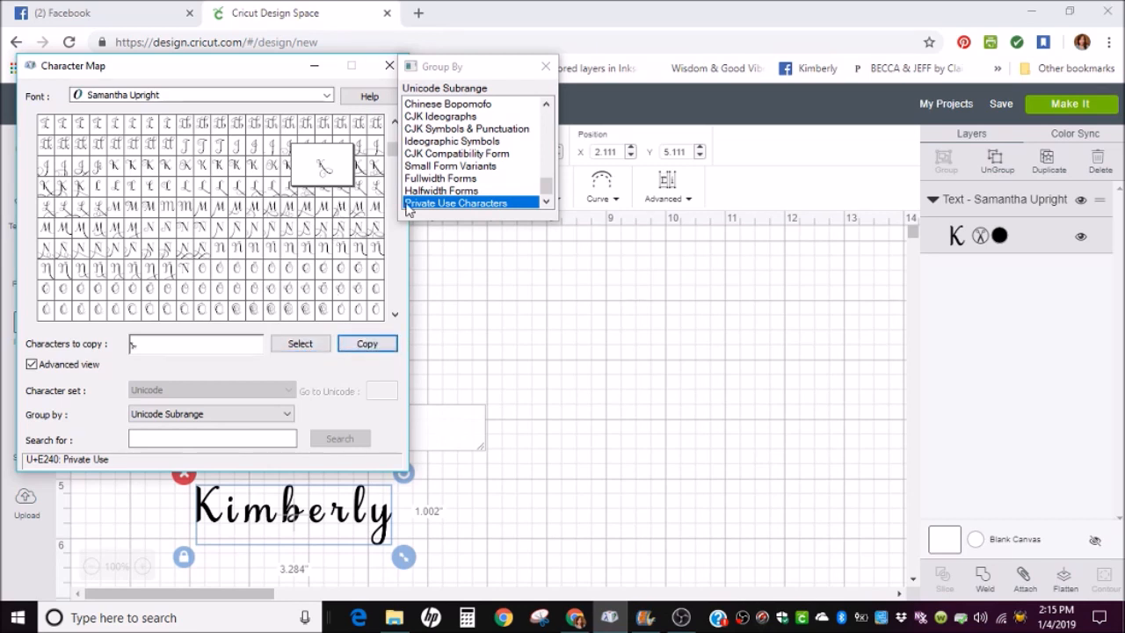
pyautogui.moveTo(566, 443)
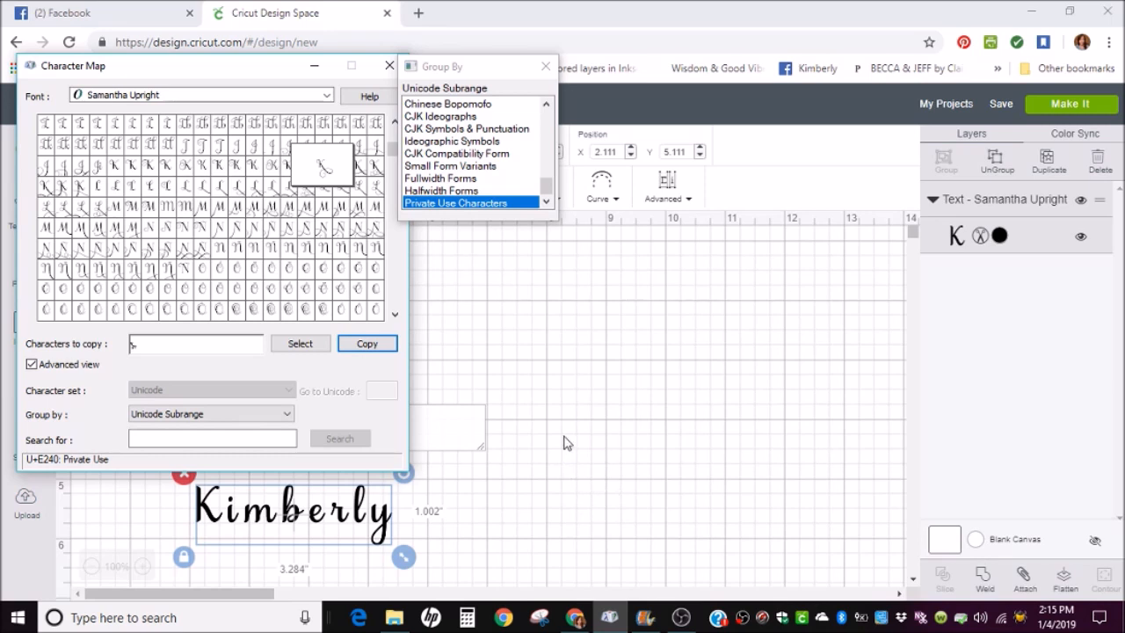
pyautogui.click(386, 65)
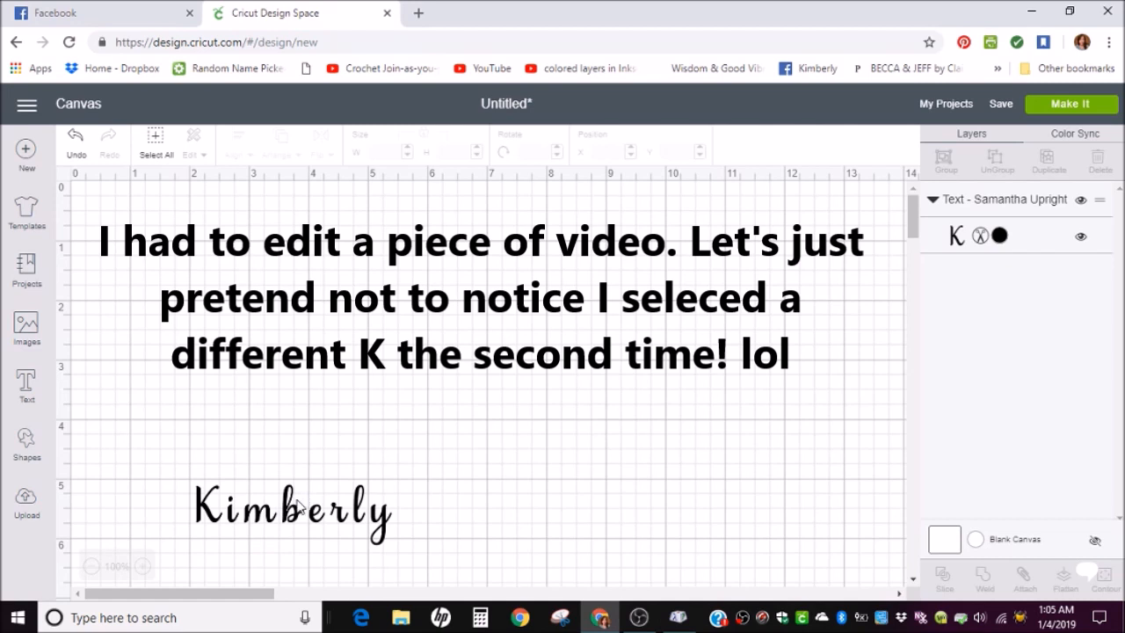
# - Replace Kimberly's plain K with the pasted swash K and move the name up
pyautogui.doubleClick(292, 510)
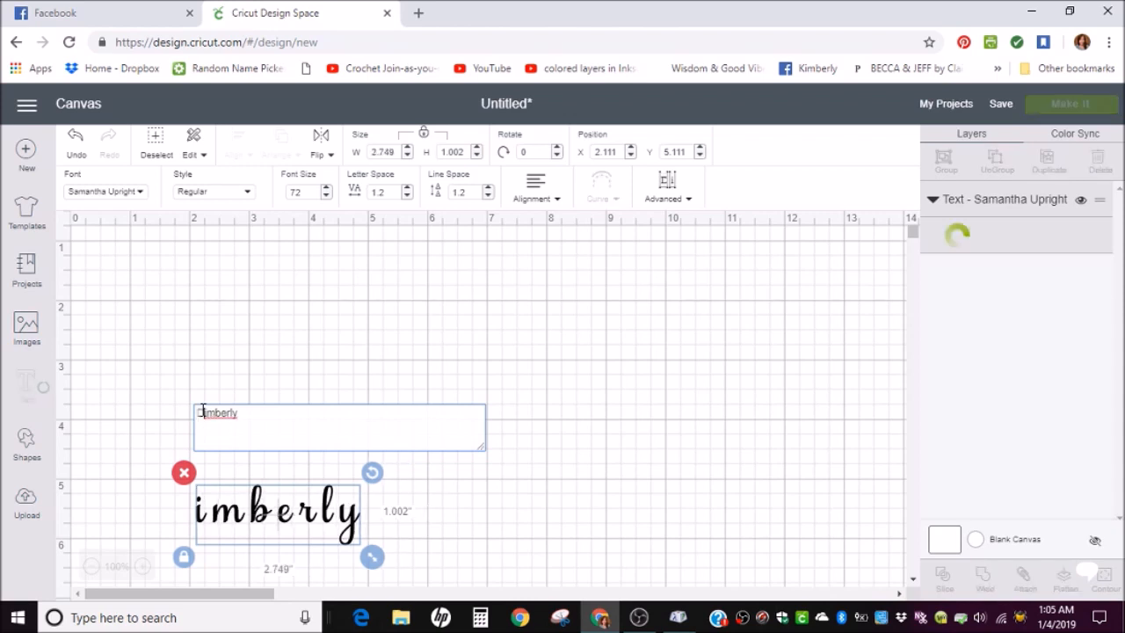
pyautogui.press('ctrl+v')
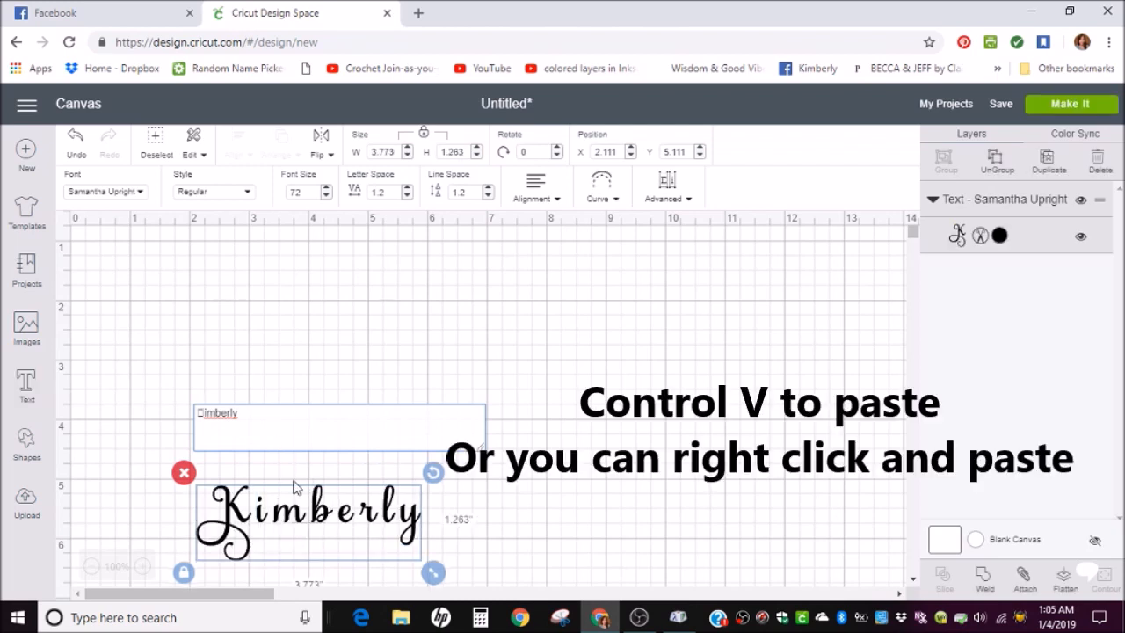
pyautogui.moveTo(308, 519); pyautogui.dragTo(408, 356)
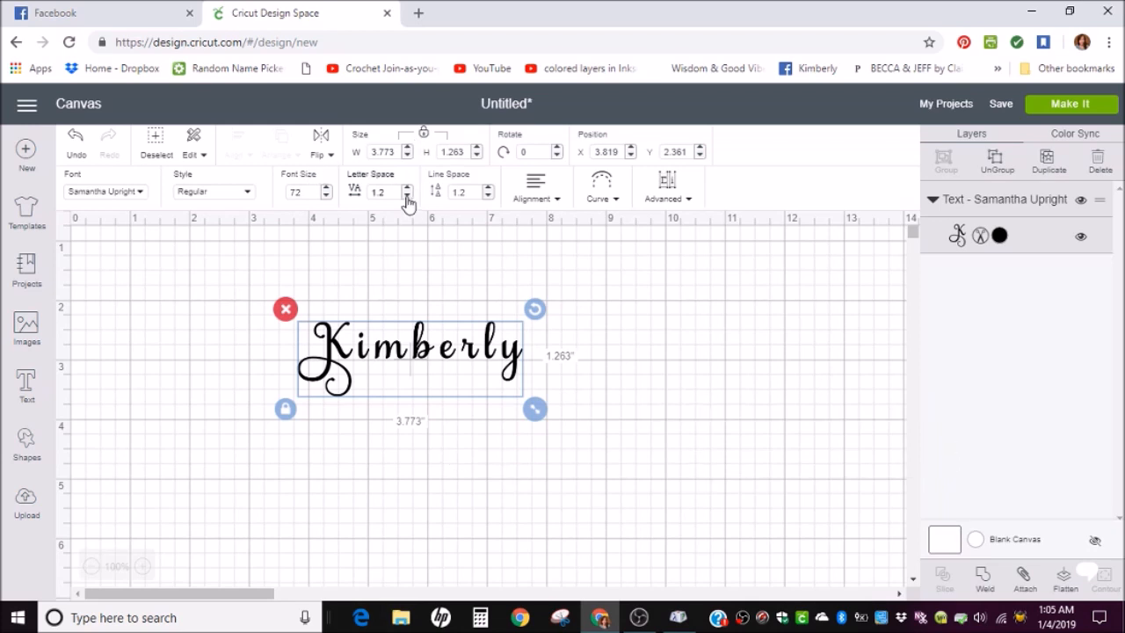
# - Tighten Kimberly's letter spacing seven notches and enlarge it to about eight inches wide
pyautogui.click(408, 197)
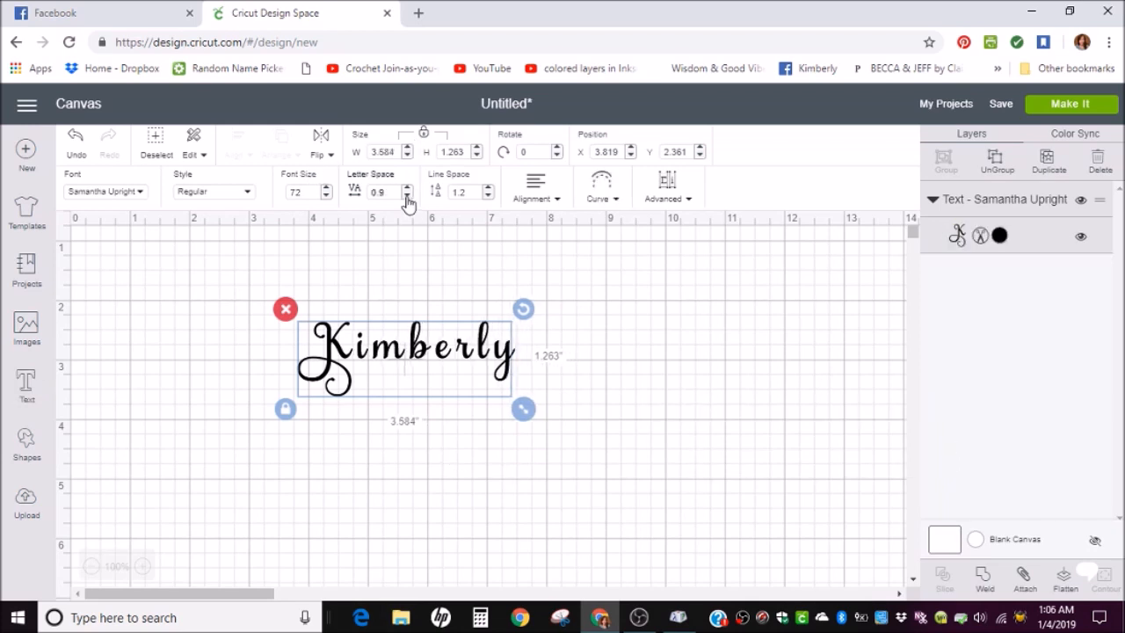
pyautogui.click(408, 195)
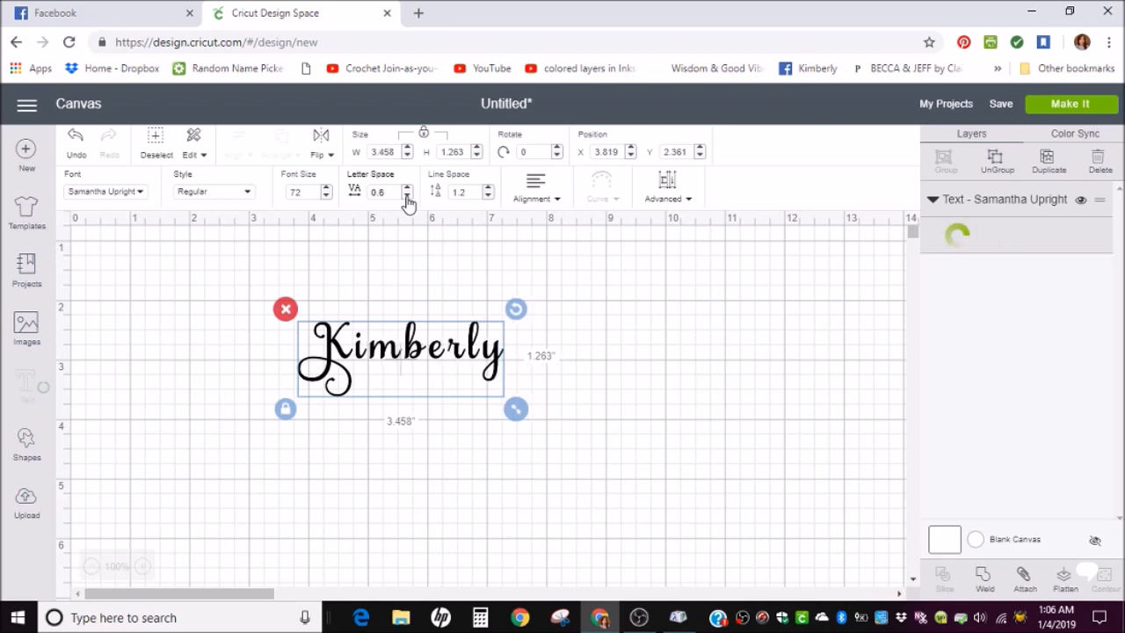
pyautogui.click(408, 197)
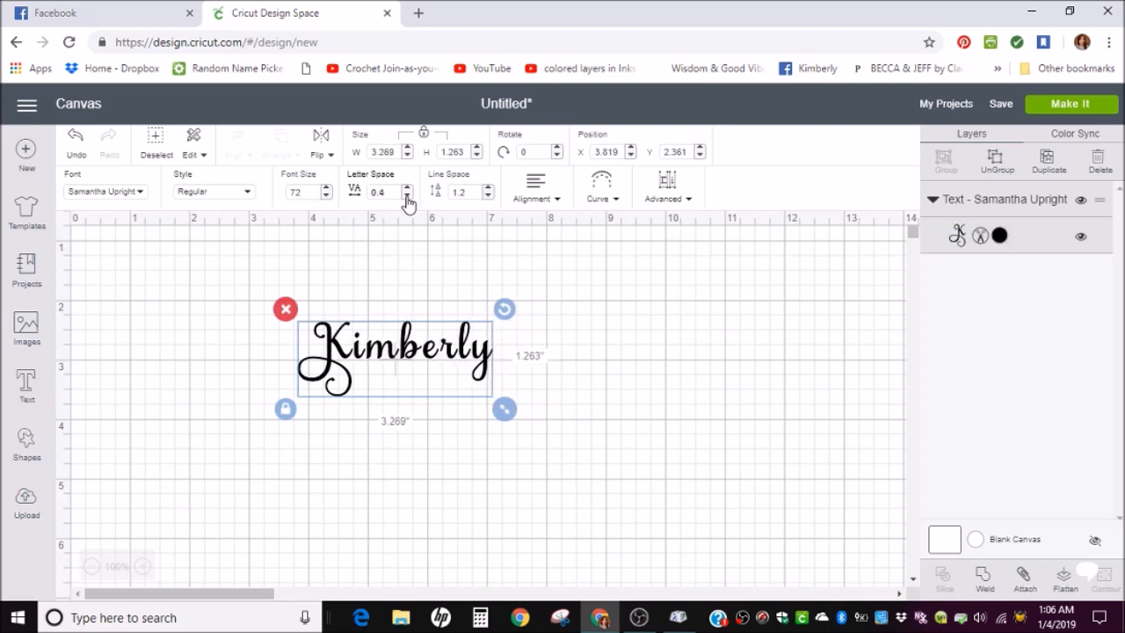
pyautogui.click(408, 197)
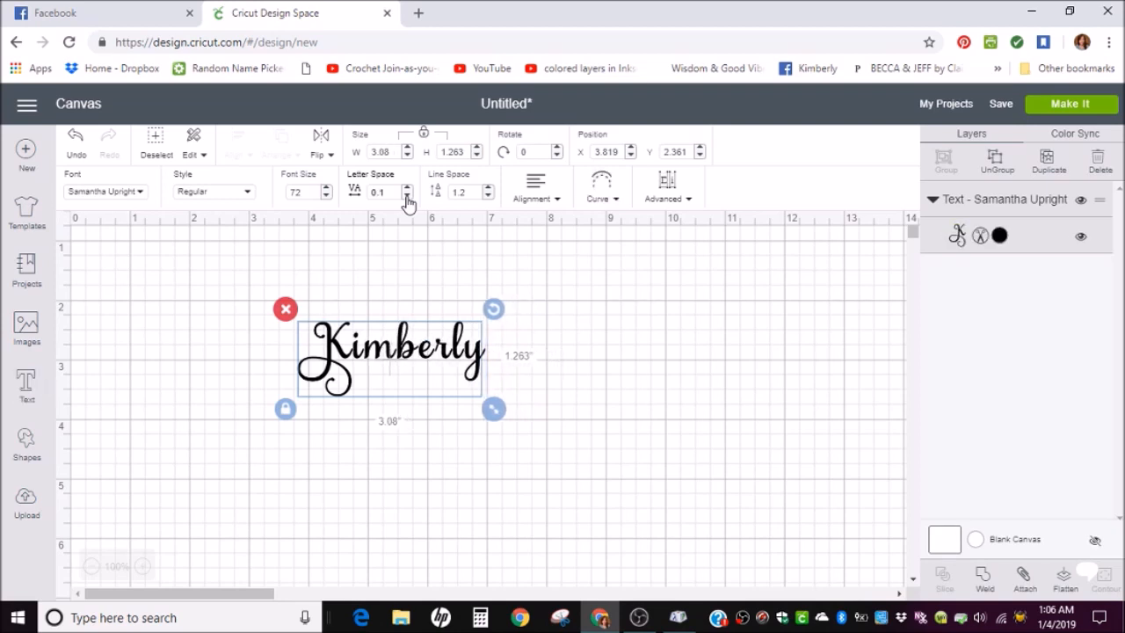
pyautogui.click(408, 197)
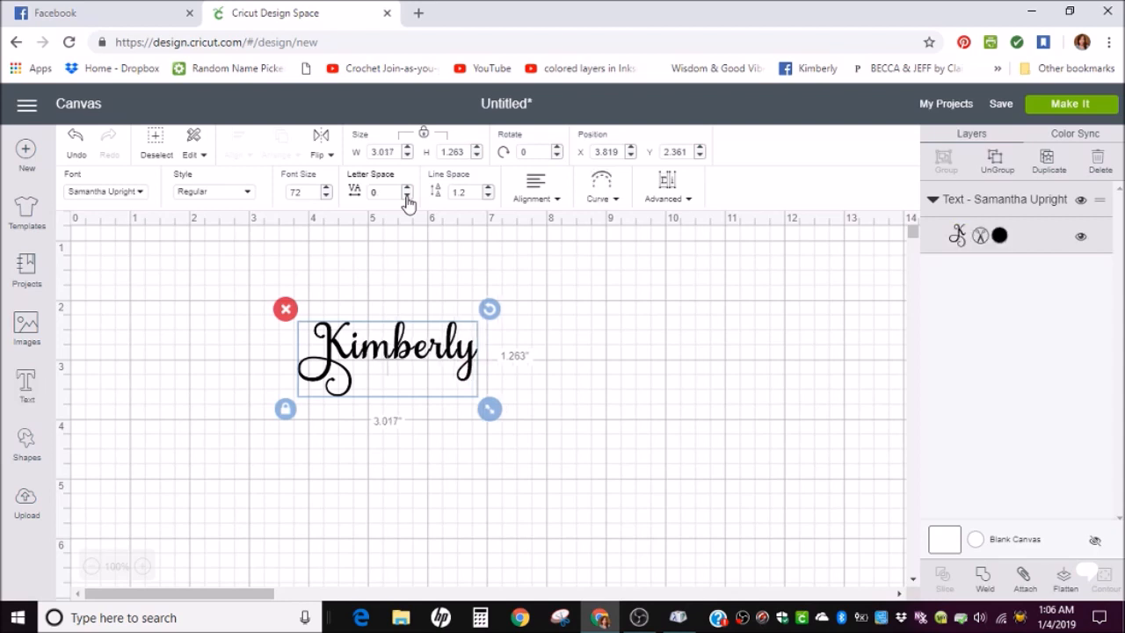
pyautogui.click(408, 197)
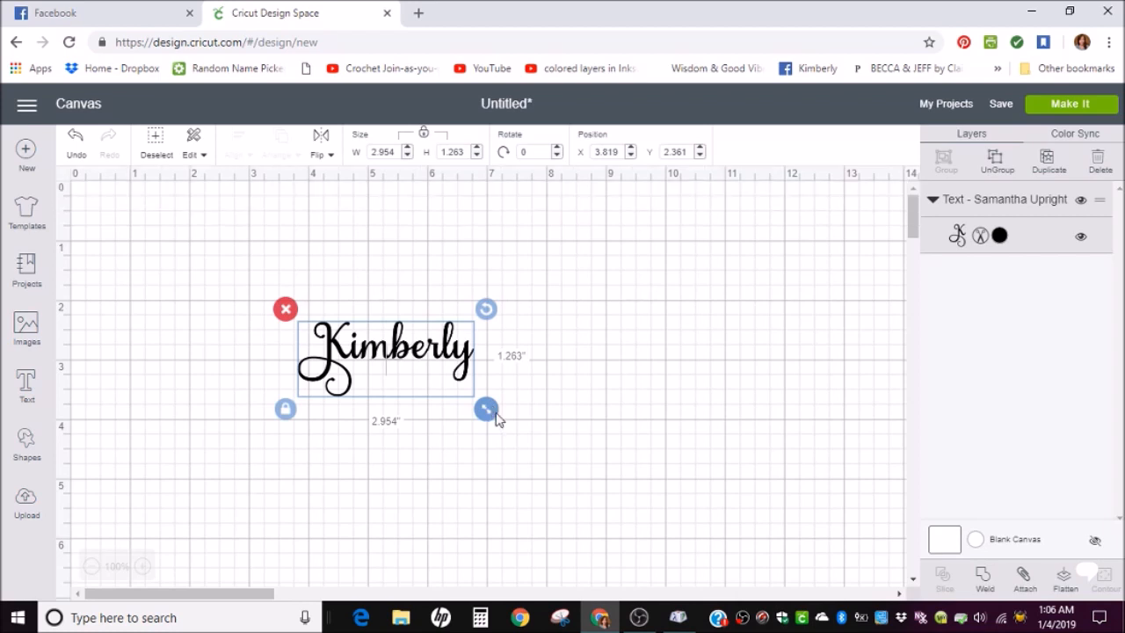
pyautogui.moveTo(486, 408); pyautogui.dragTo(801, 546)
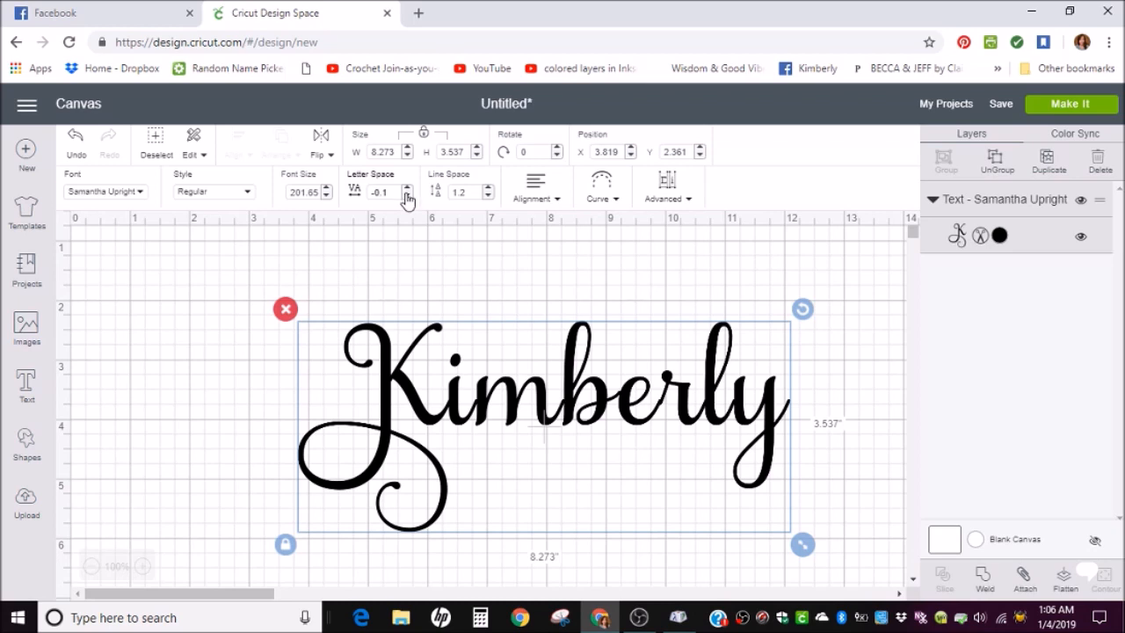
pyautogui.click(408, 197)
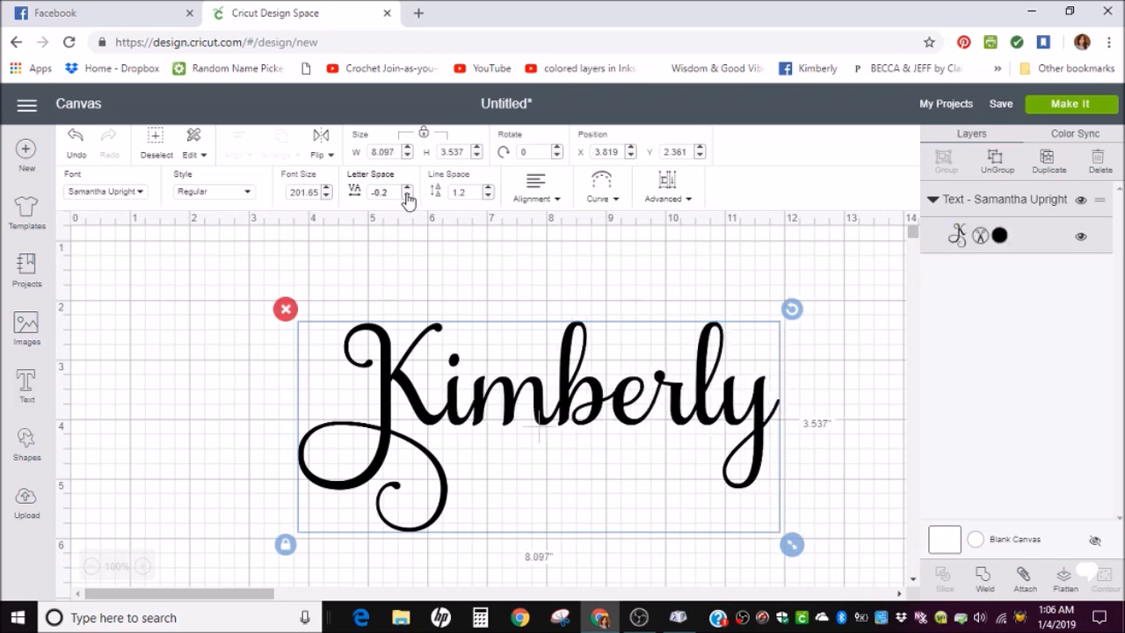
pyautogui.moveTo(309, 308)
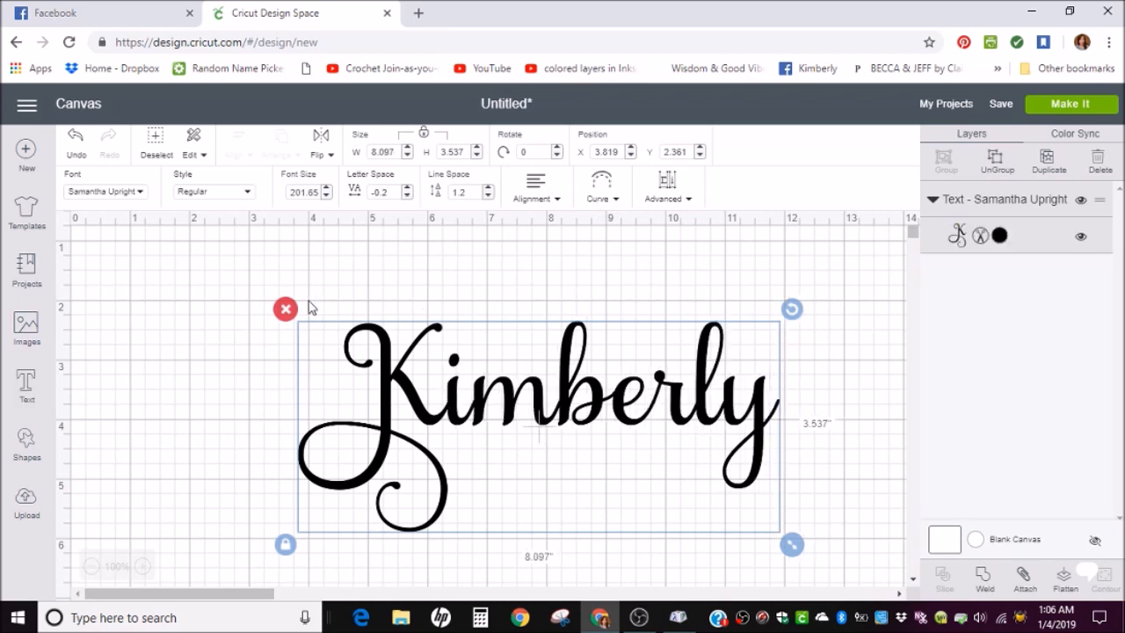
pyautogui.moveTo(464, 306)
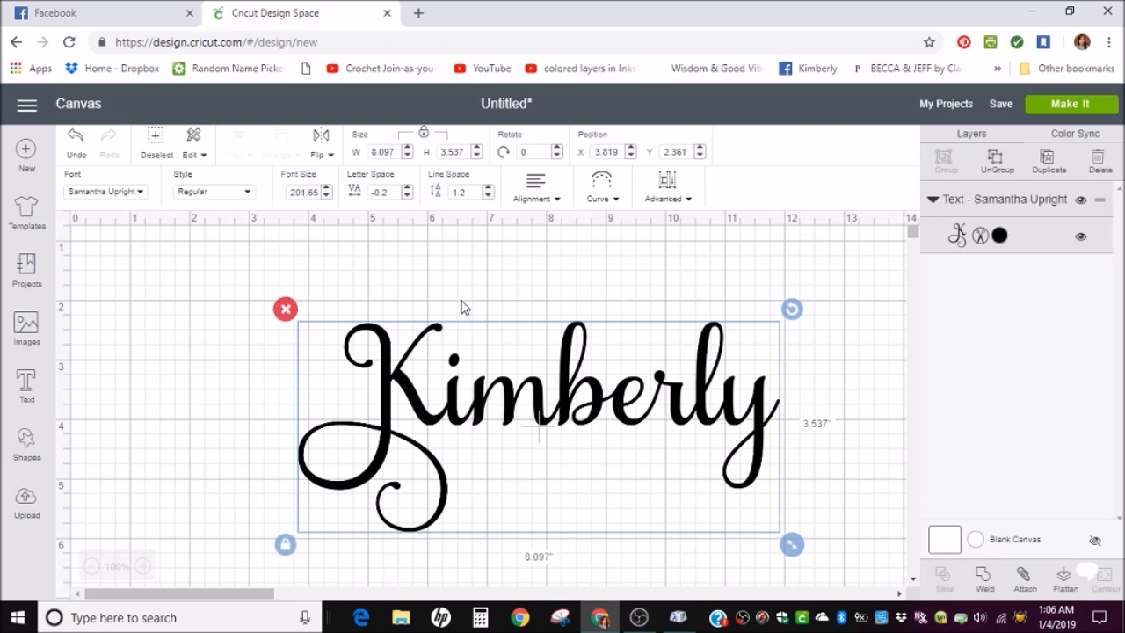
pyautogui.moveTo(996, 161)
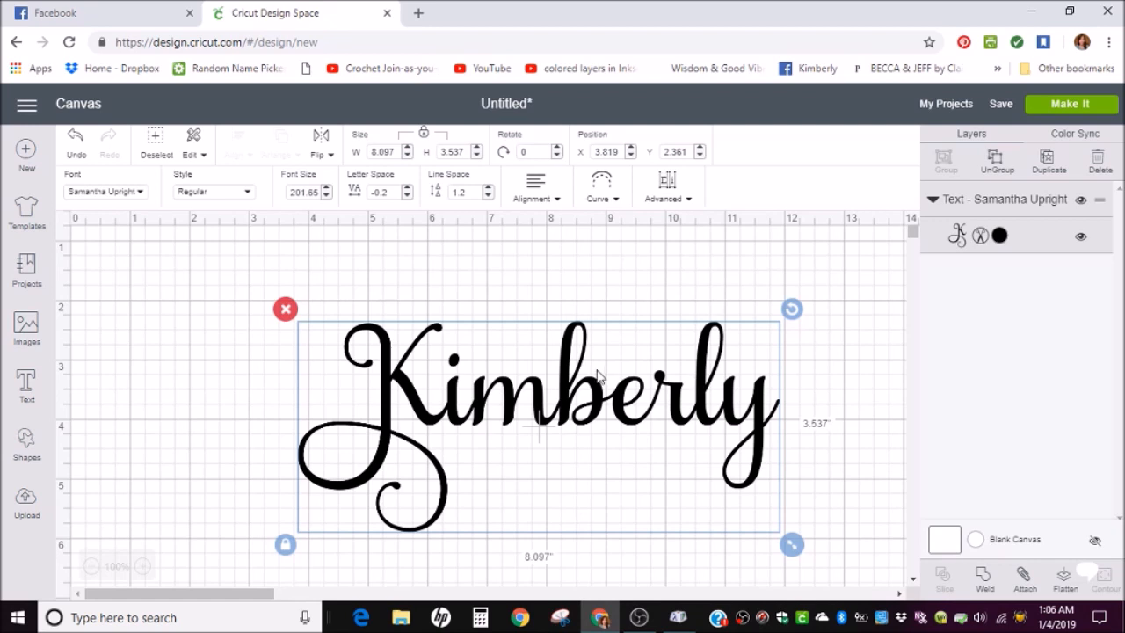
pyautogui.moveTo(257, 326)
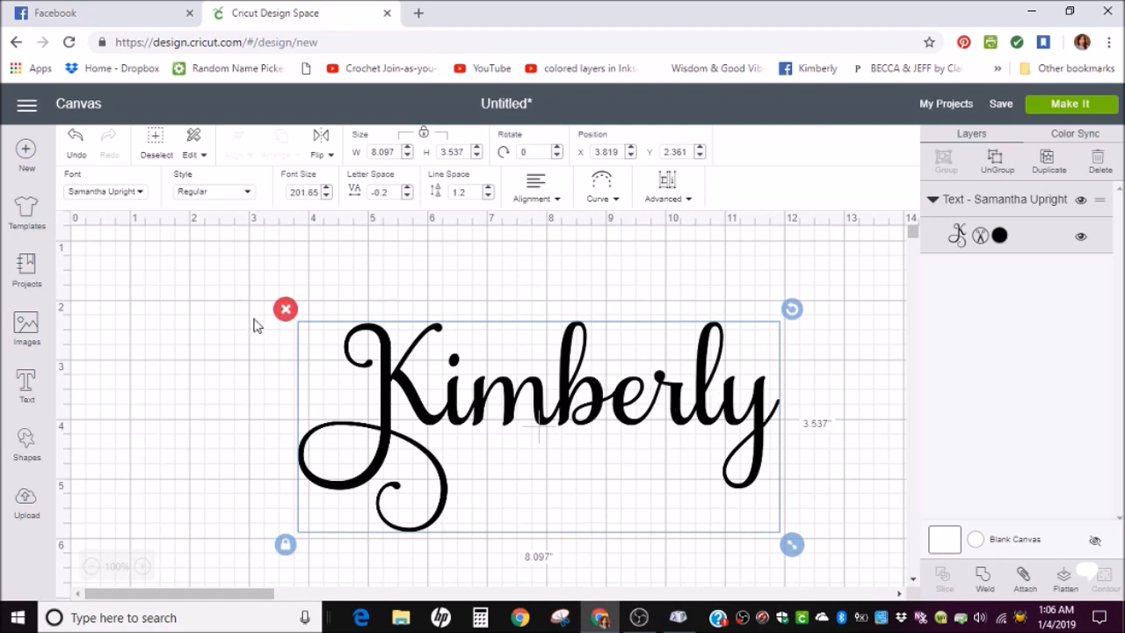
pyautogui.moveTo(619, 401)
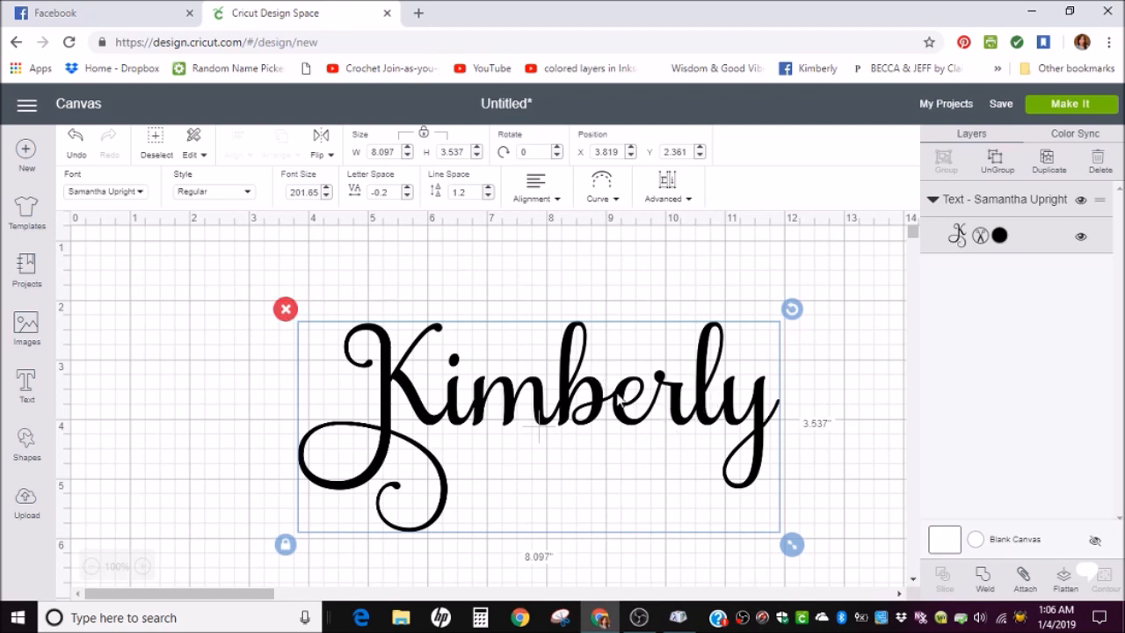
pyautogui.moveTo(491, 405)
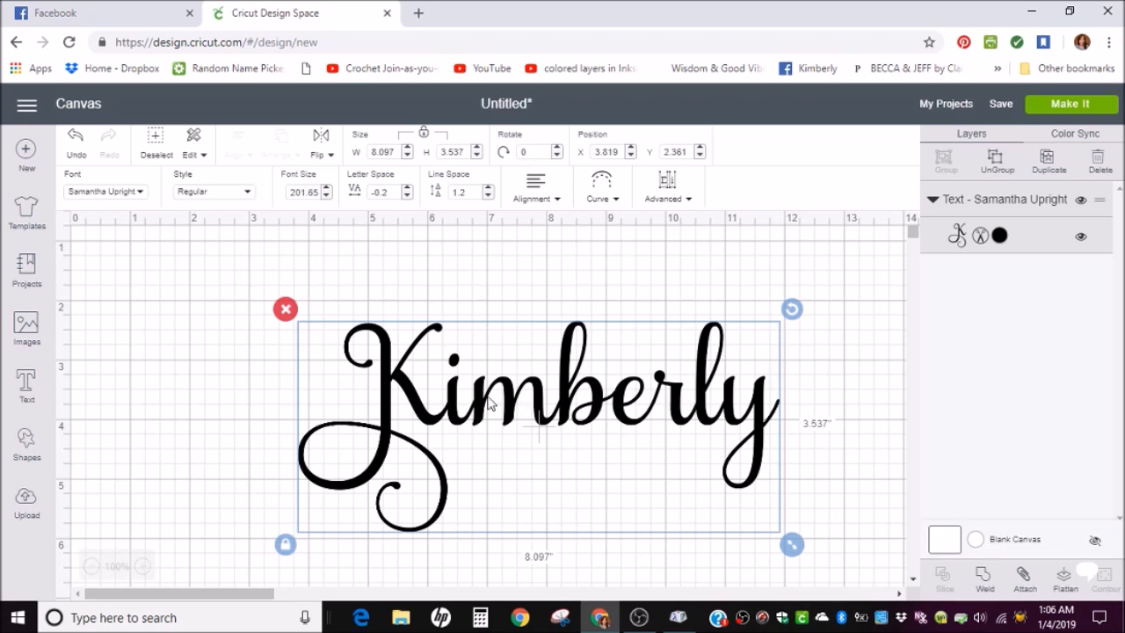
pyautogui.moveTo(499, 306)
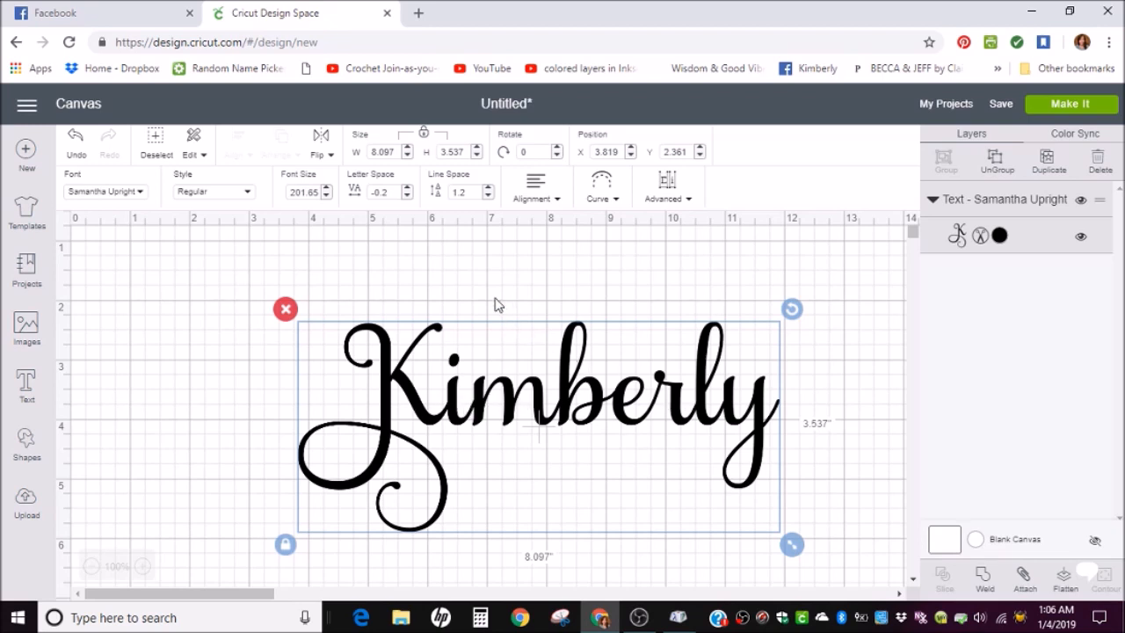
pyautogui.moveTo(368, 213)
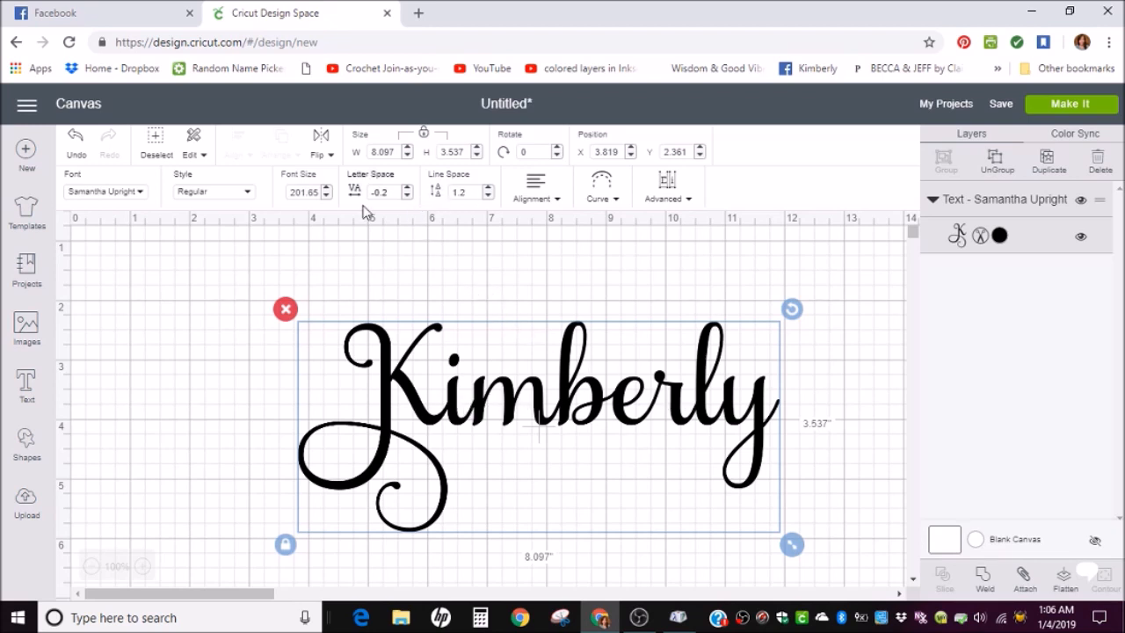
pyautogui.moveTo(461, 411)
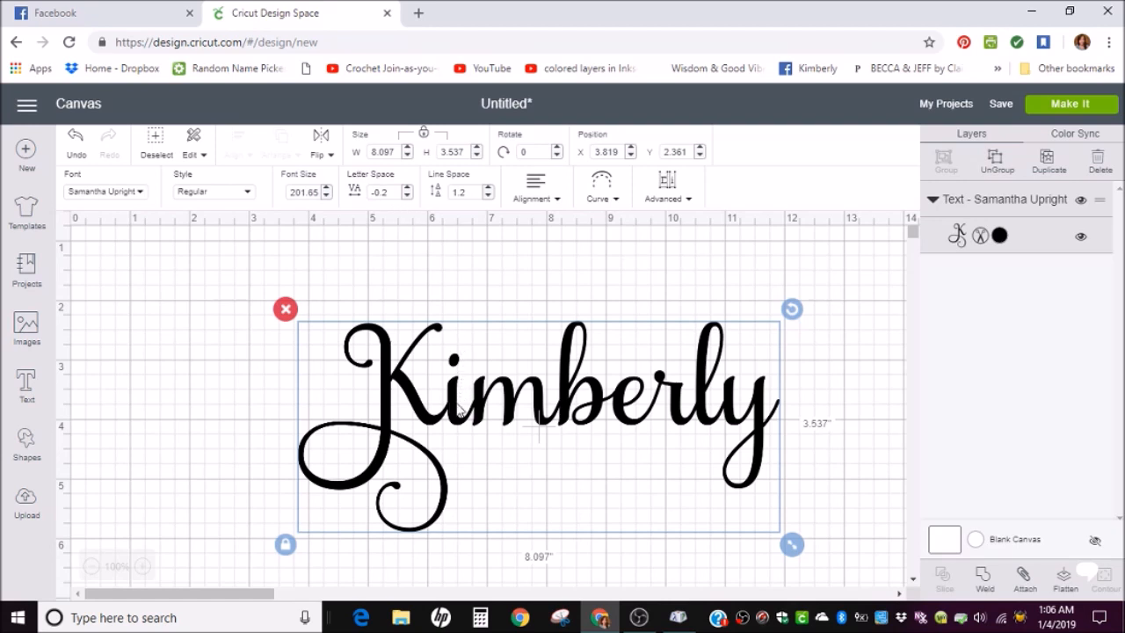
pyautogui.moveTo(665, 403)
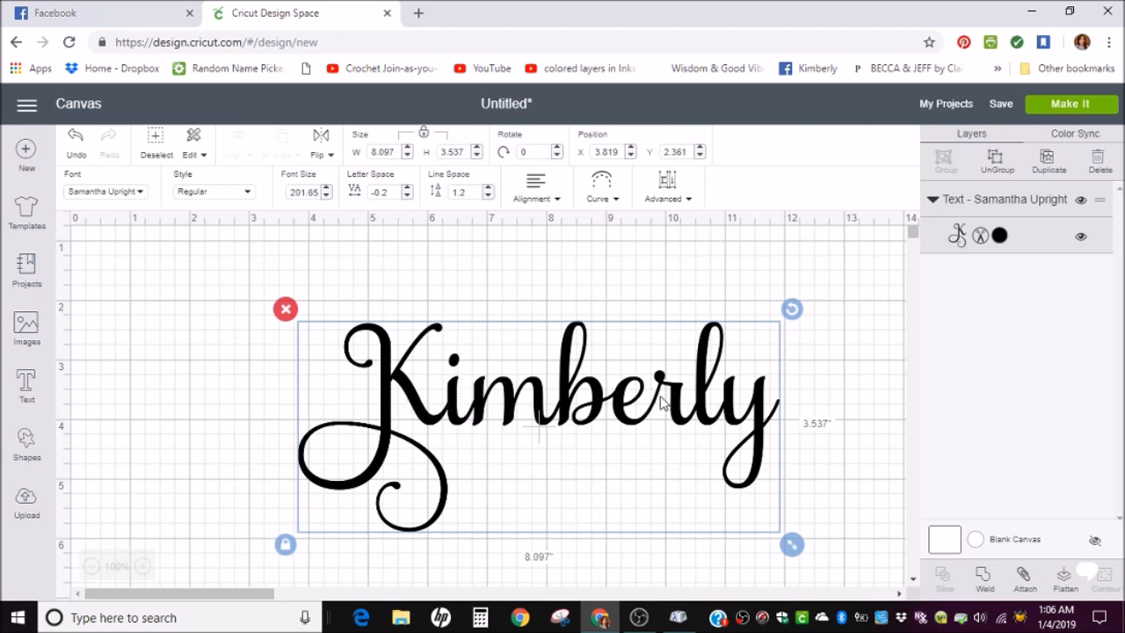
pyautogui.moveTo(659, 378)
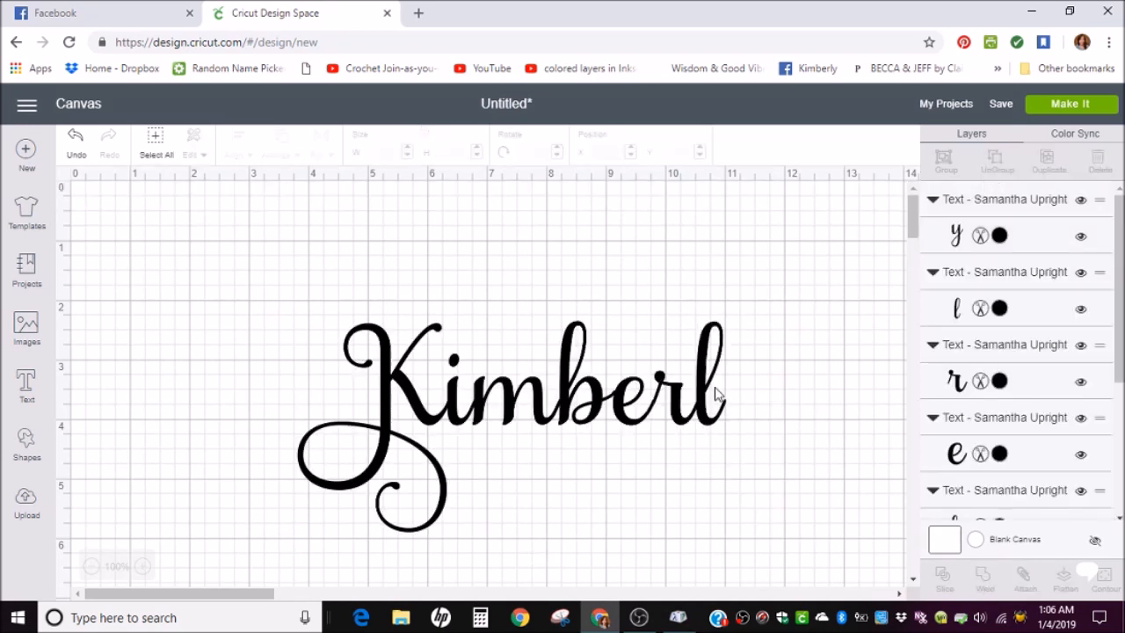
pyautogui.write('y')
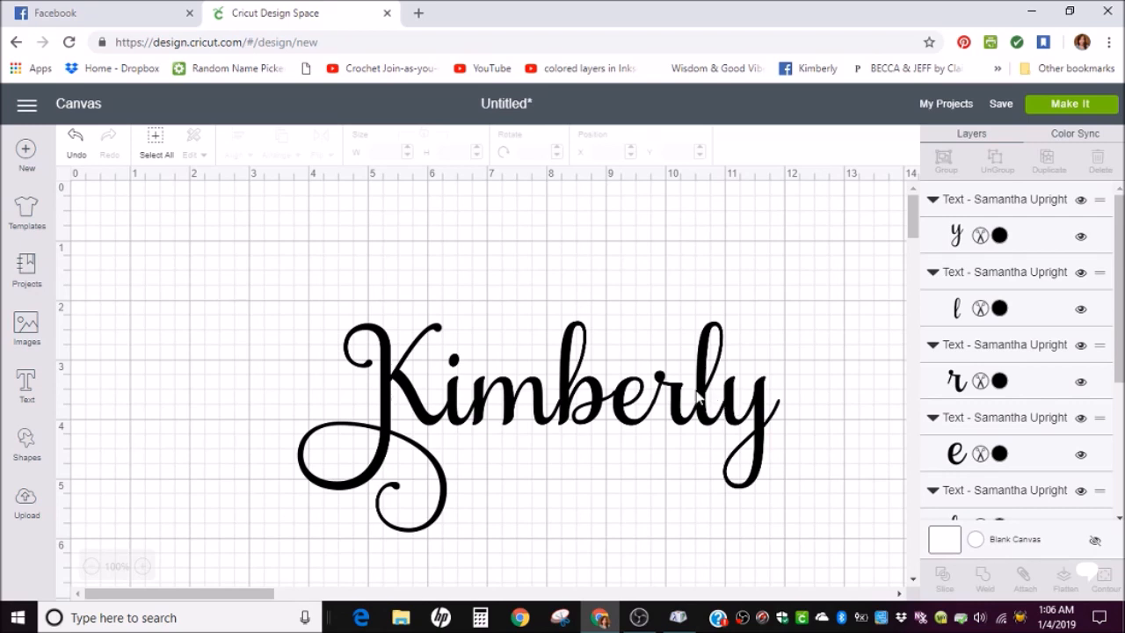
pyautogui.click(665, 394)
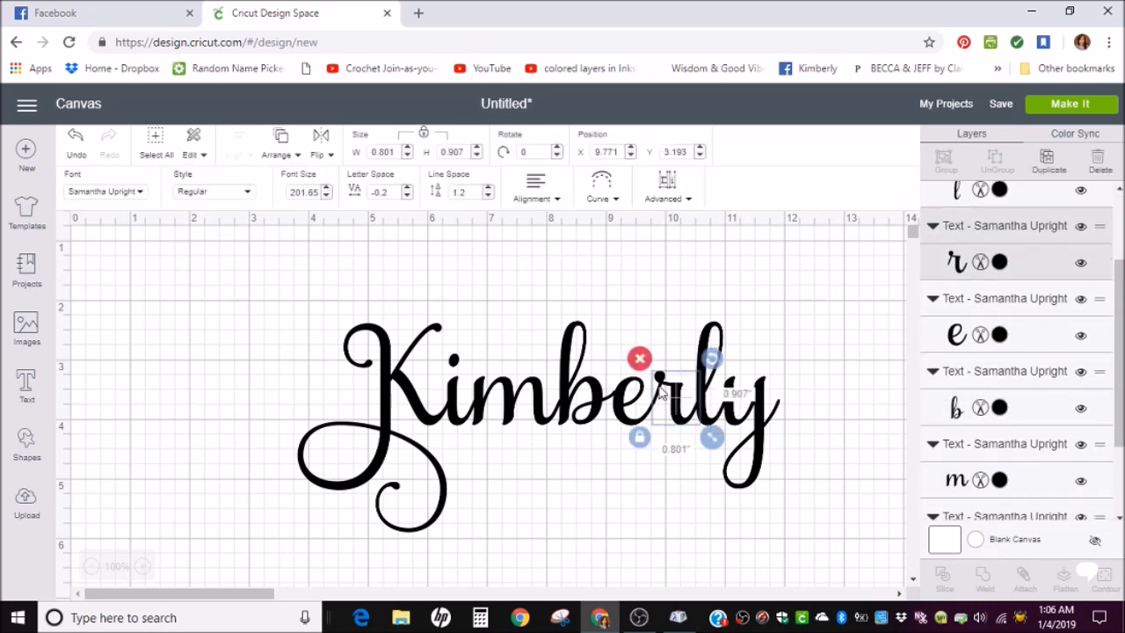
pyautogui.moveTo(661, 390)
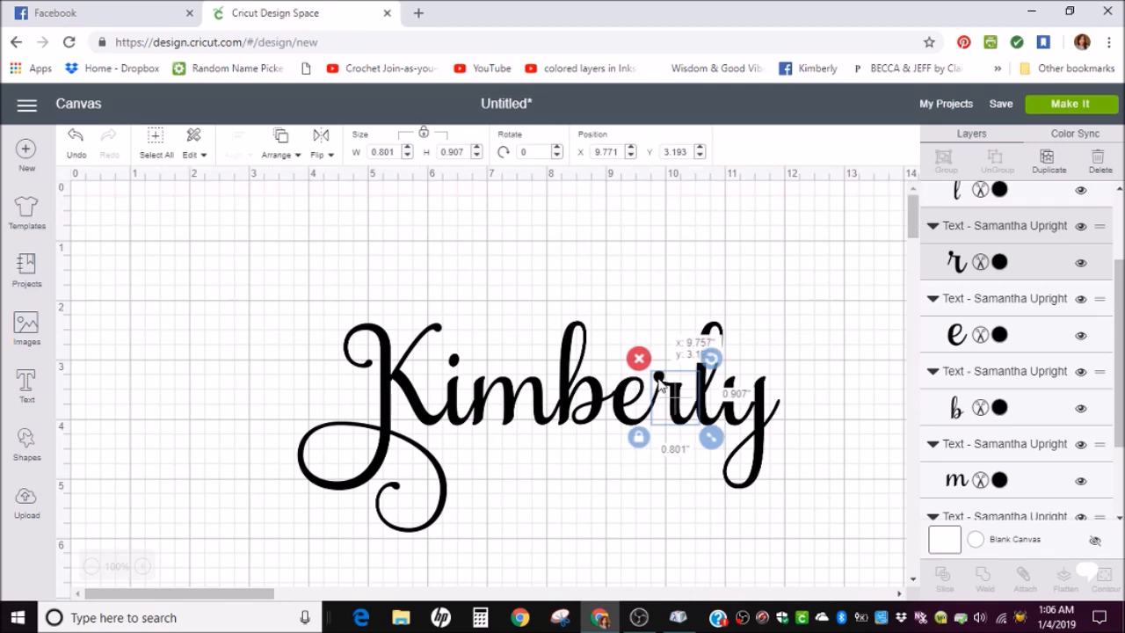
pyautogui.click(320, 294)
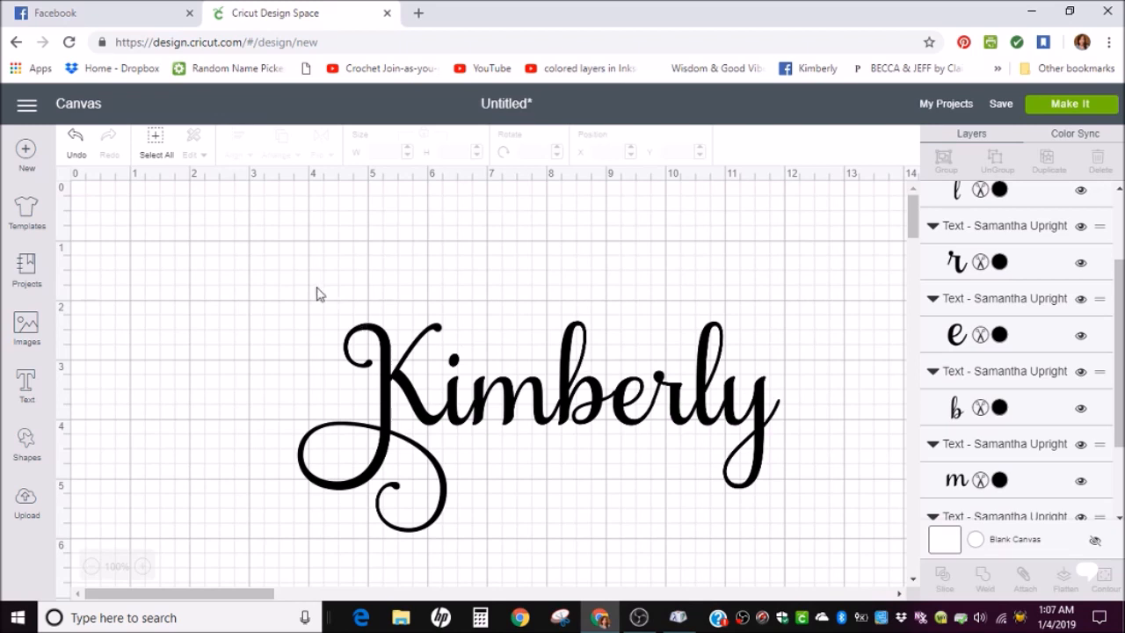
pyautogui.click(537, 413)
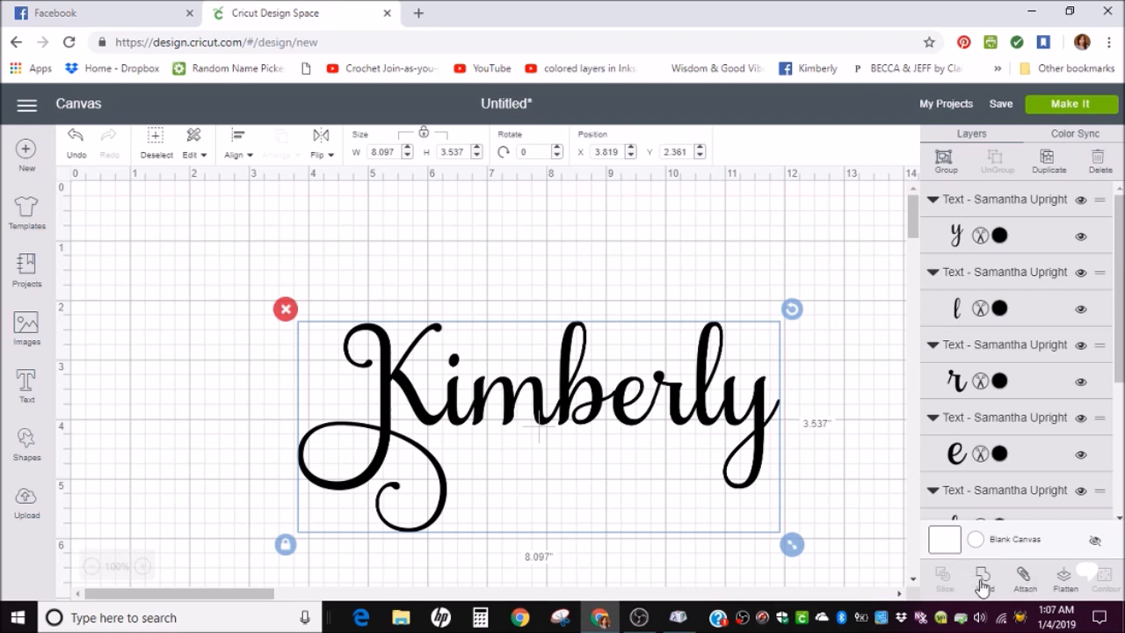
# - Weld the Kimberly letters into one shape and select the weld result
pyautogui.click(984, 576)
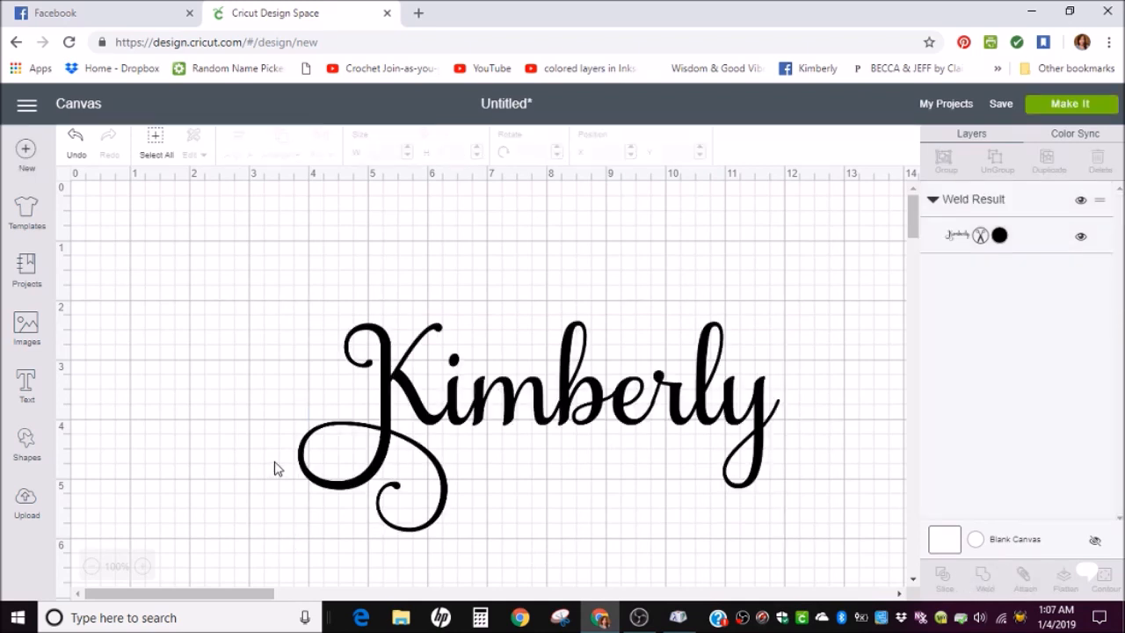
pyautogui.moveTo(569, 394)
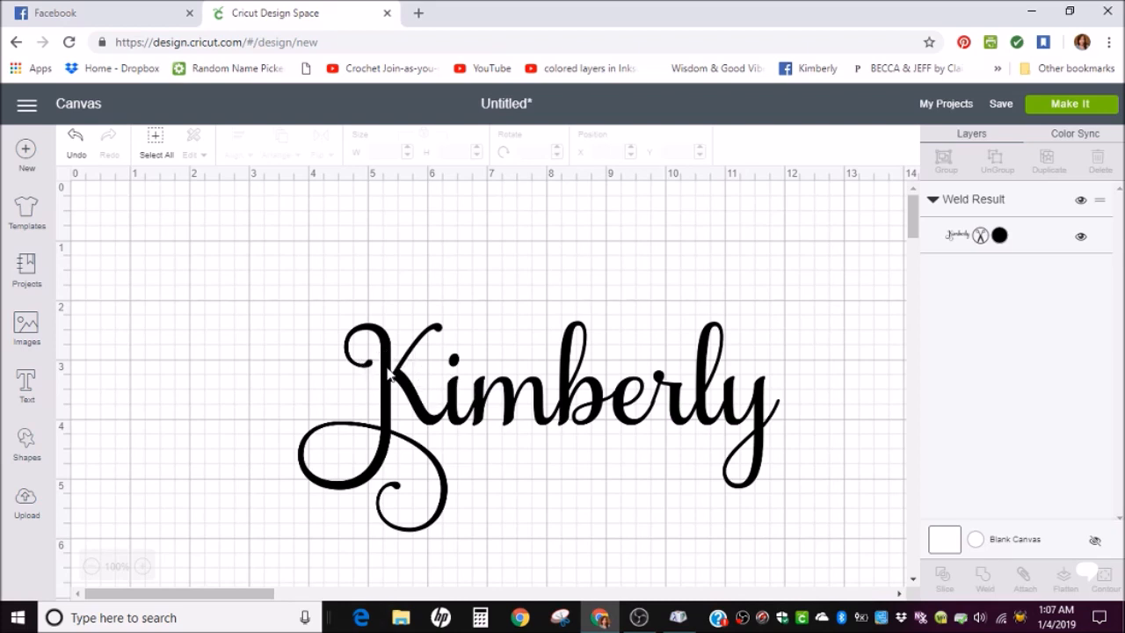
pyautogui.moveTo(454, 403)
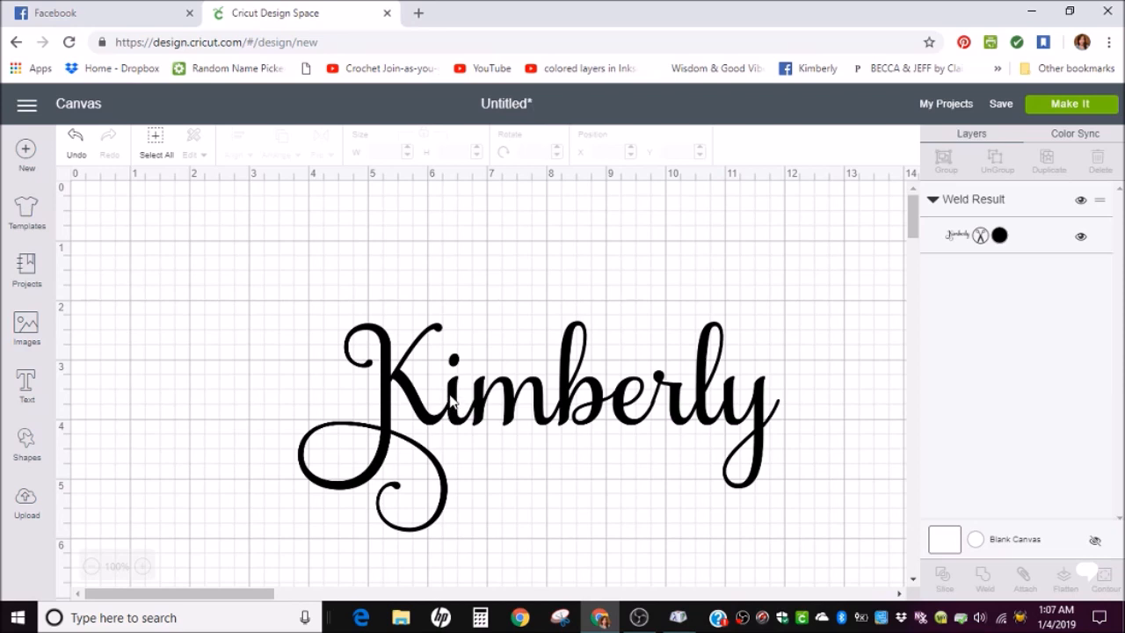
pyautogui.moveTo(498, 433)
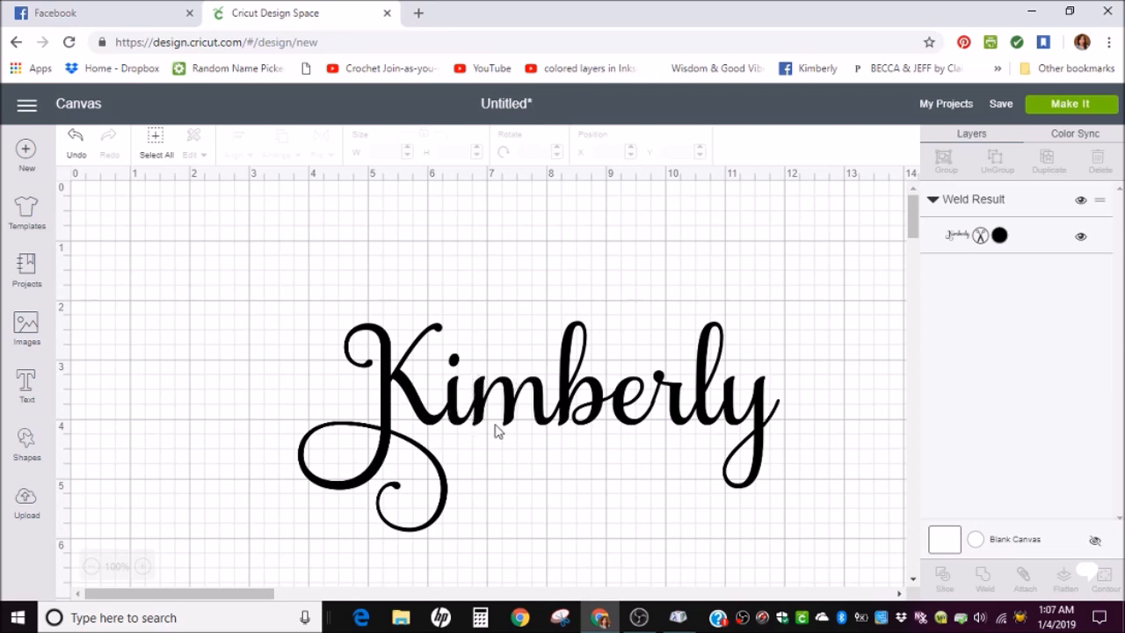
pyautogui.moveTo(332, 390)
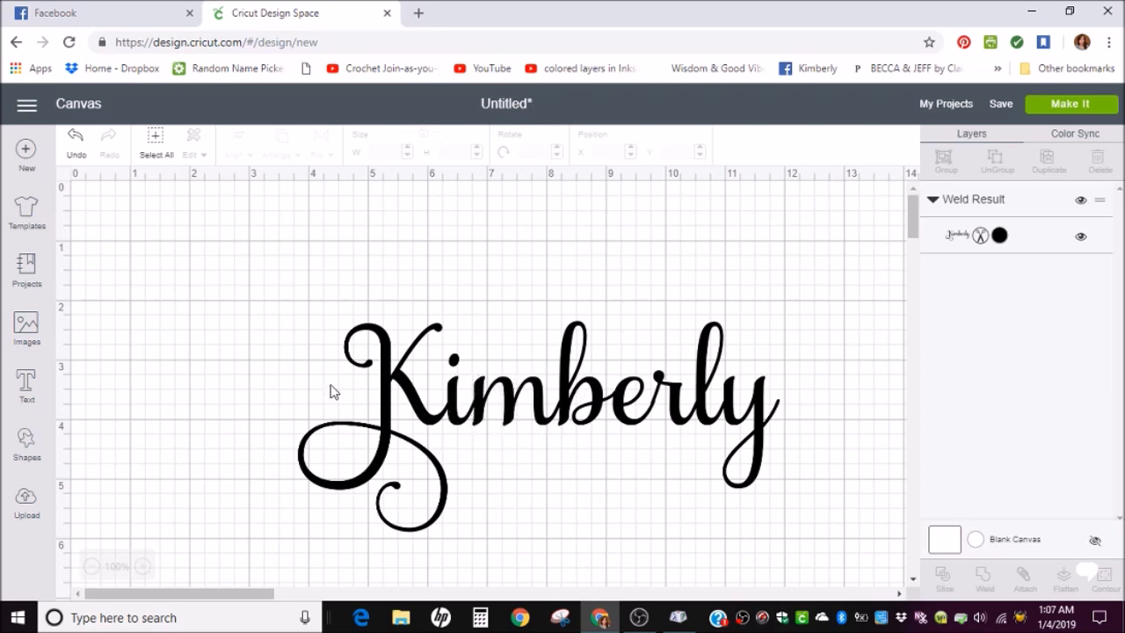
pyautogui.moveTo(736, 412)
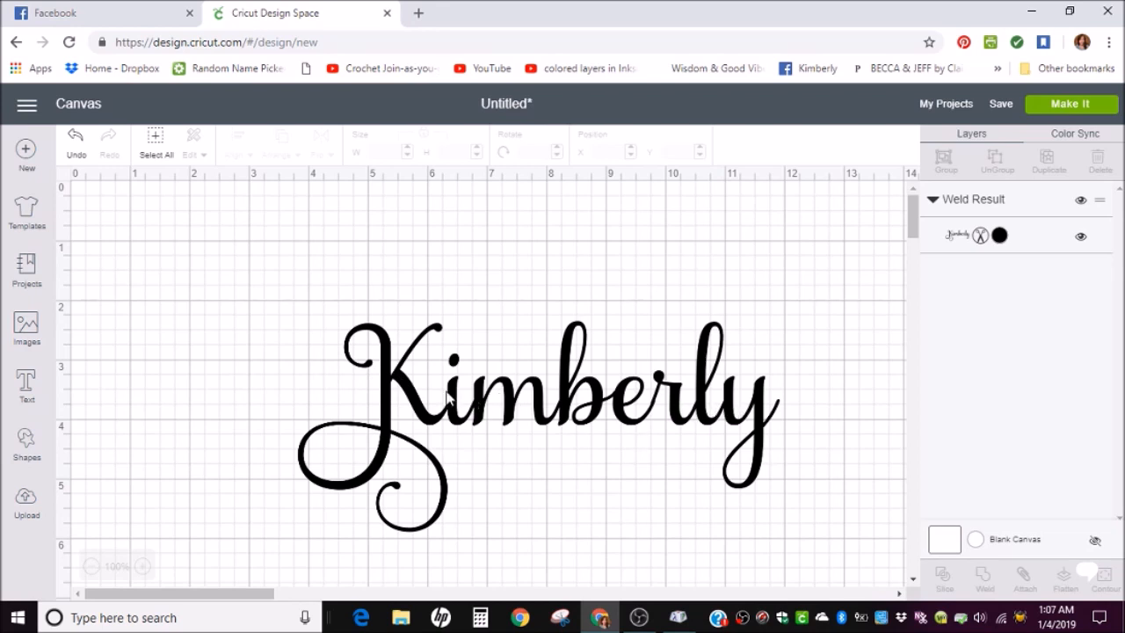
pyautogui.moveTo(677, 406)
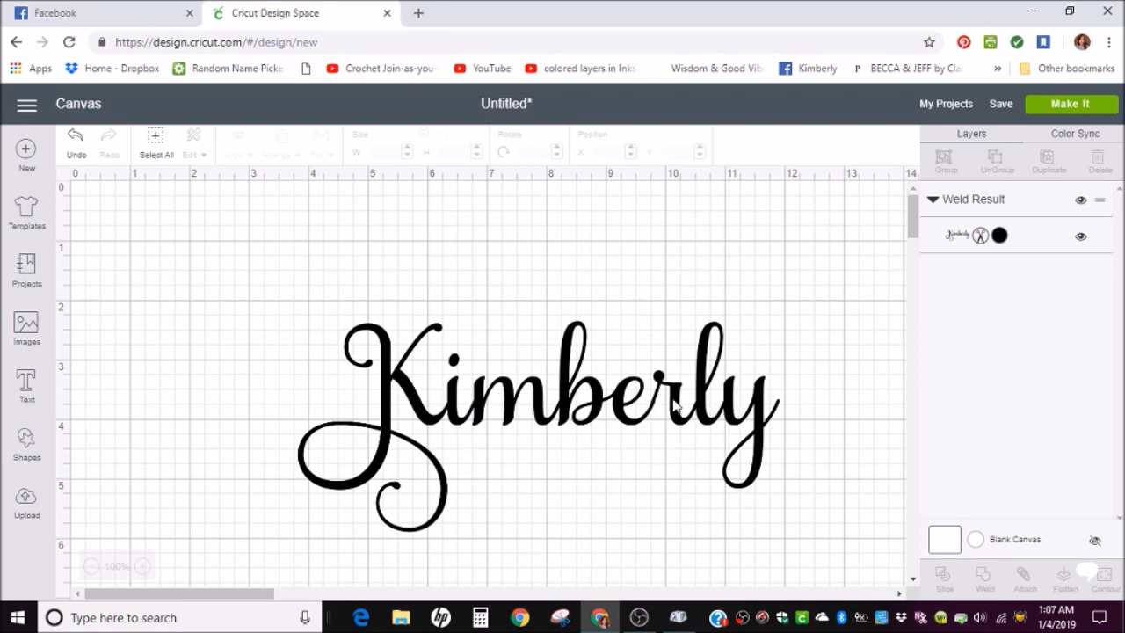
pyautogui.moveTo(712, 380)
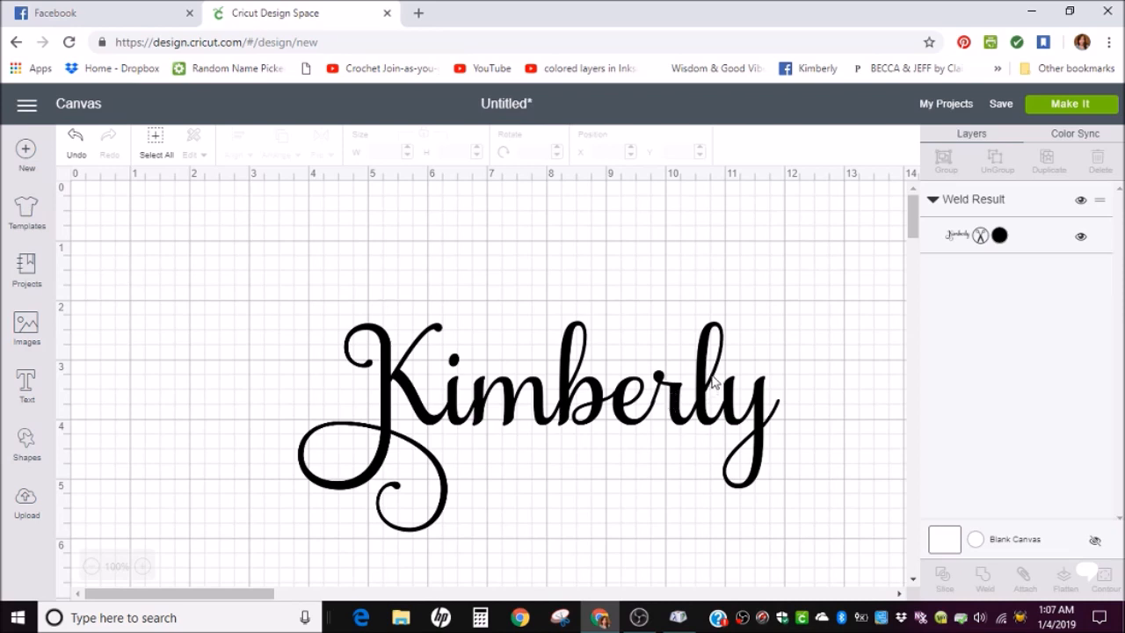
pyautogui.moveTo(742, 394)
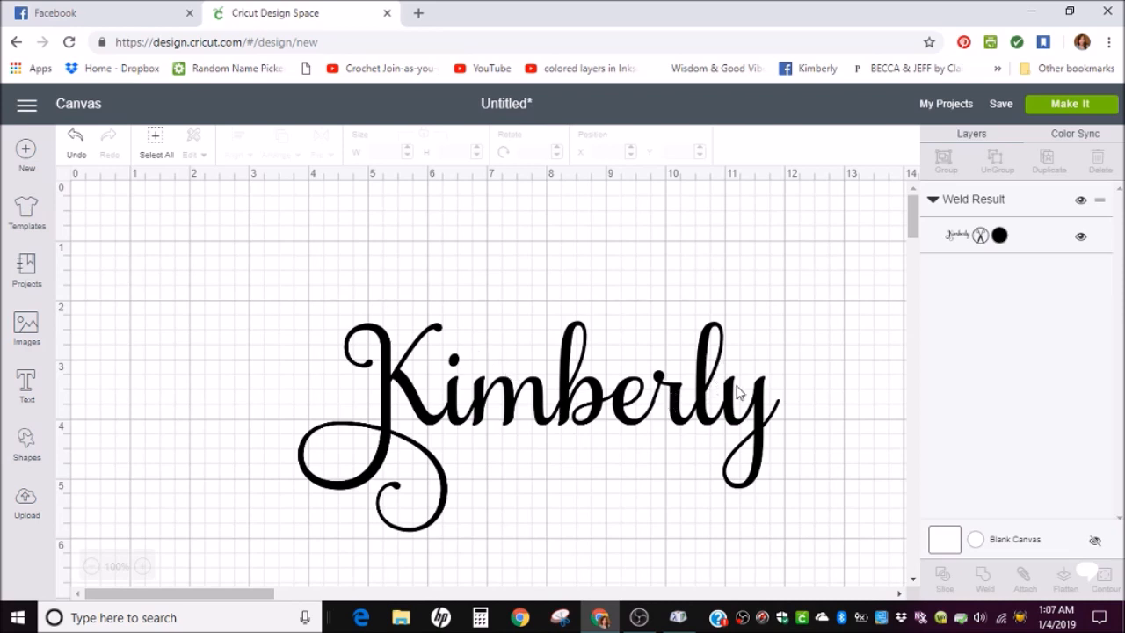
pyautogui.click(589, 383)
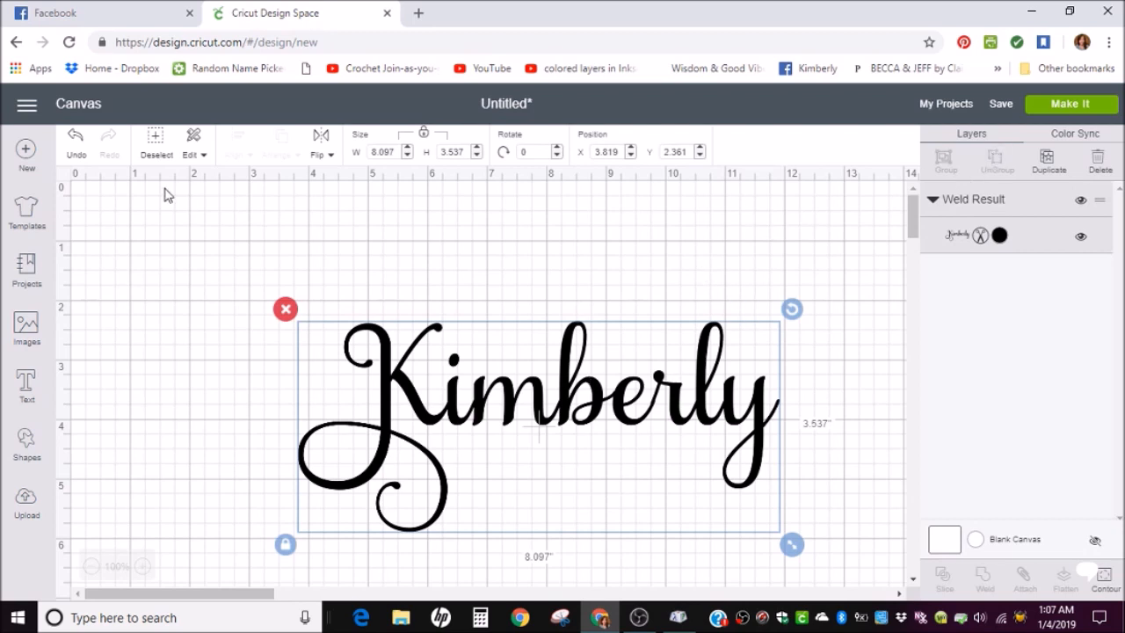
pyautogui.moveTo(227, 239)
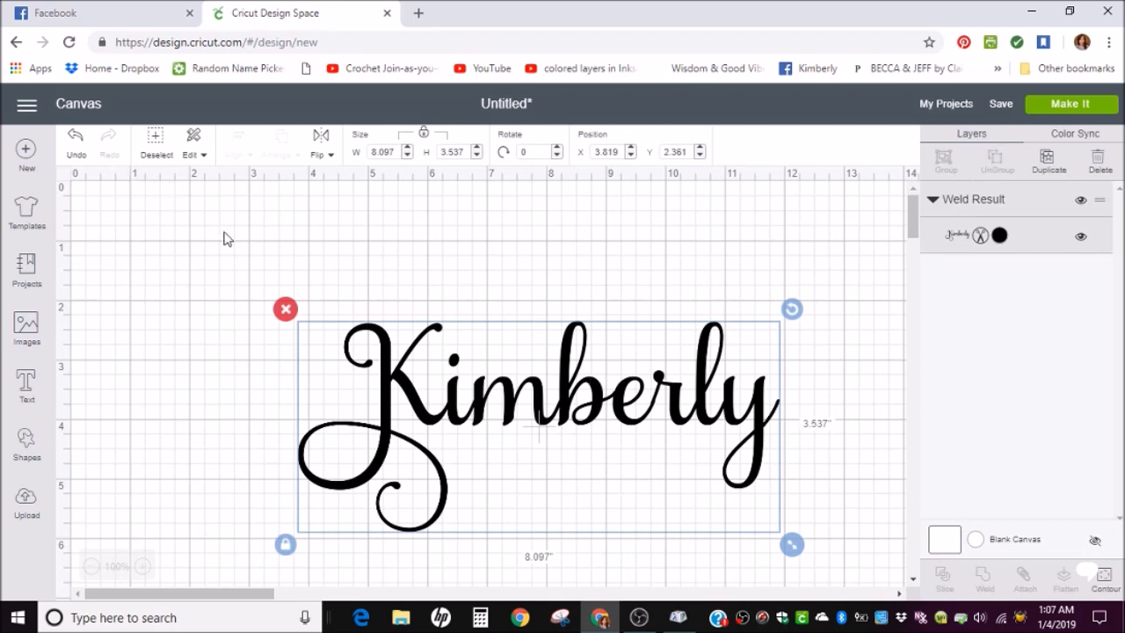
pyautogui.moveTo(942, 337)
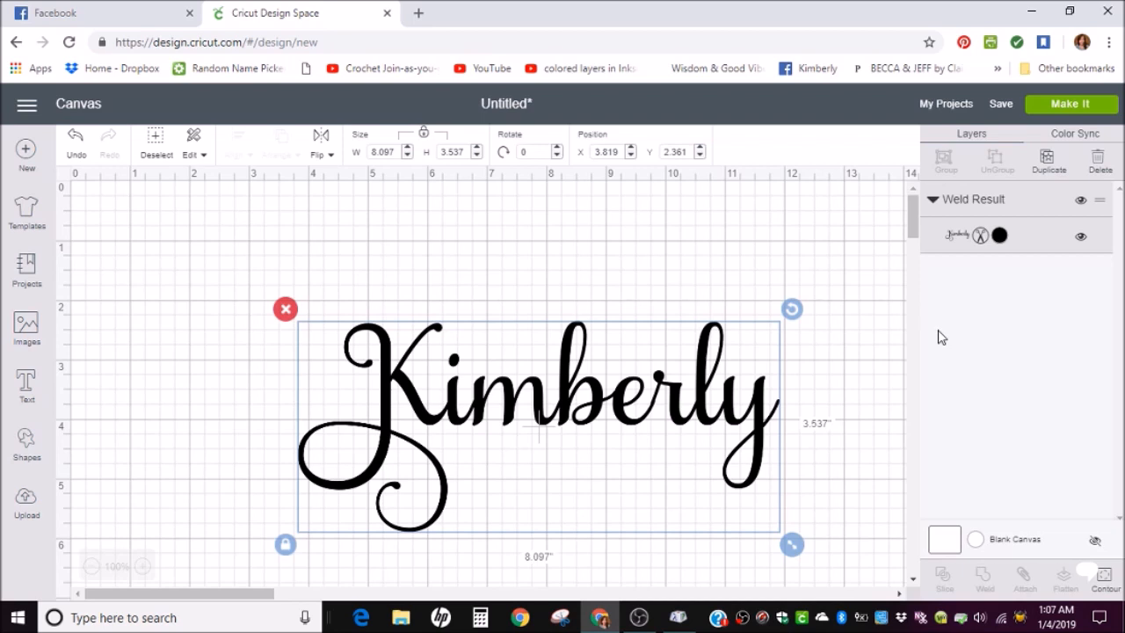
pyautogui.moveTo(665, 351)
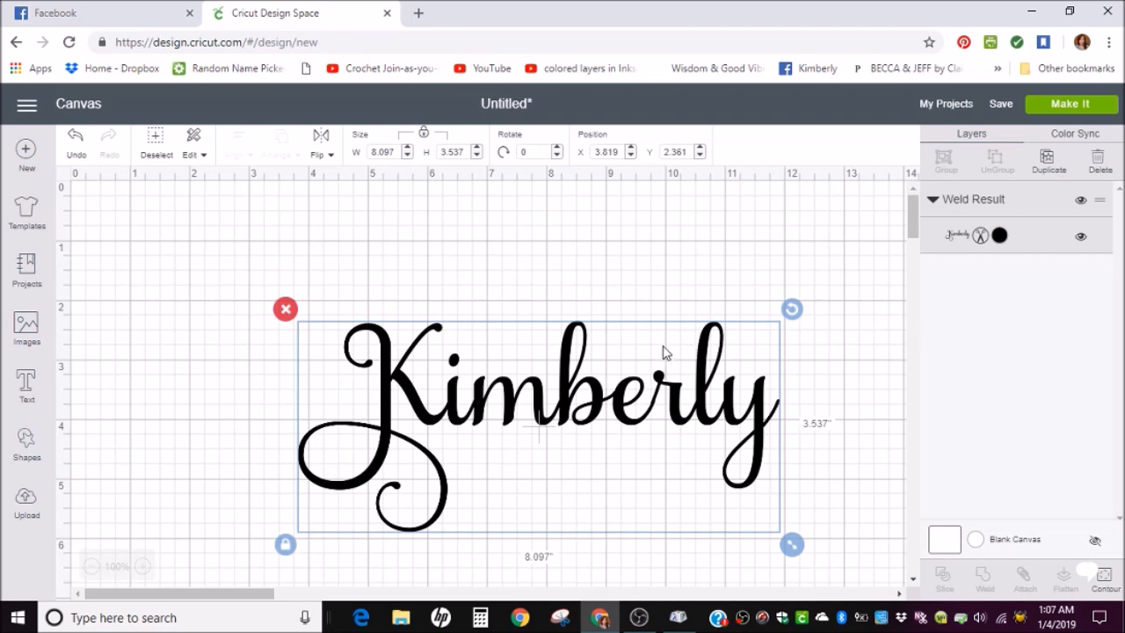
pyautogui.moveTo(576, 401)
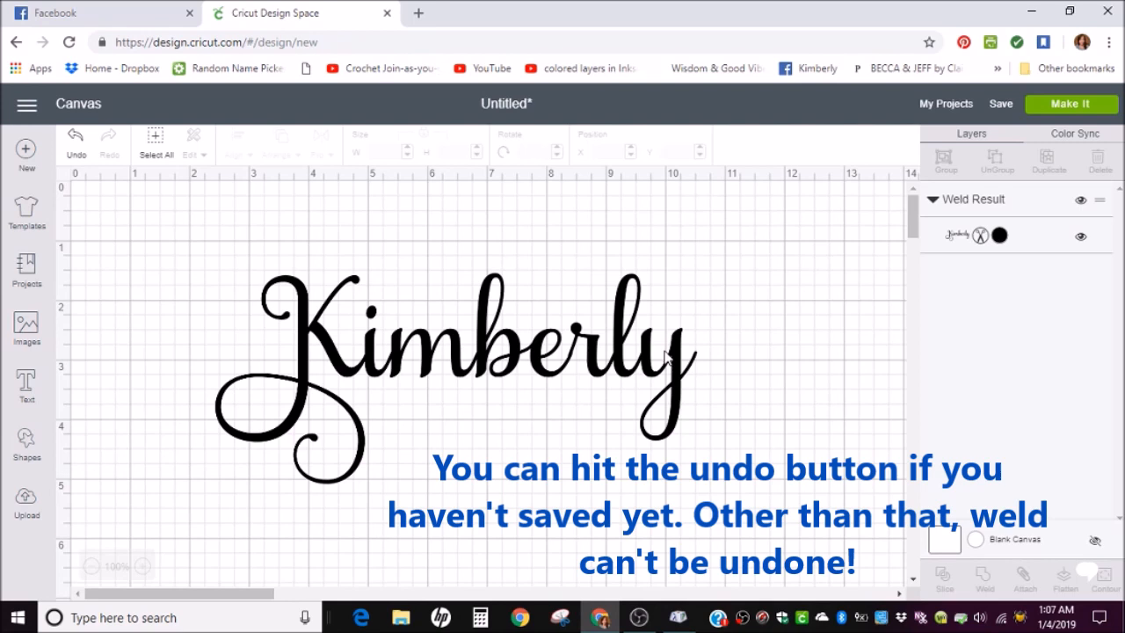
pyautogui.click(572, 338)
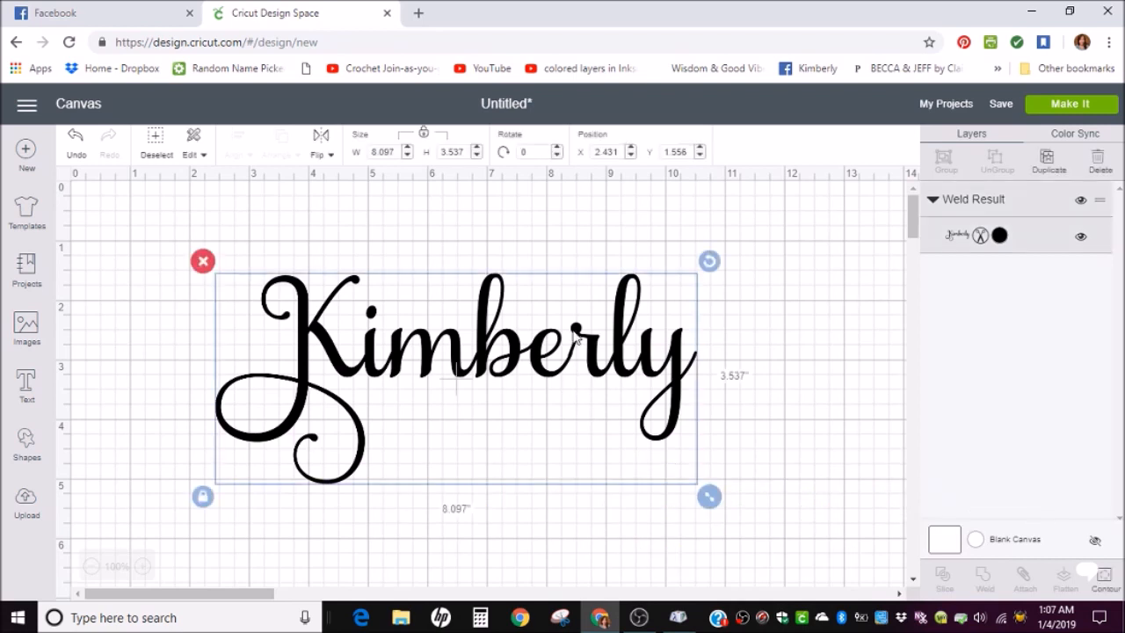
pyautogui.moveTo(640, 345)
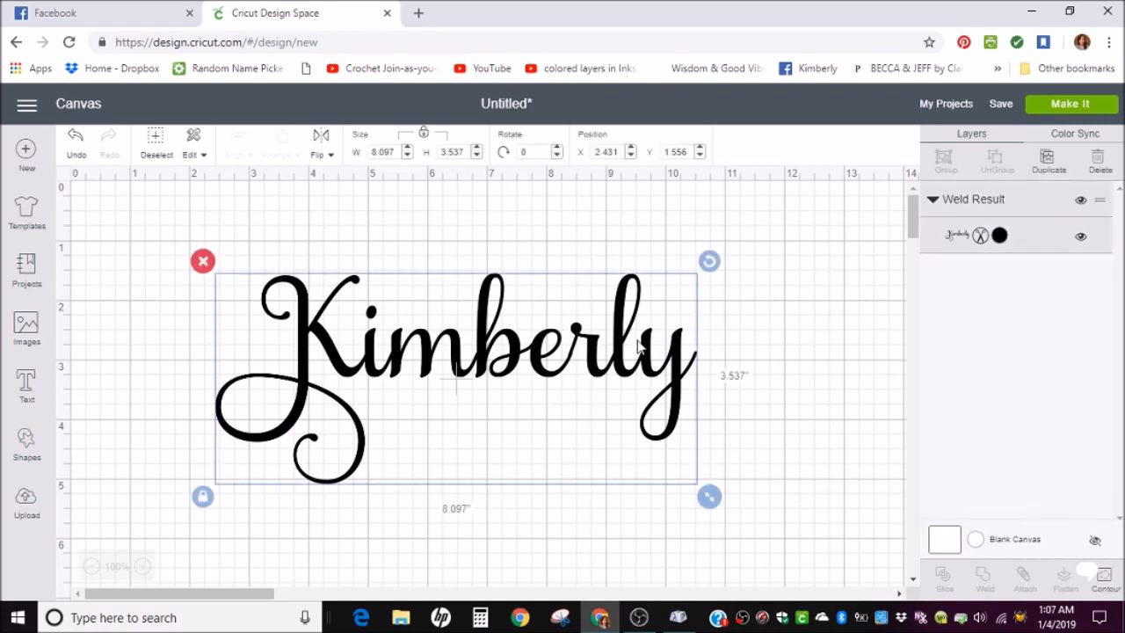
pyautogui.click(754, 331)
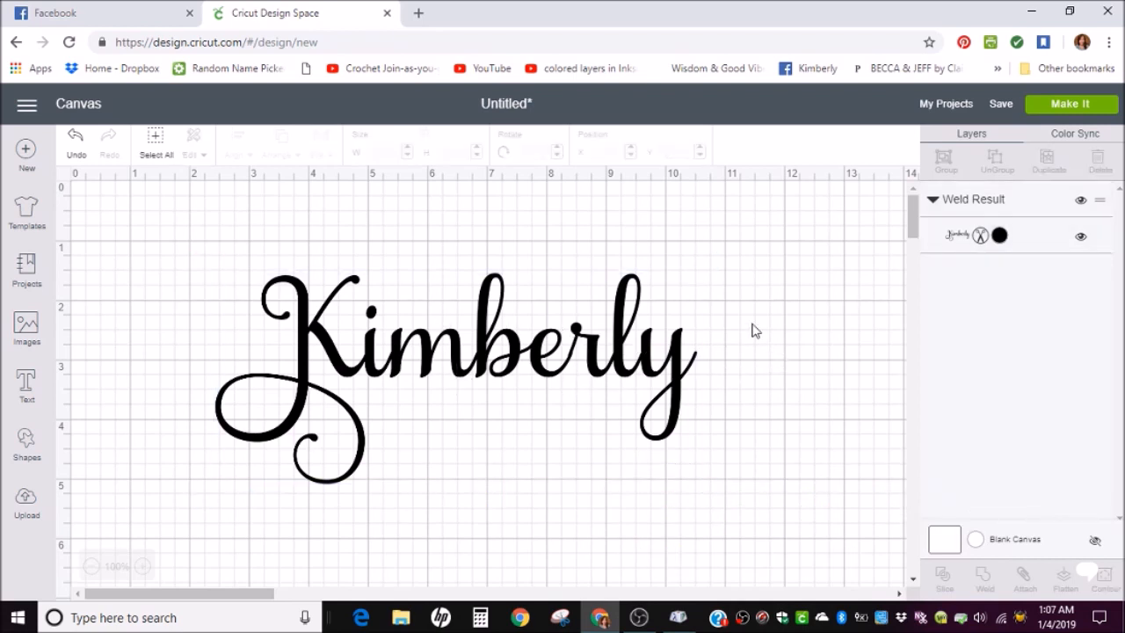
pyautogui.moveTo(742, 313)
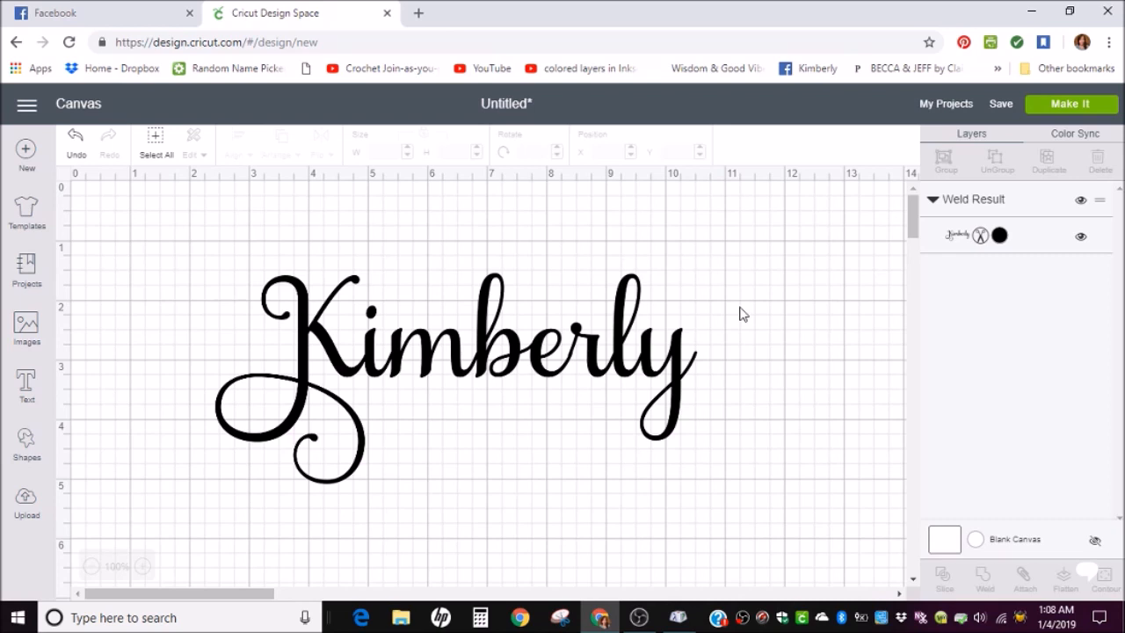
pyautogui.moveTo(253, 370)
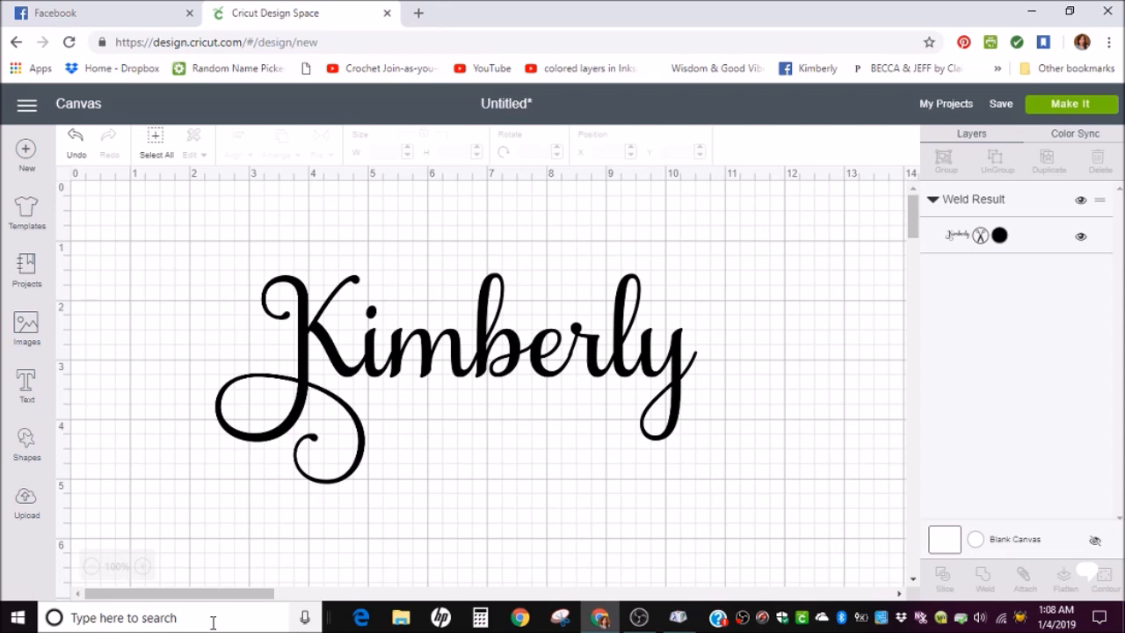
pyautogui.moveTo(348, 534)
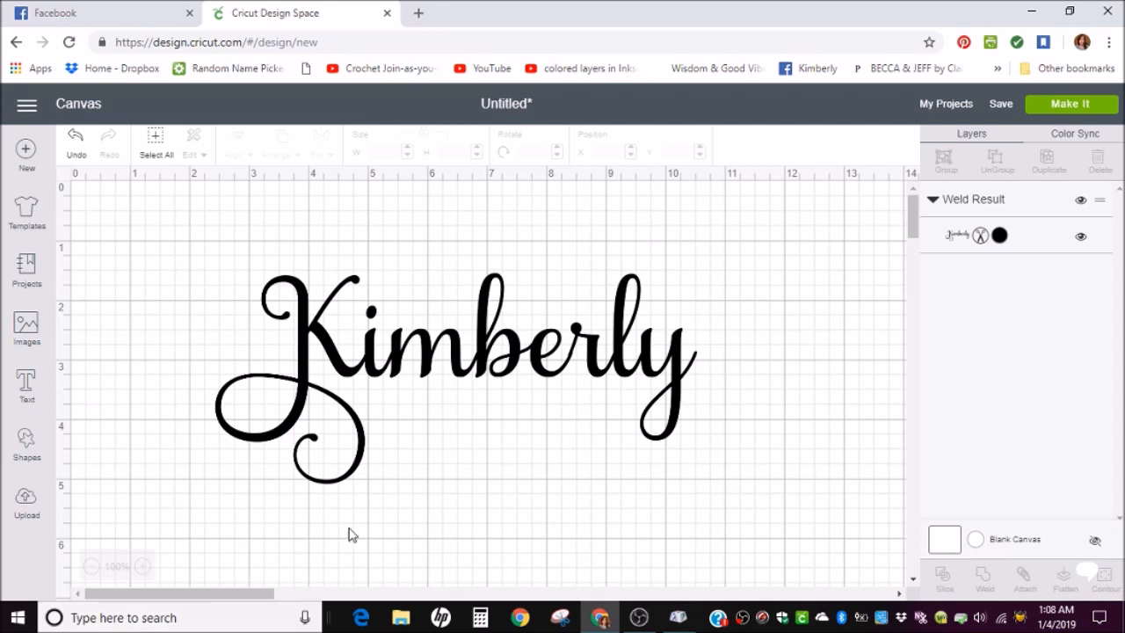
pyautogui.moveTo(393, 519)
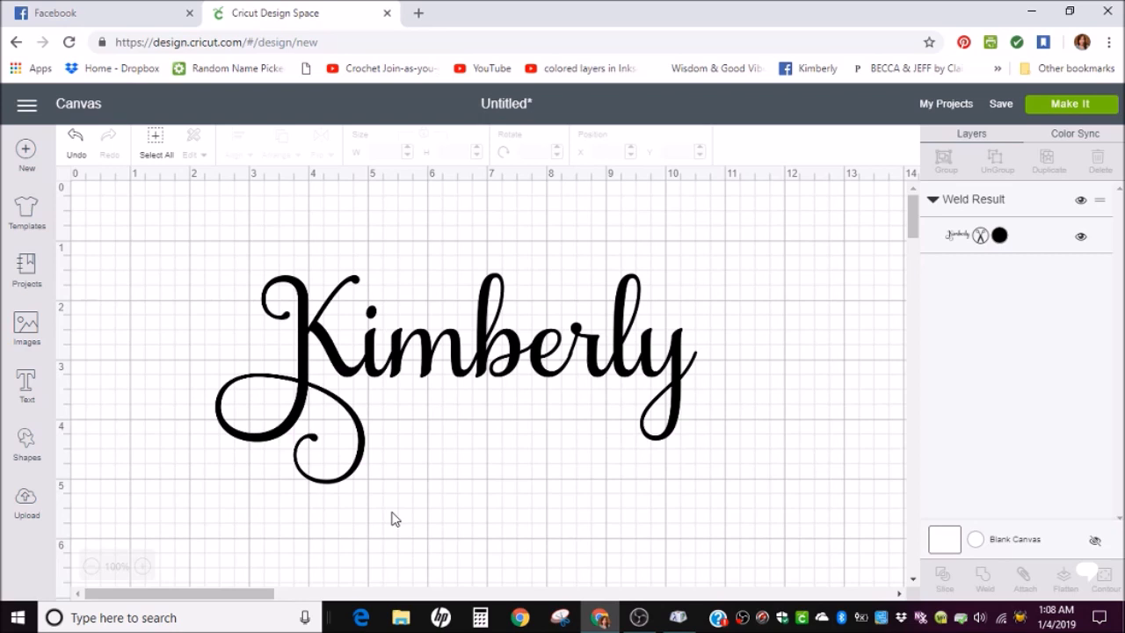
pyautogui.moveTo(522, 415)
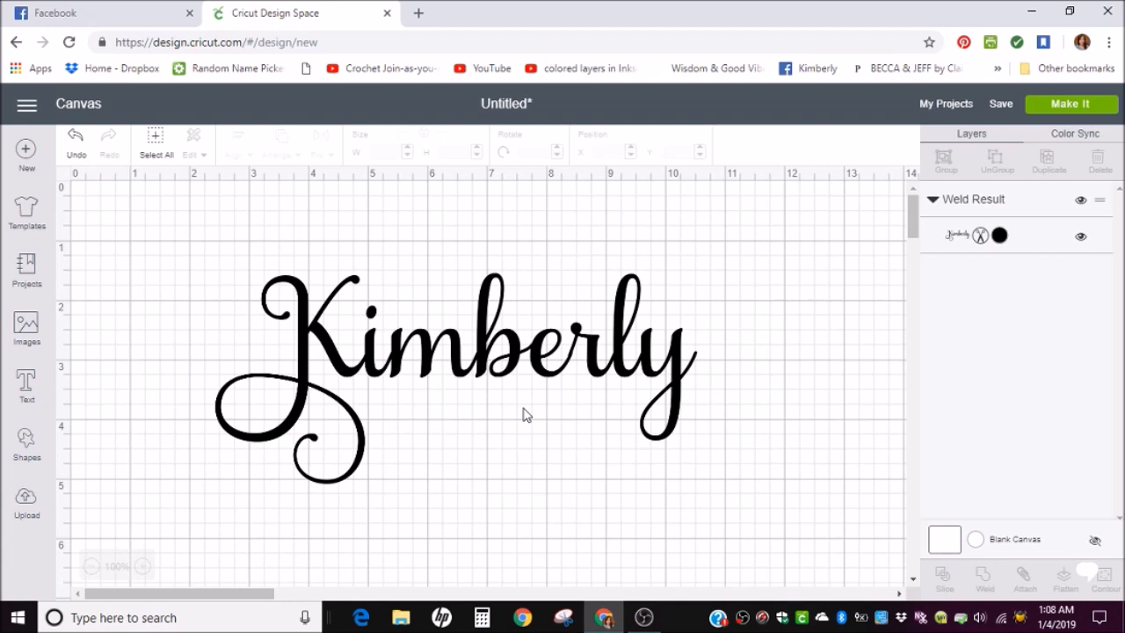
pyautogui.moveTo(500, 376)
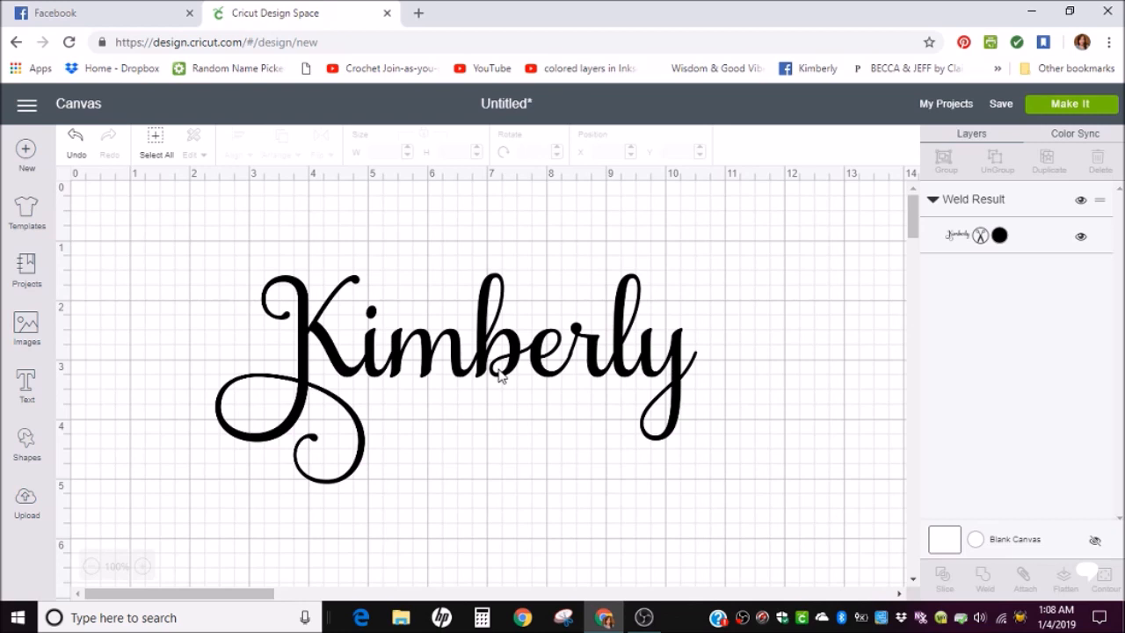
pyautogui.moveTo(520, 364)
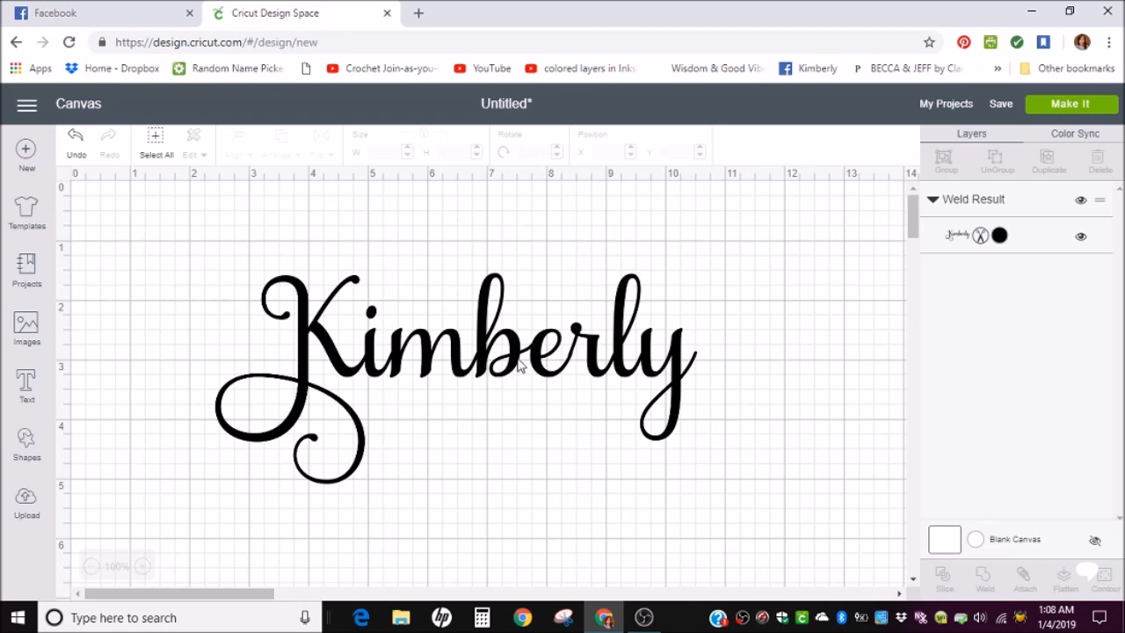
pyautogui.moveTo(649, 362)
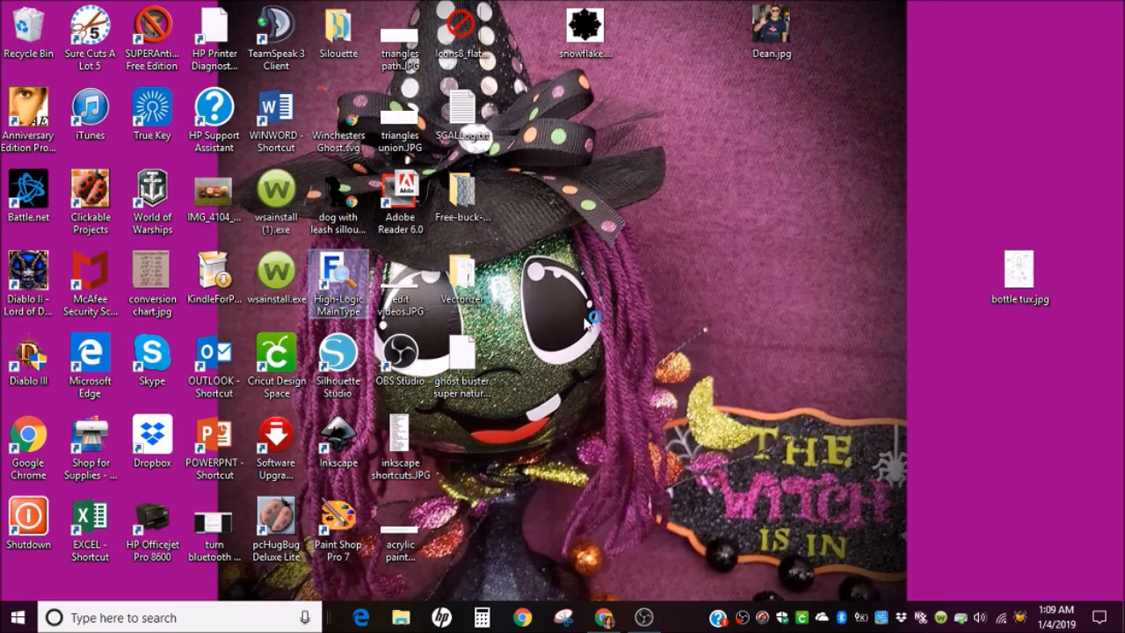
# - Launch MainType from the desktop and dismiss its welcome message
pyautogui.doubleClick(338, 281)
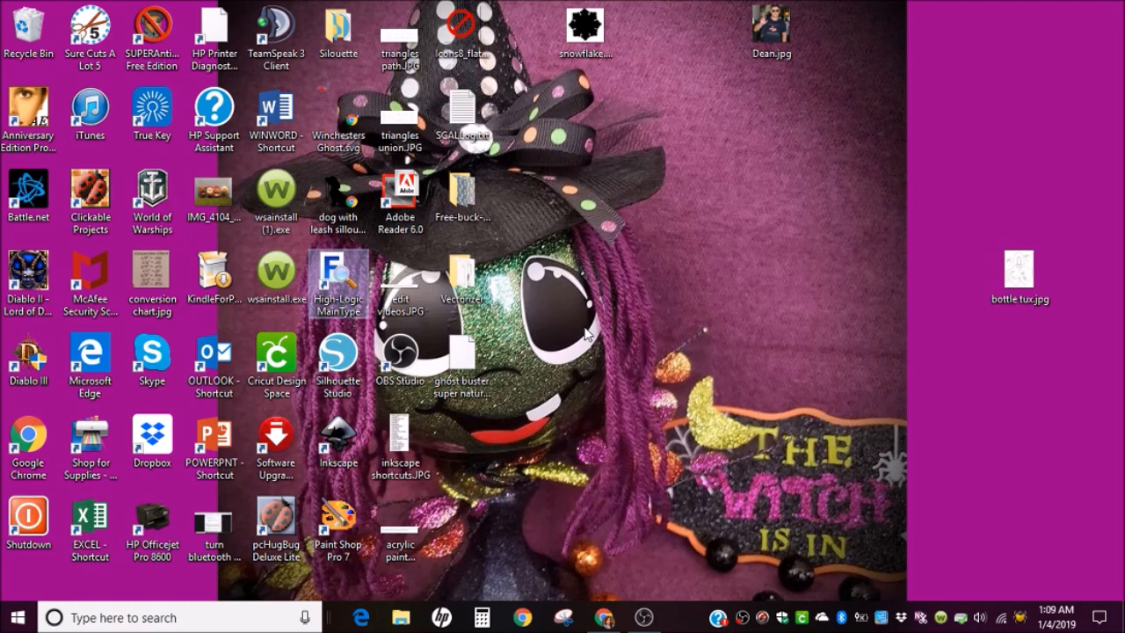
pyautogui.doubleClick(338, 263)
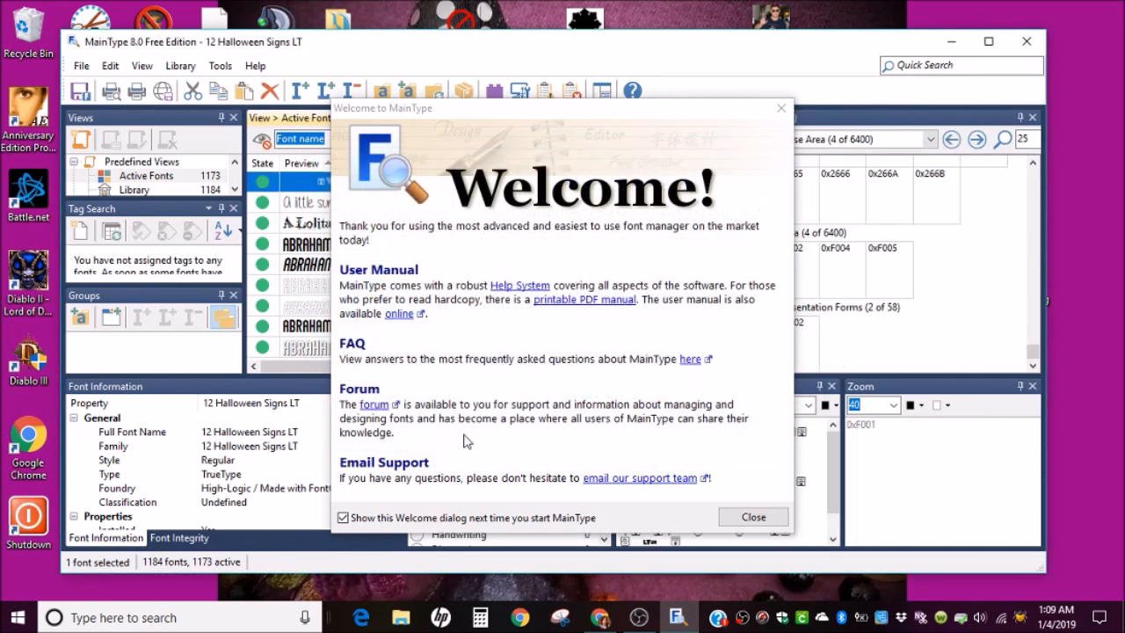
pyautogui.click(753, 517)
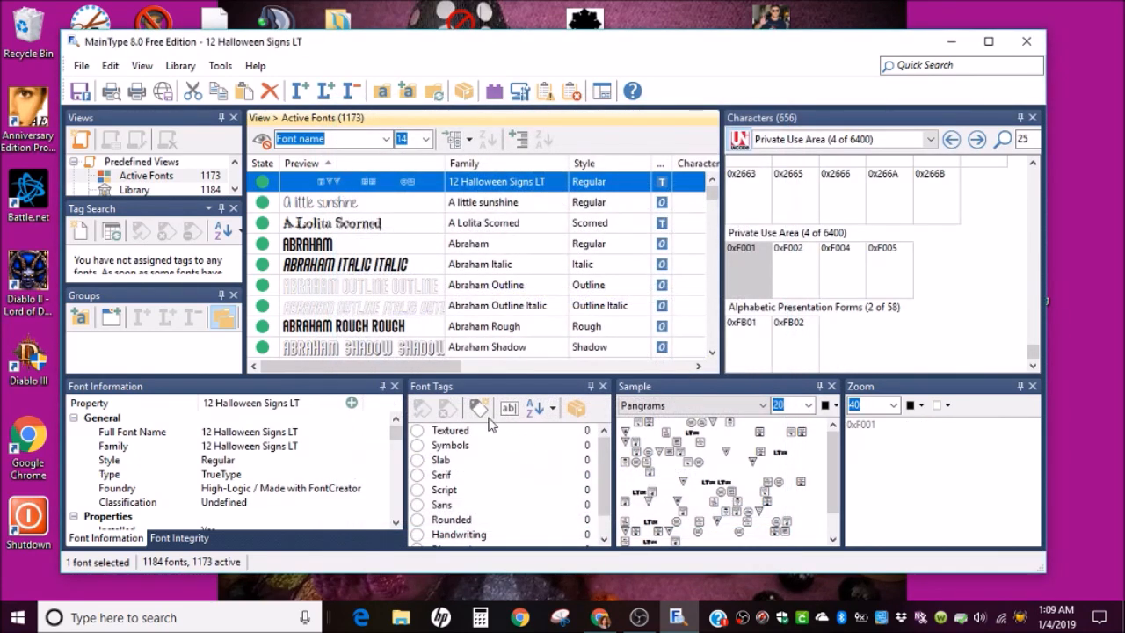
pyautogui.moveTo(574, 204)
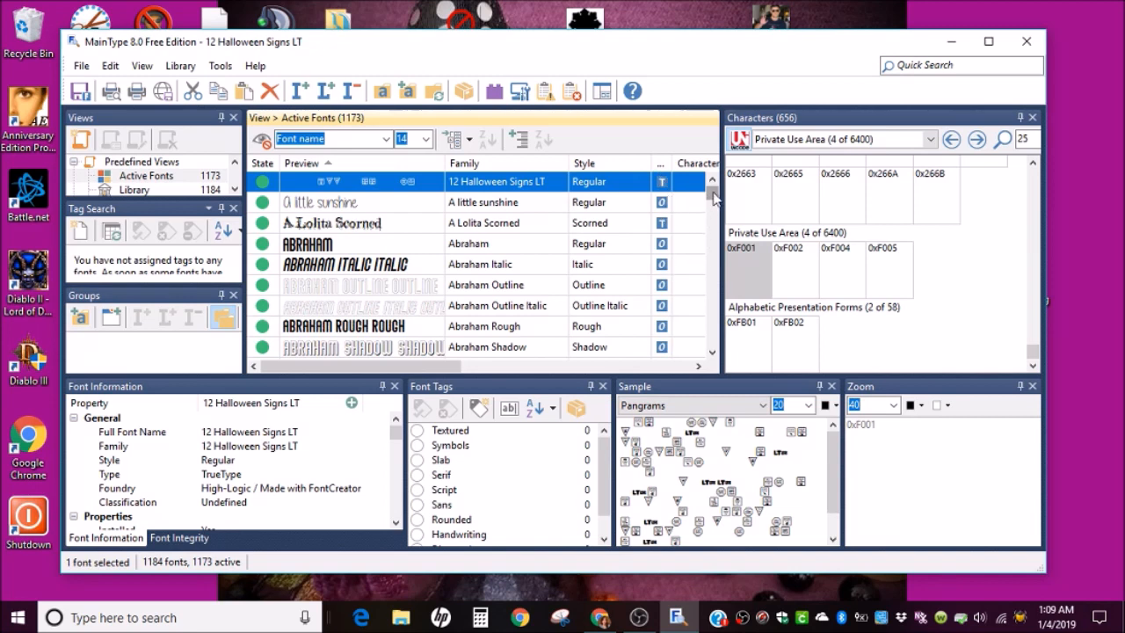
# - Scroll the active font list down and move to Quick Search
pyautogui.scroll(-3)
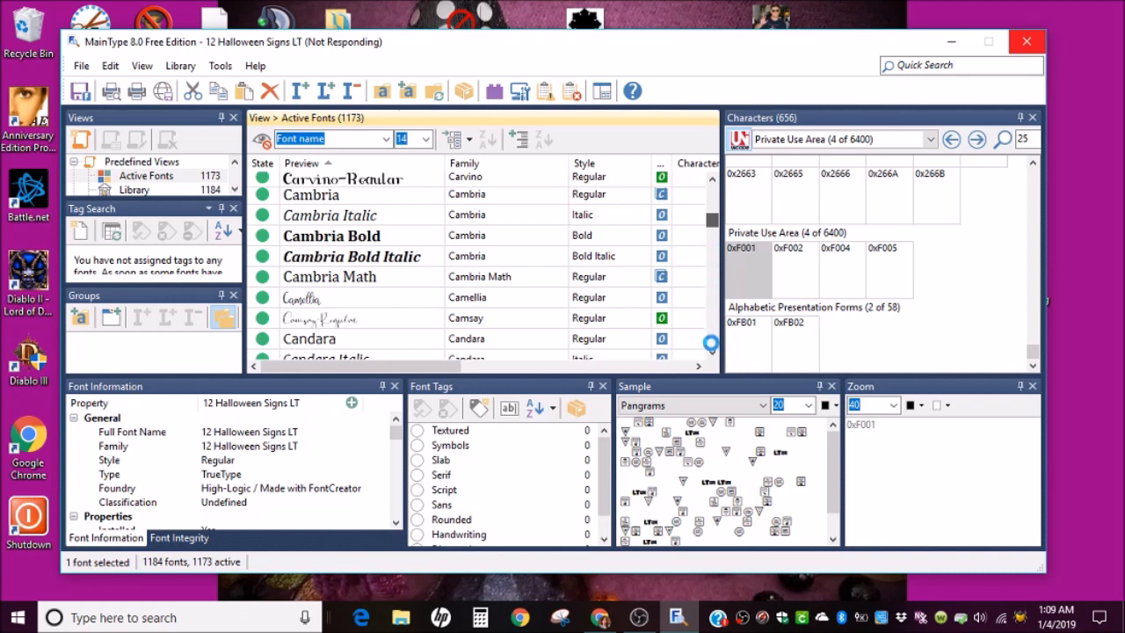
pyautogui.scroll(-3)
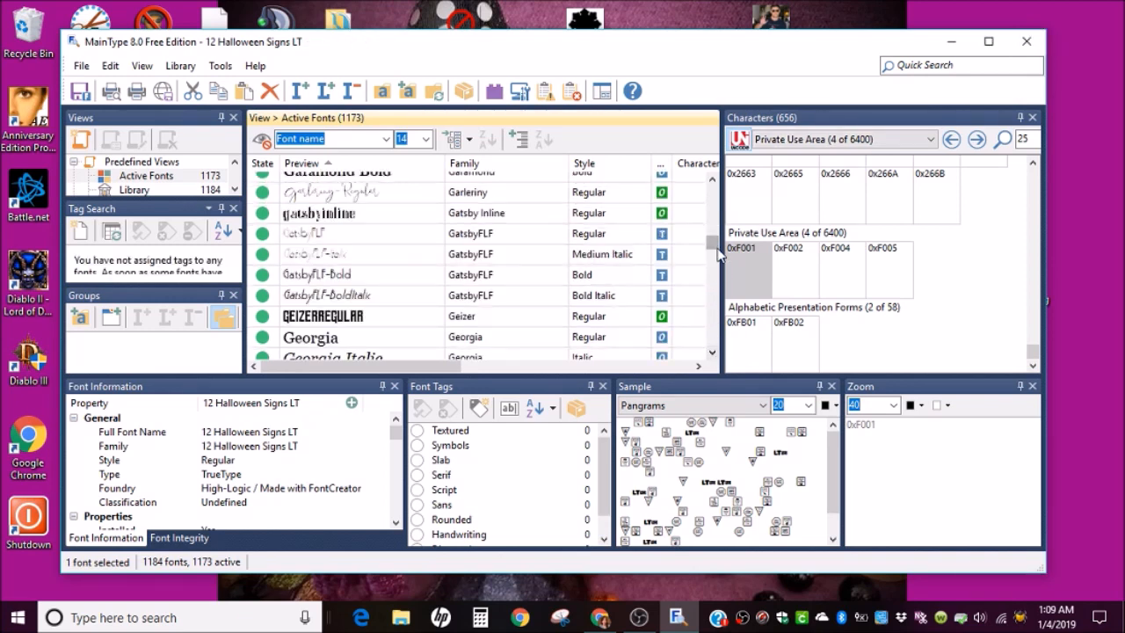
pyautogui.scroll(-3)
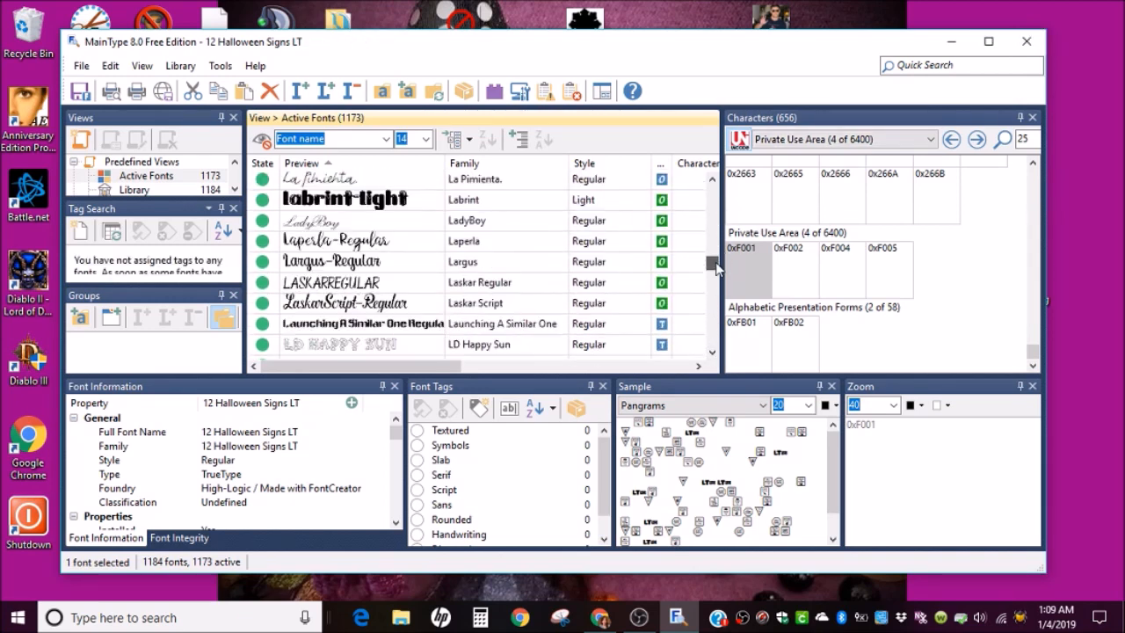
pyautogui.click(960, 65)
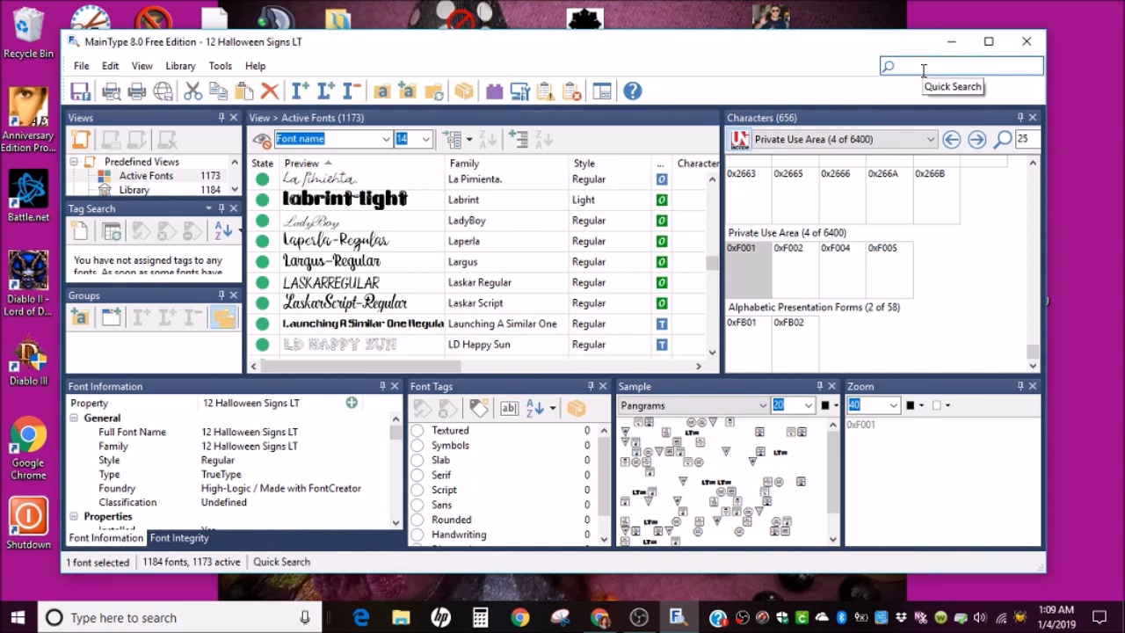
# - Search 'samanth', then pick the fancy swash K glyph 0xE23F and bring up its options
pyautogui.write('samantha')
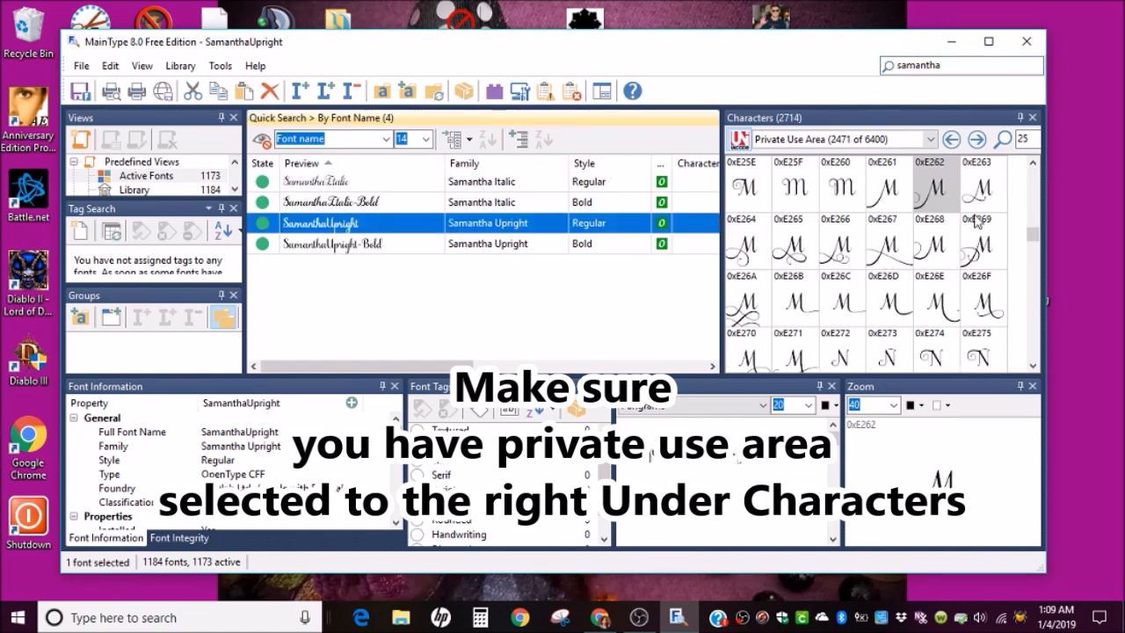
pyautogui.moveTo(835, 227)
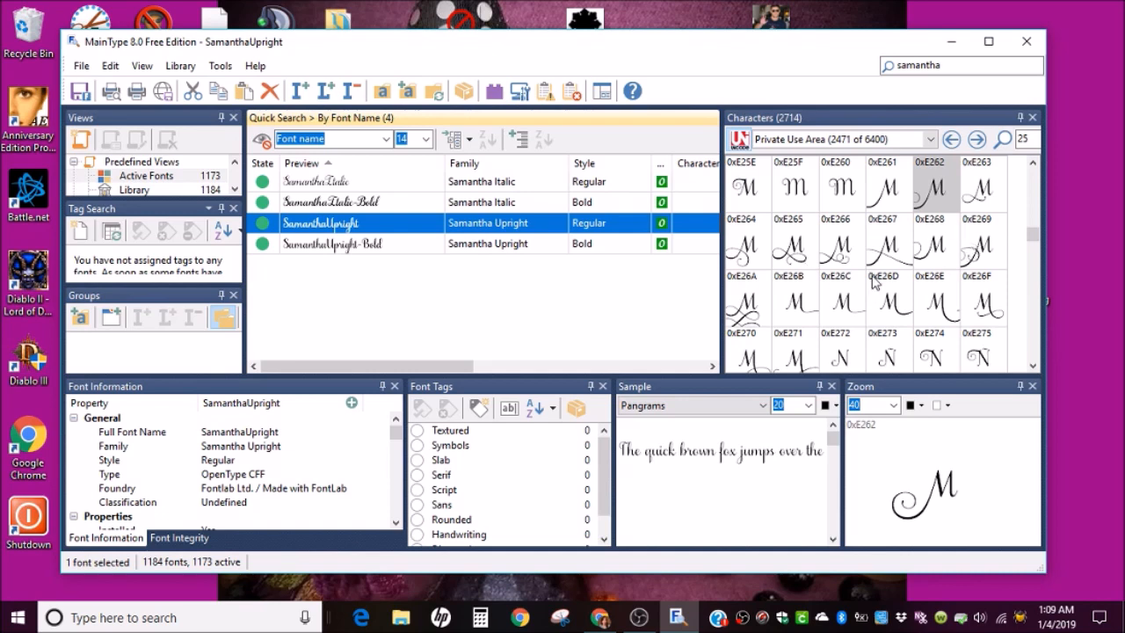
pyautogui.moveTo(1034, 238)
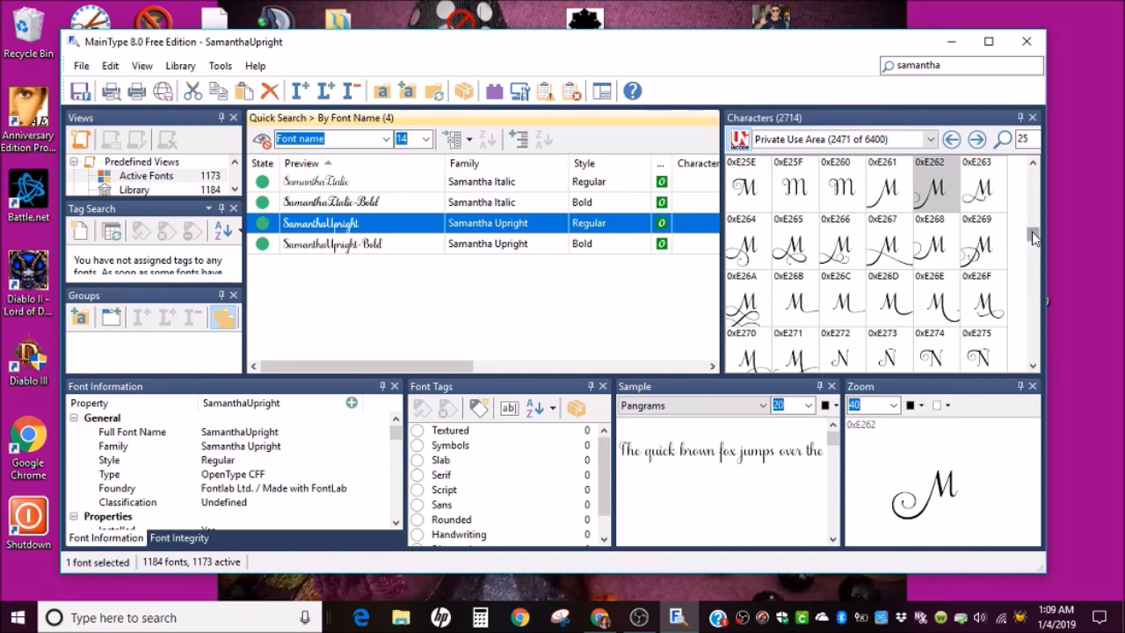
pyautogui.scroll(-3)
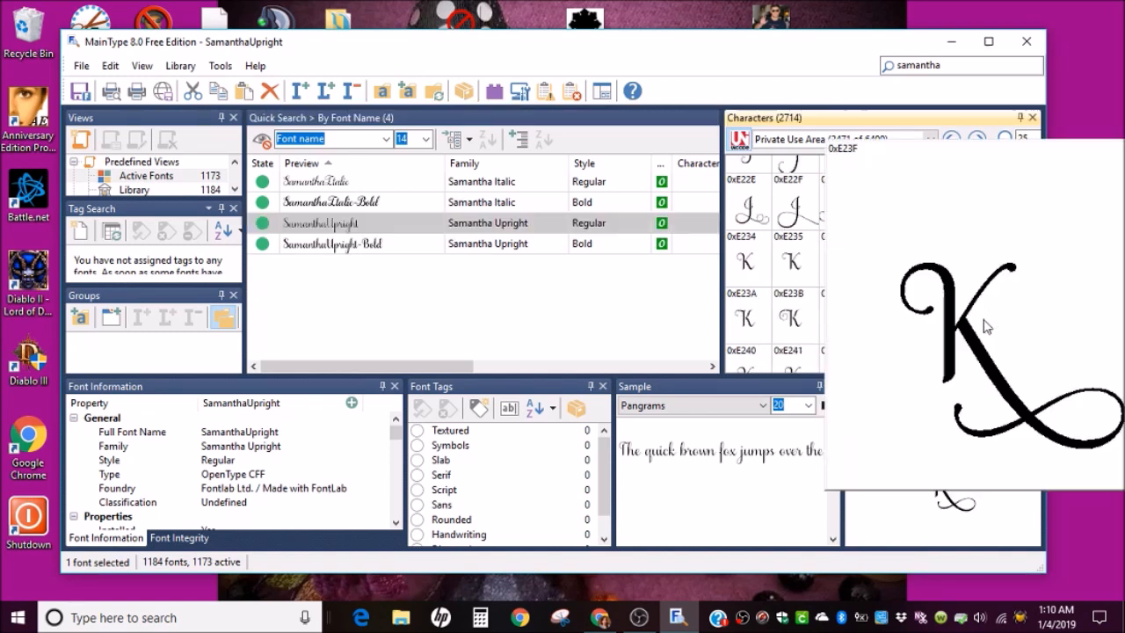
pyautogui.click(985, 317)
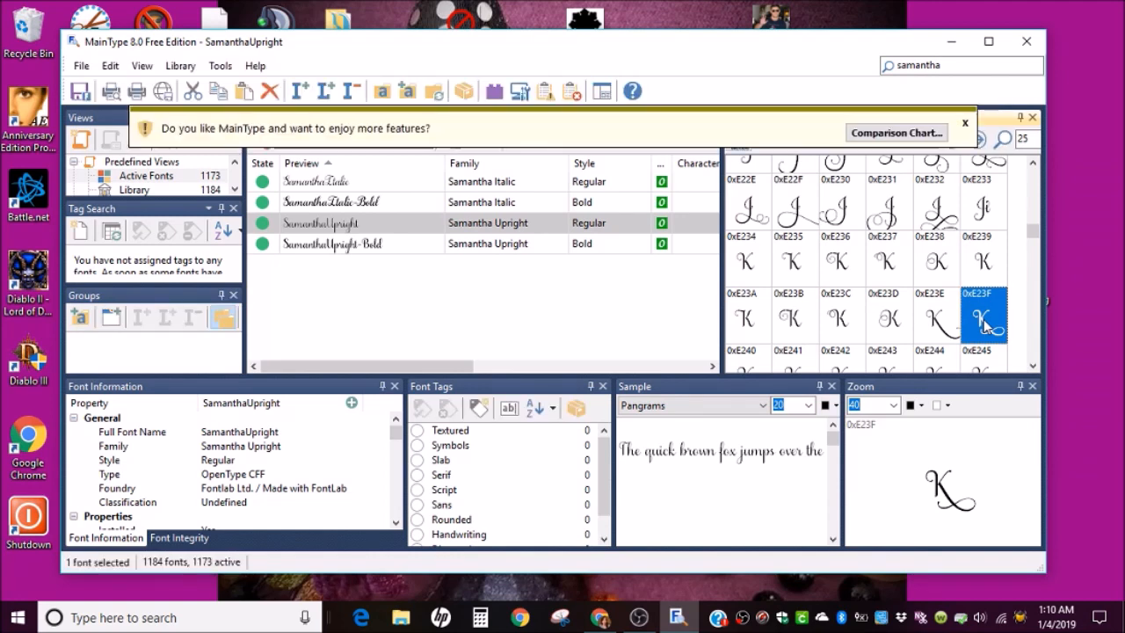
pyautogui.rightClick(985, 315)
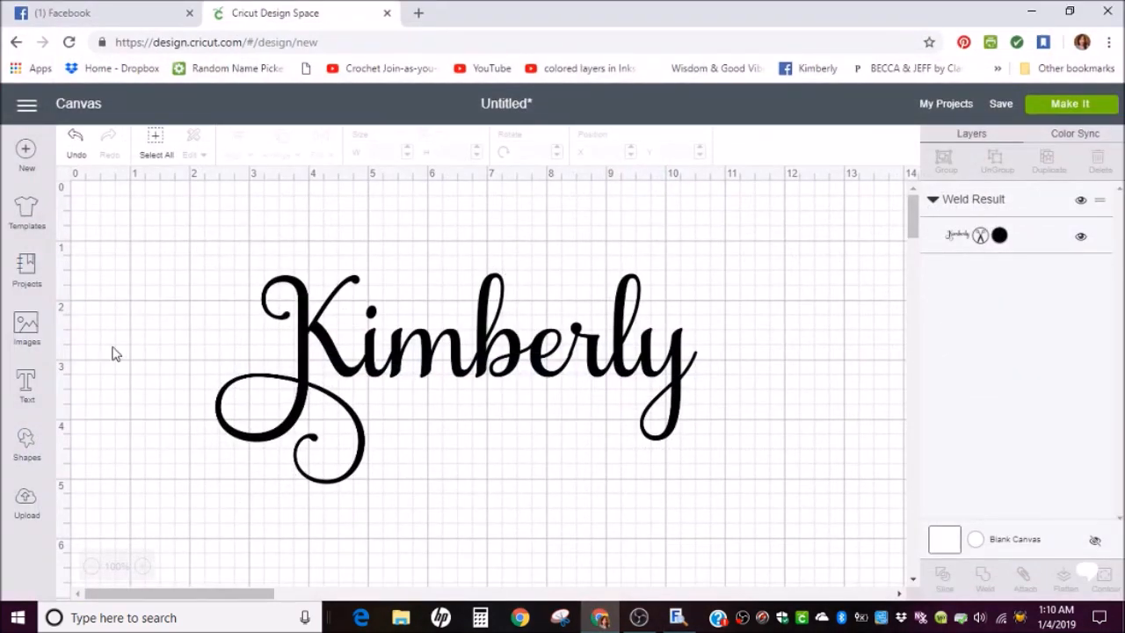
pyautogui.moveTo(130, 384)
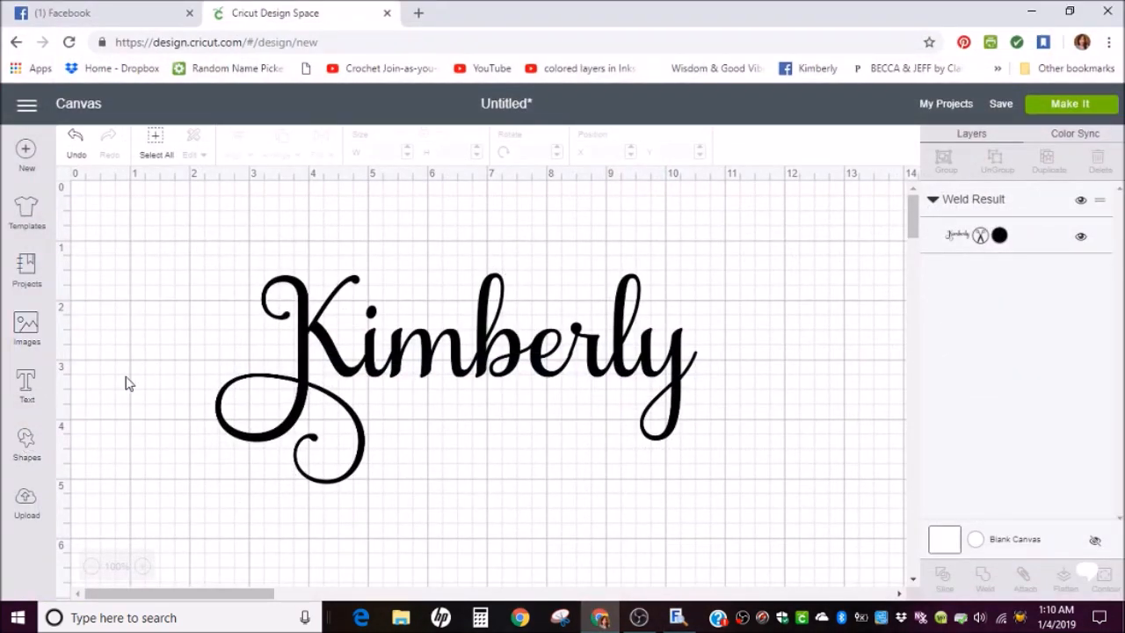
# - Shrink the welded Kimberly name to about 2.8 inches wide
pyautogui.click(454, 364)
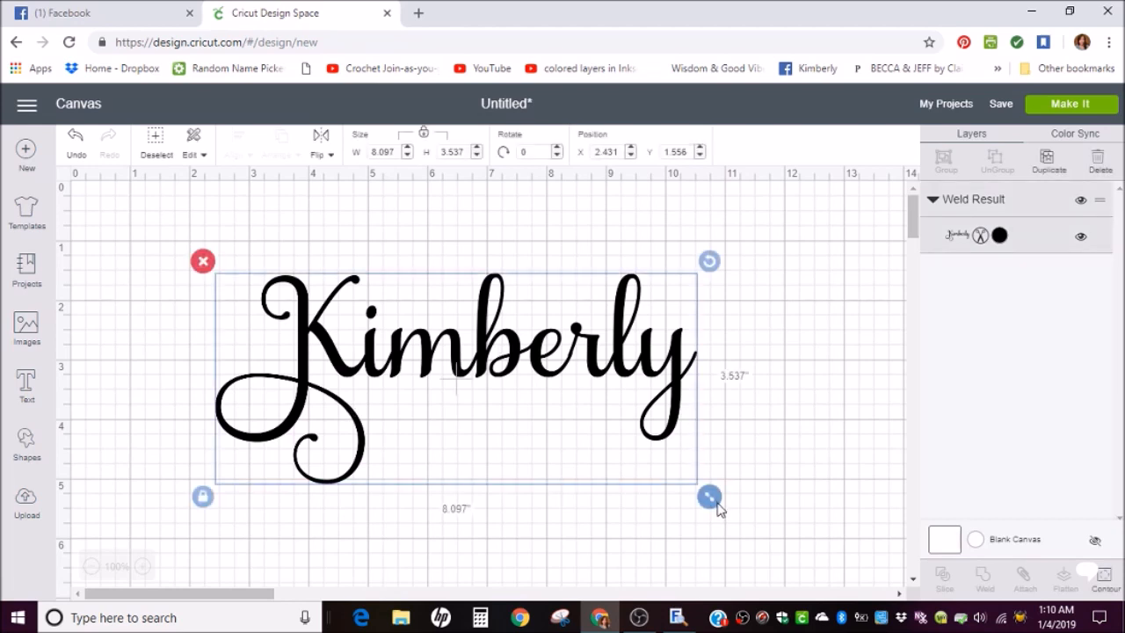
pyautogui.moveTo(711, 495); pyautogui.dragTo(394, 359)
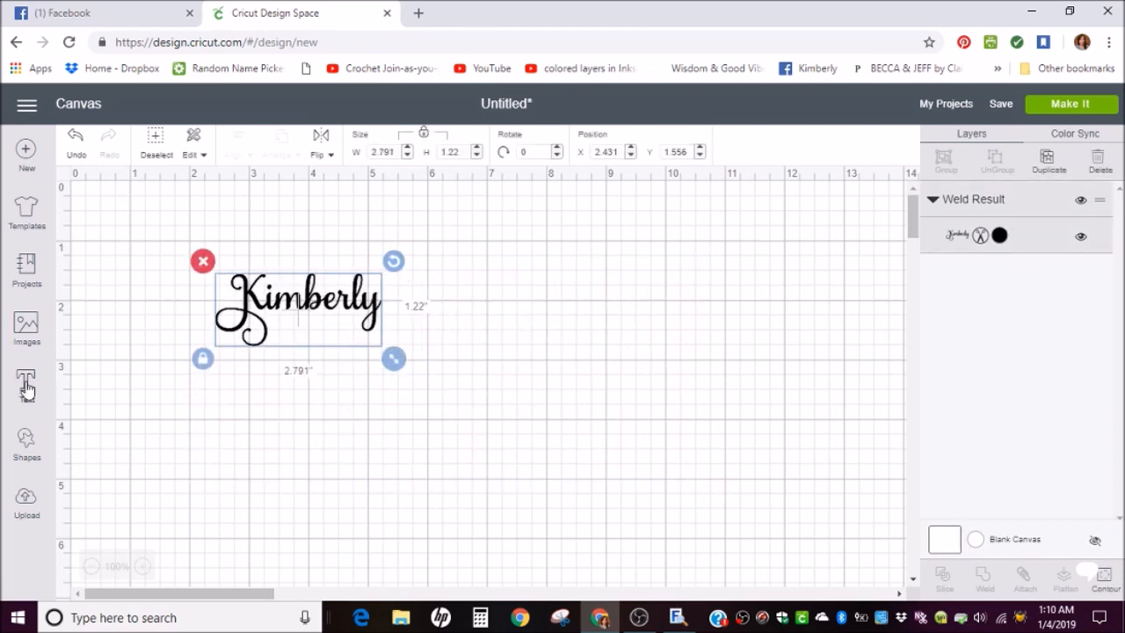
# - Add a new empty text box below the name in Samantha Upright
pyautogui.click(27, 383)
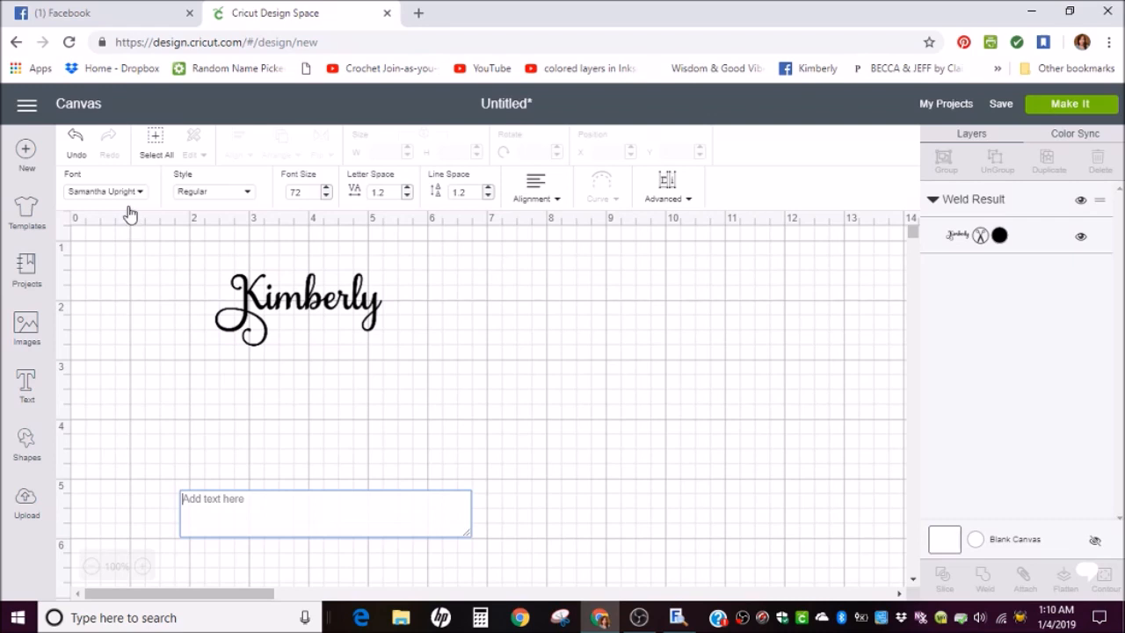
pyautogui.moveTo(125, 197)
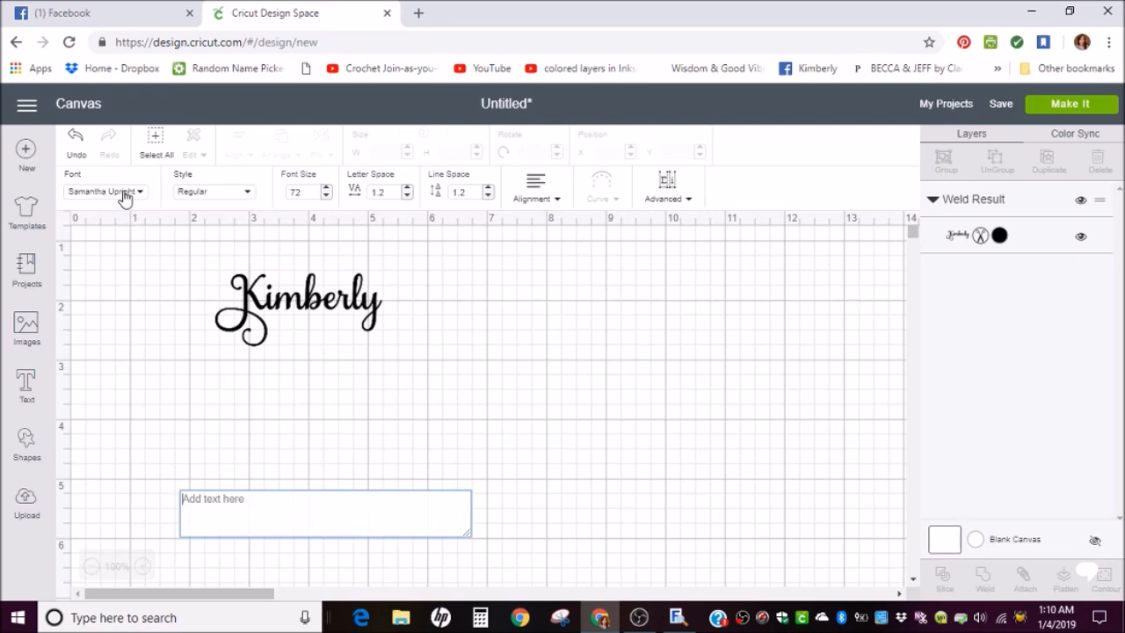
pyautogui.moveTo(129, 199)
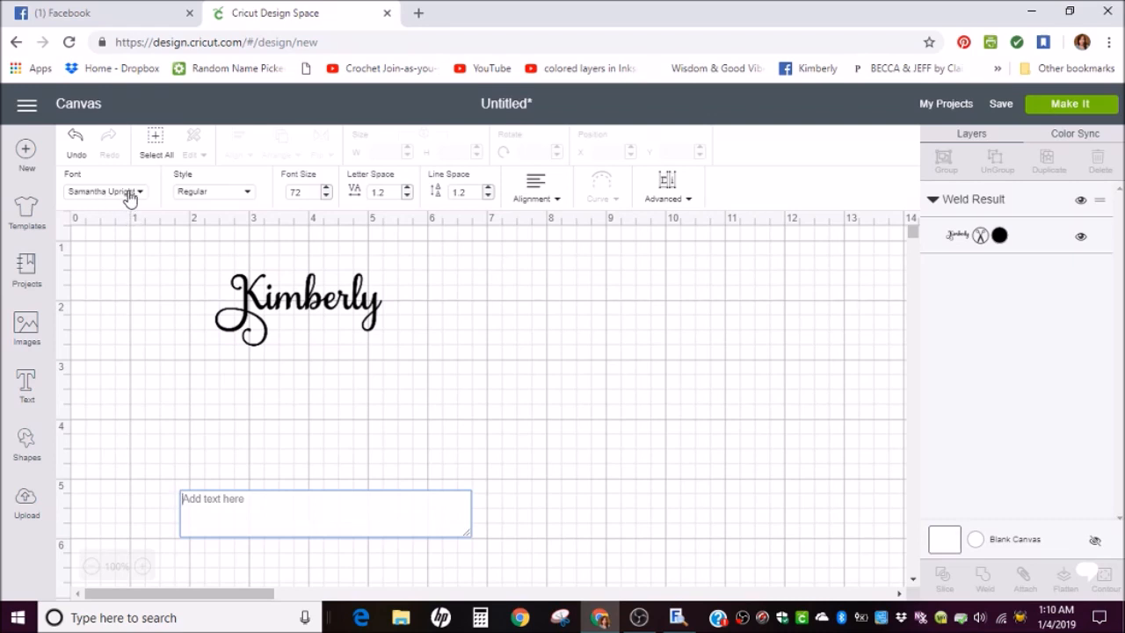
pyautogui.click(137, 192)
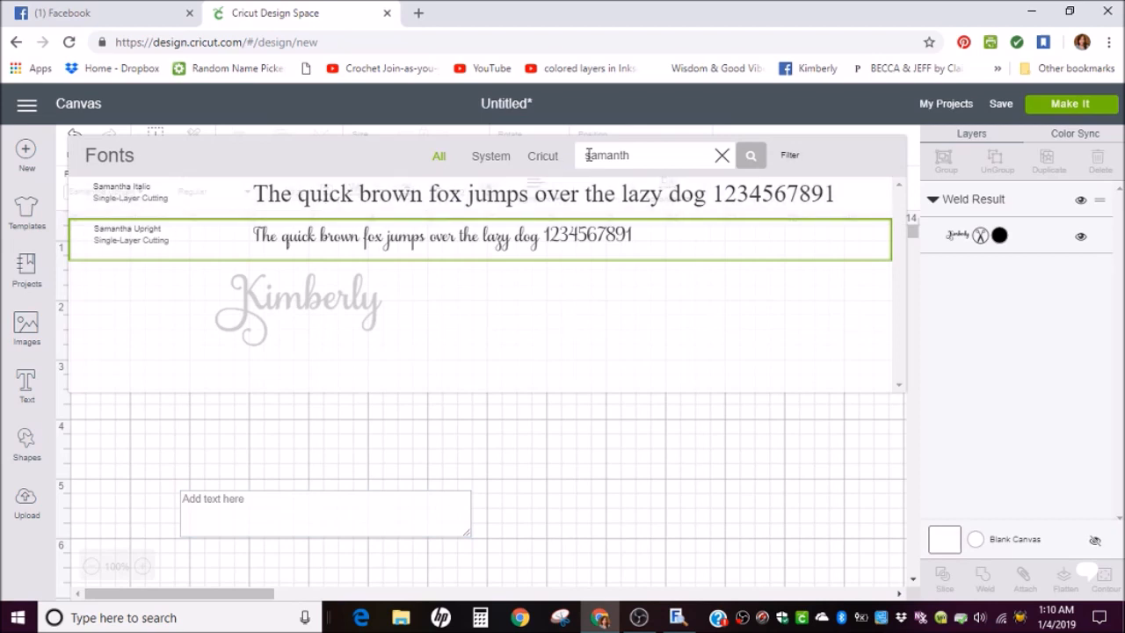
pyautogui.moveTo(355, 255)
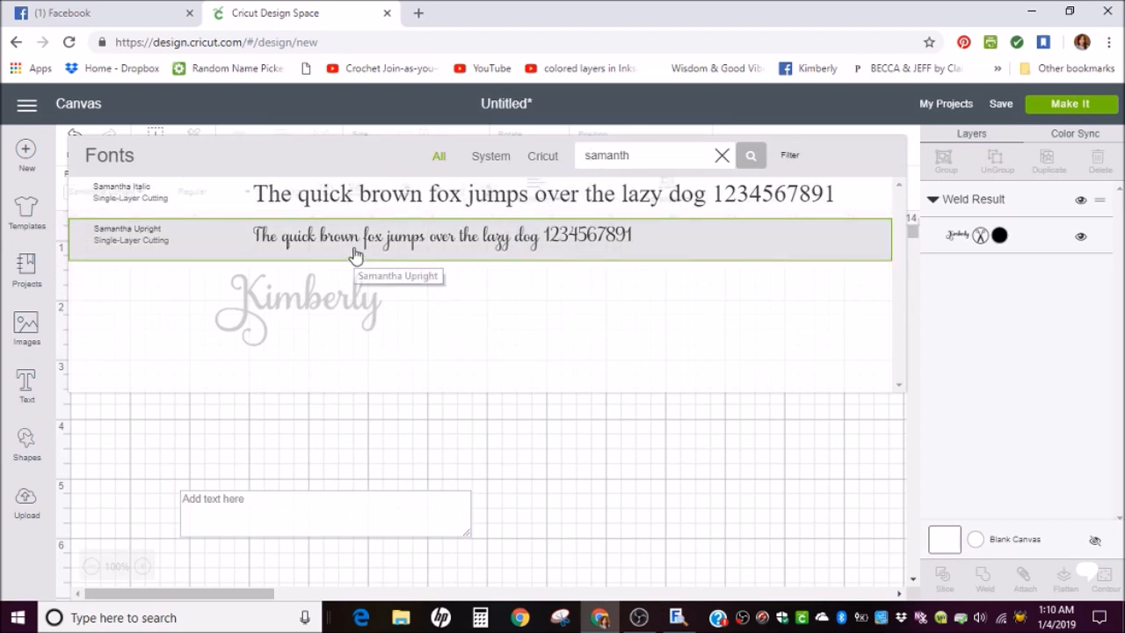
pyautogui.click(352, 236)
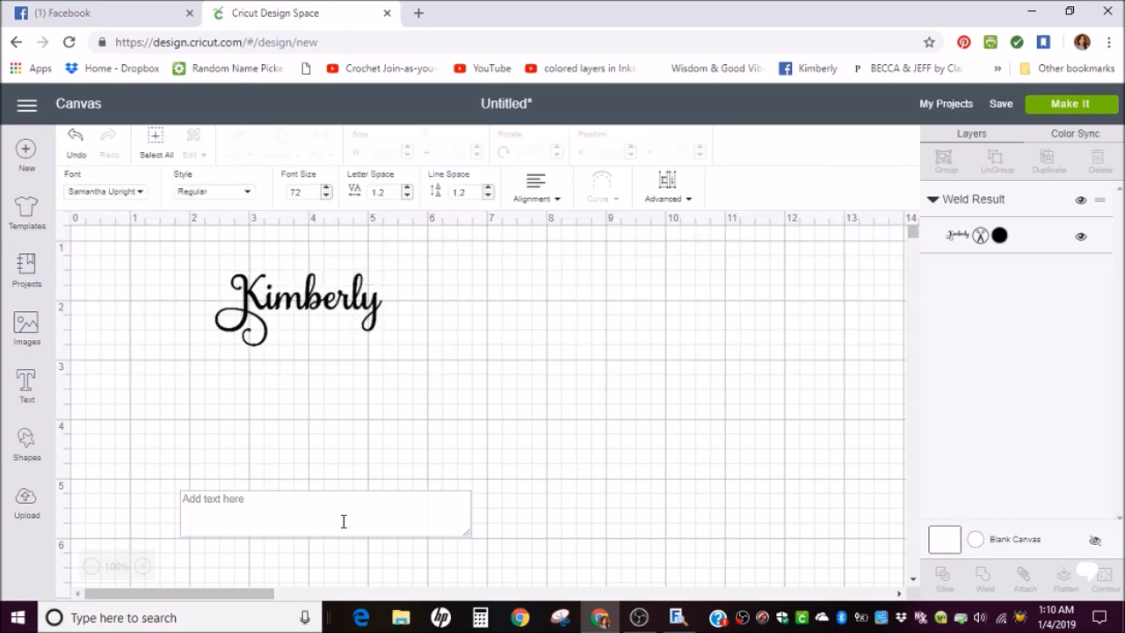
# - Enter 'Kimberly' with the swash K glyph and move it up beneath the first name
pyautogui.write('K')
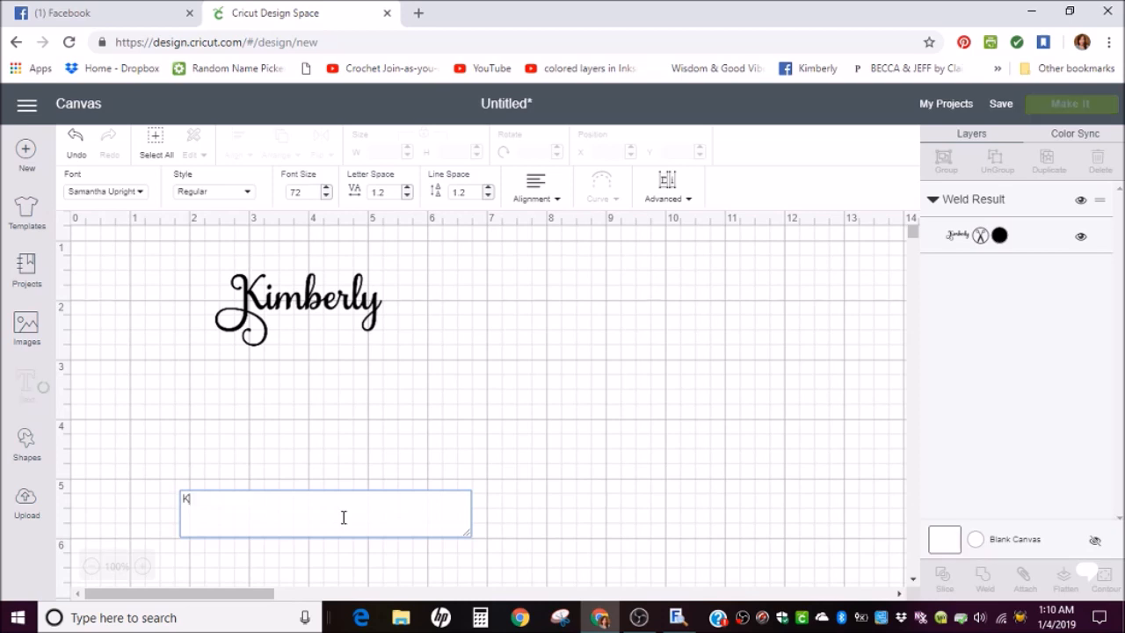
pyautogui.write('imberly')
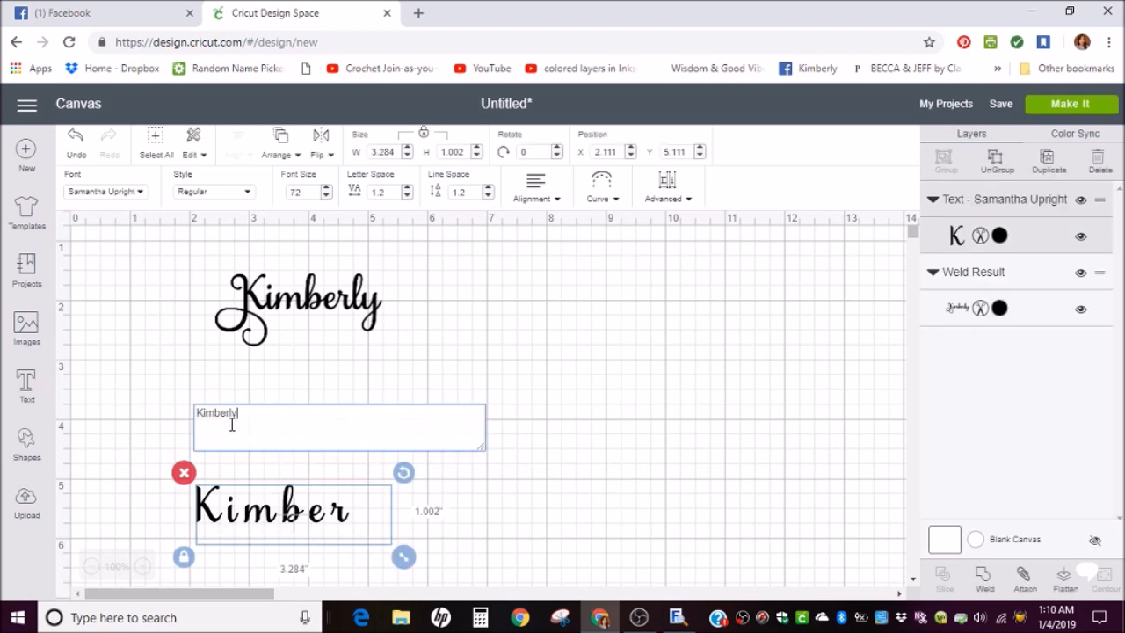
pyautogui.write('ly')
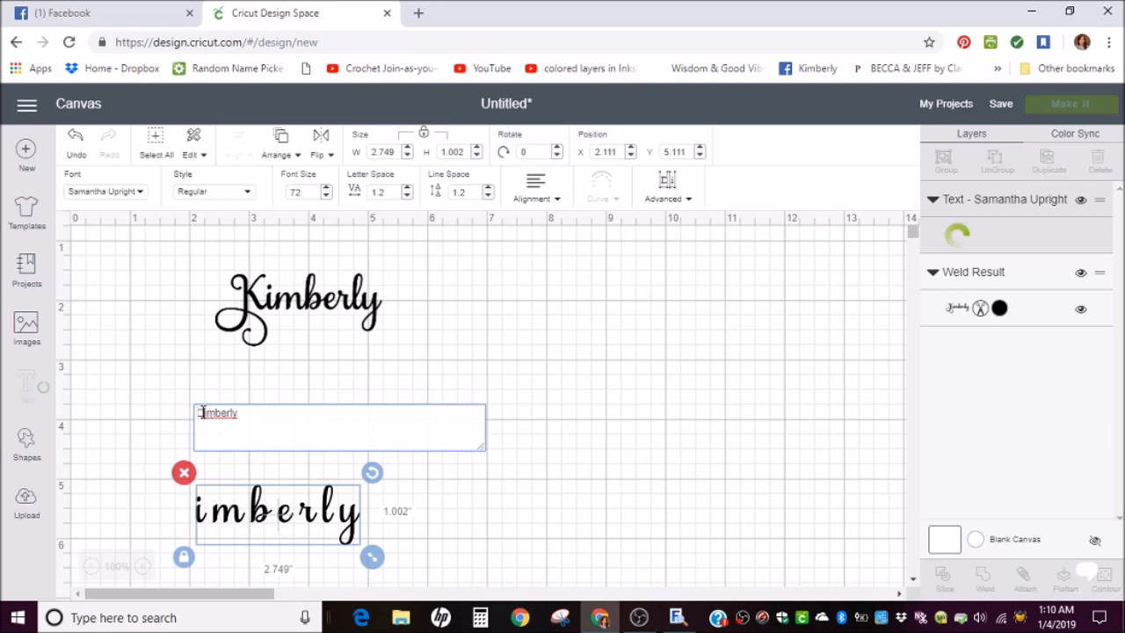
pyautogui.write('K')
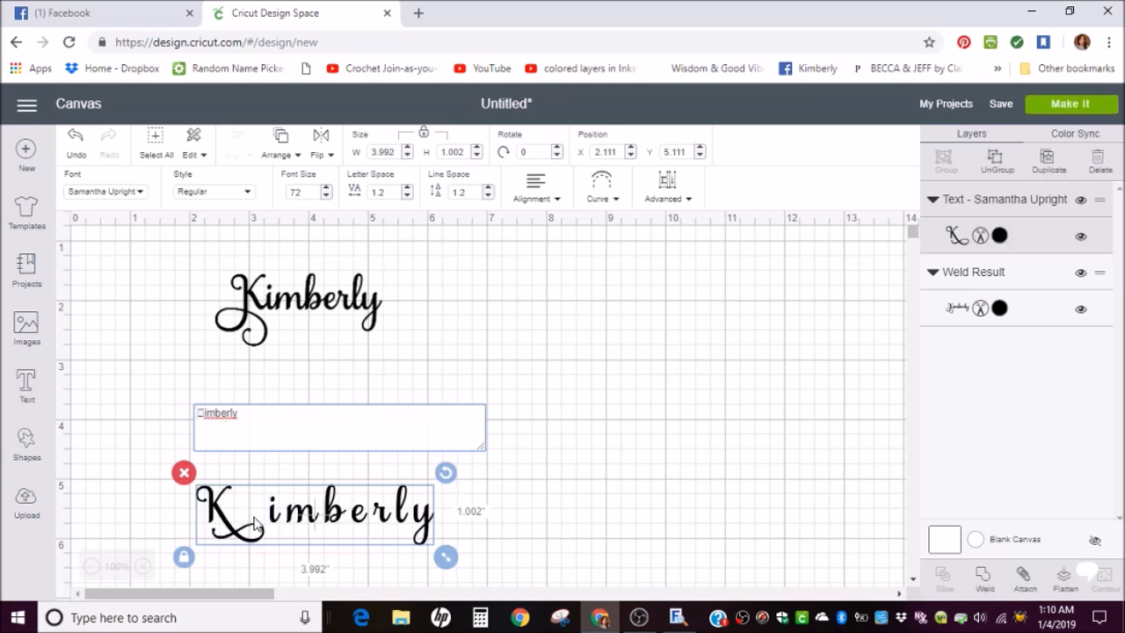
pyautogui.click(429, 204)
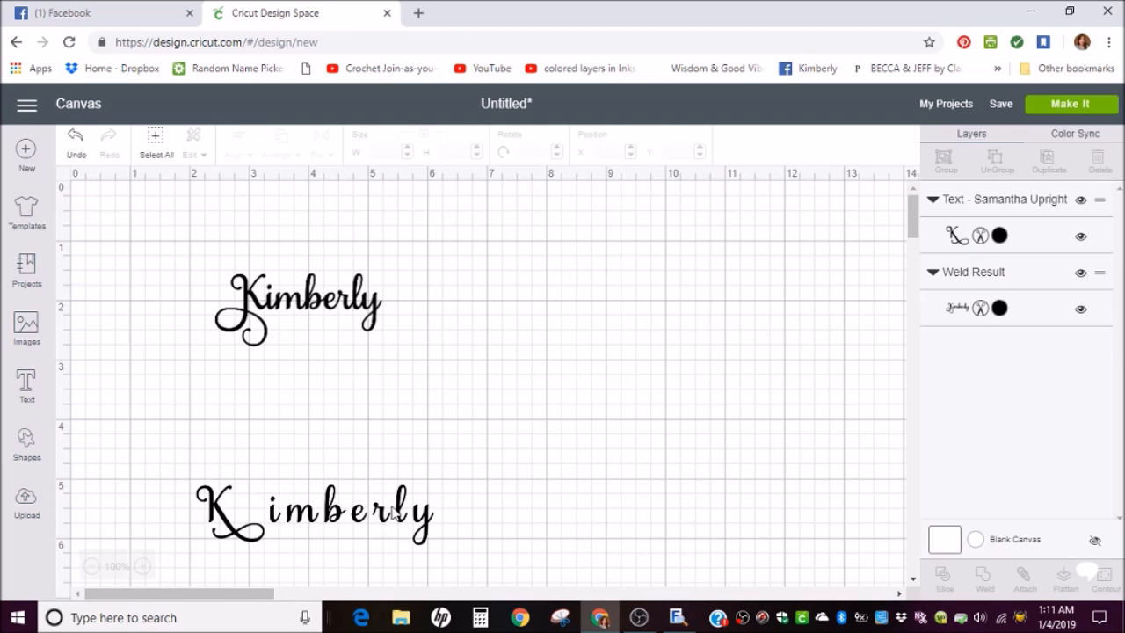
pyautogui.moveTo(313, 514); pyautogui.dragTo(397, 431)
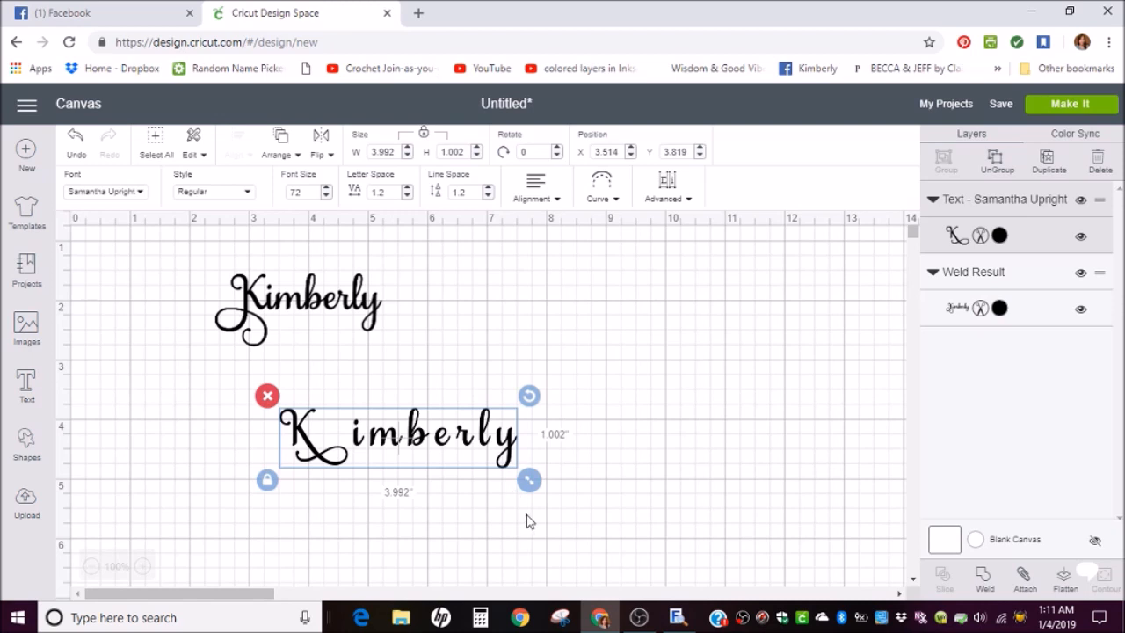
# - Enlarge the second Kimberly and tighten its letter spacing to about -0.3
pyautogui.moveTo(527, 482); pyautogui.dragTo(661, 513)
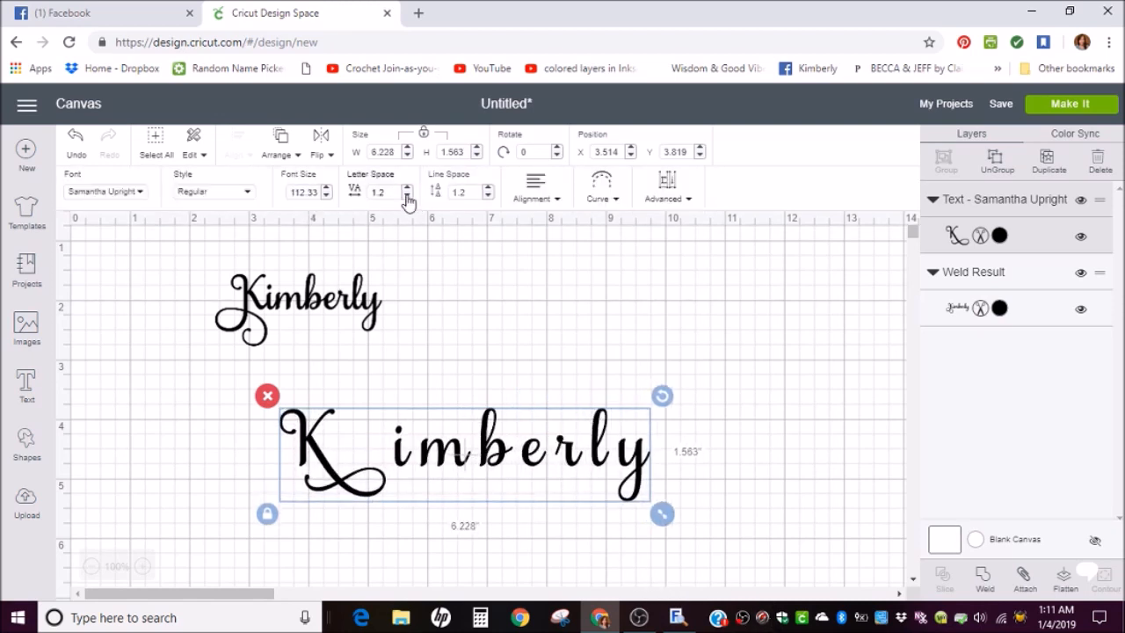
pyautogui.click(408, 197)
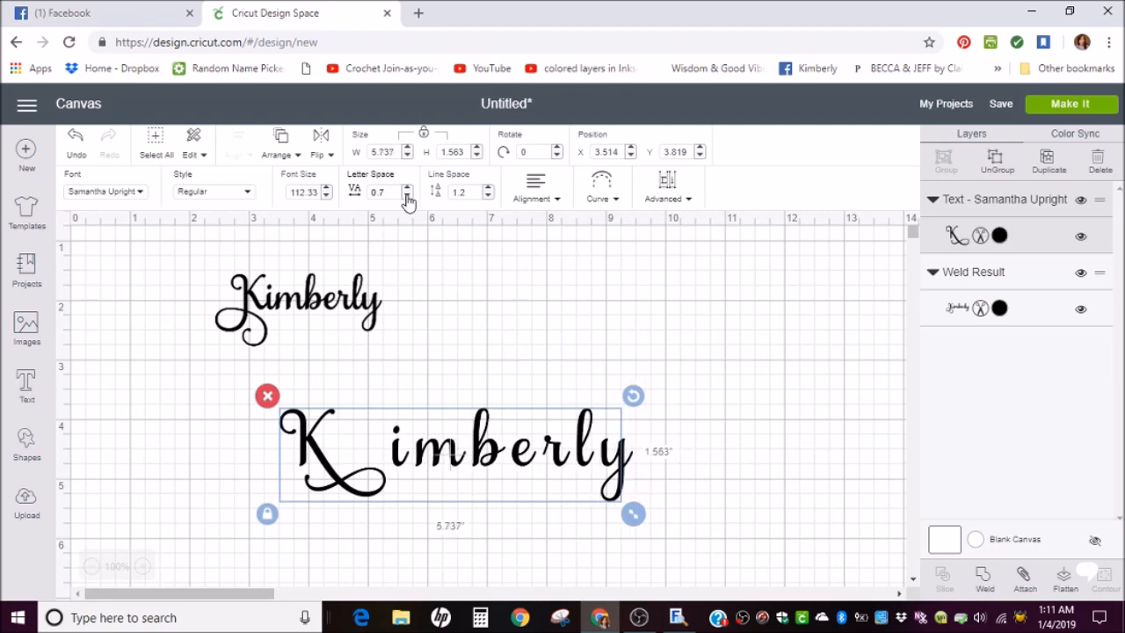
pyautogui.click(408, 197)
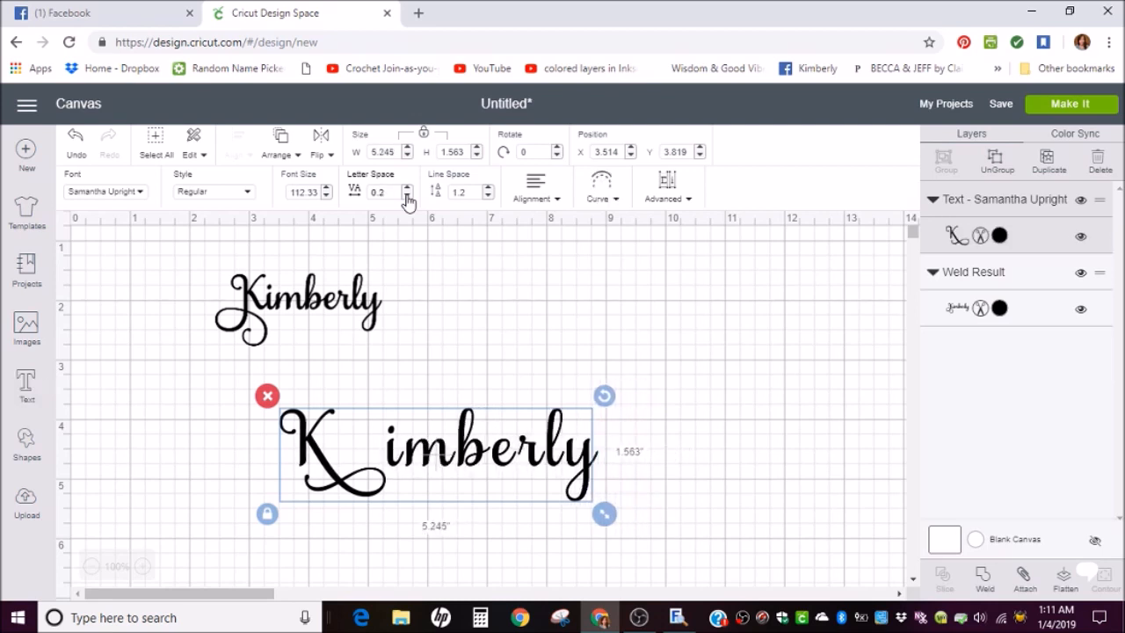
pyautogui.click(408, 197)
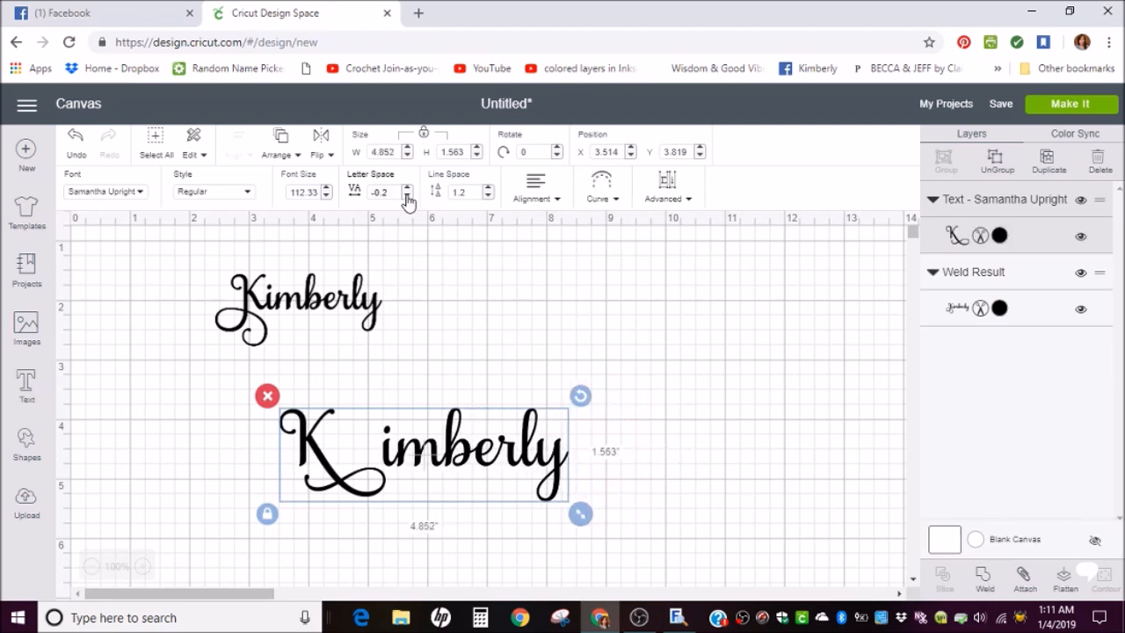
pyautogui.click(408, 197)
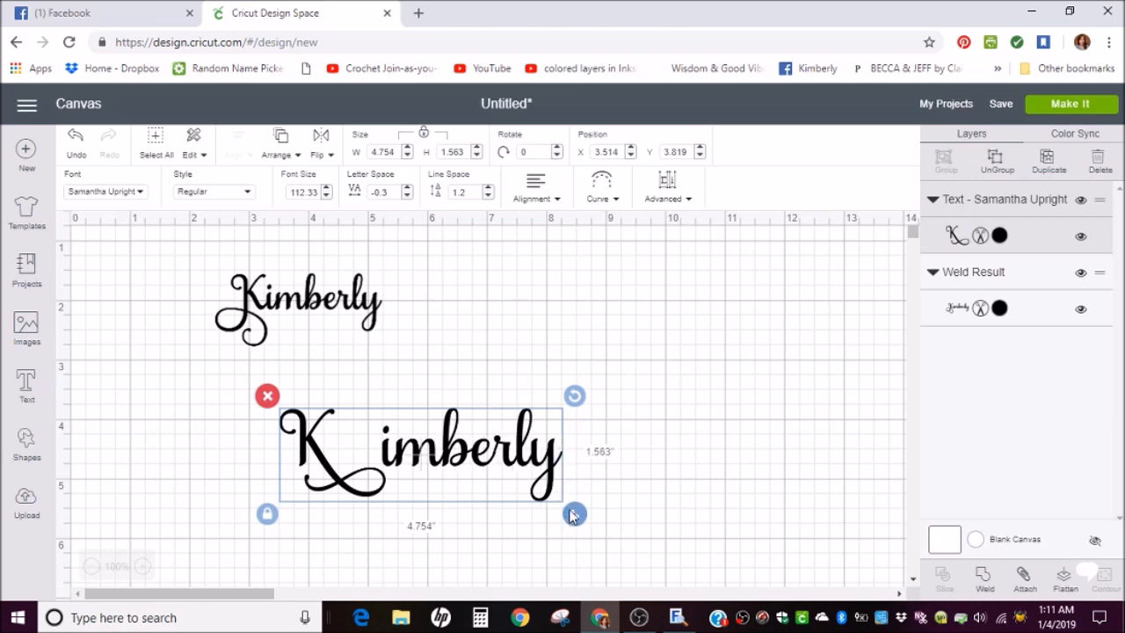
# - Enlarge it further to about seven inches and set letter spacing to -0.2
pyautogui.moveTo(574, 513); pyautogui.dragTo(712, 559)
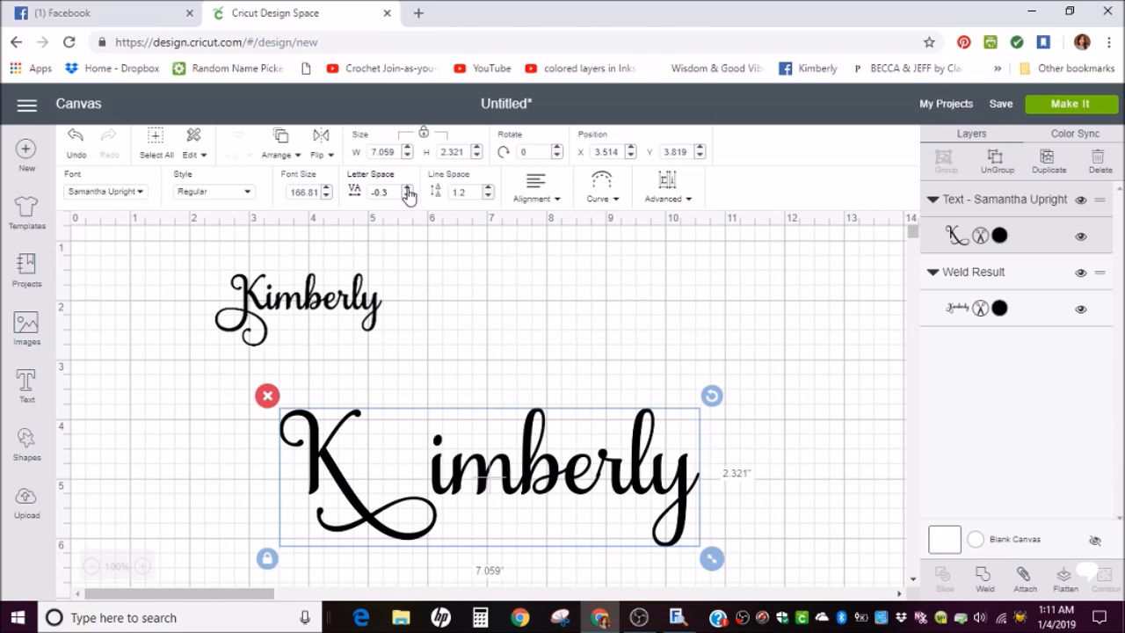
pyautogui.click(408, 188)
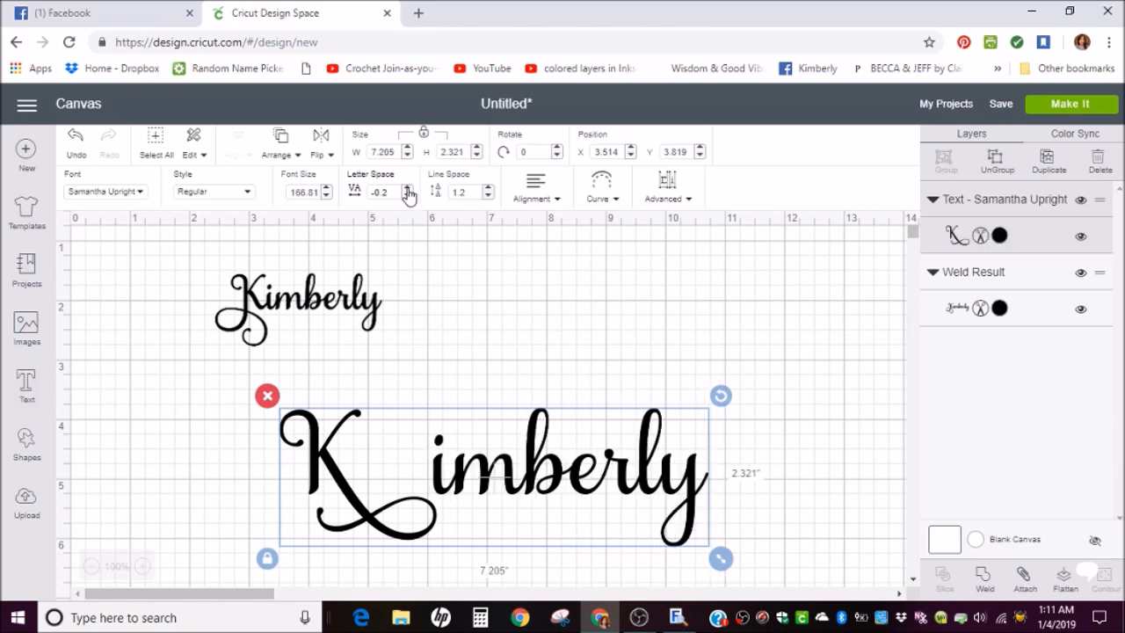
pyautogui.moveTo(566, 343)
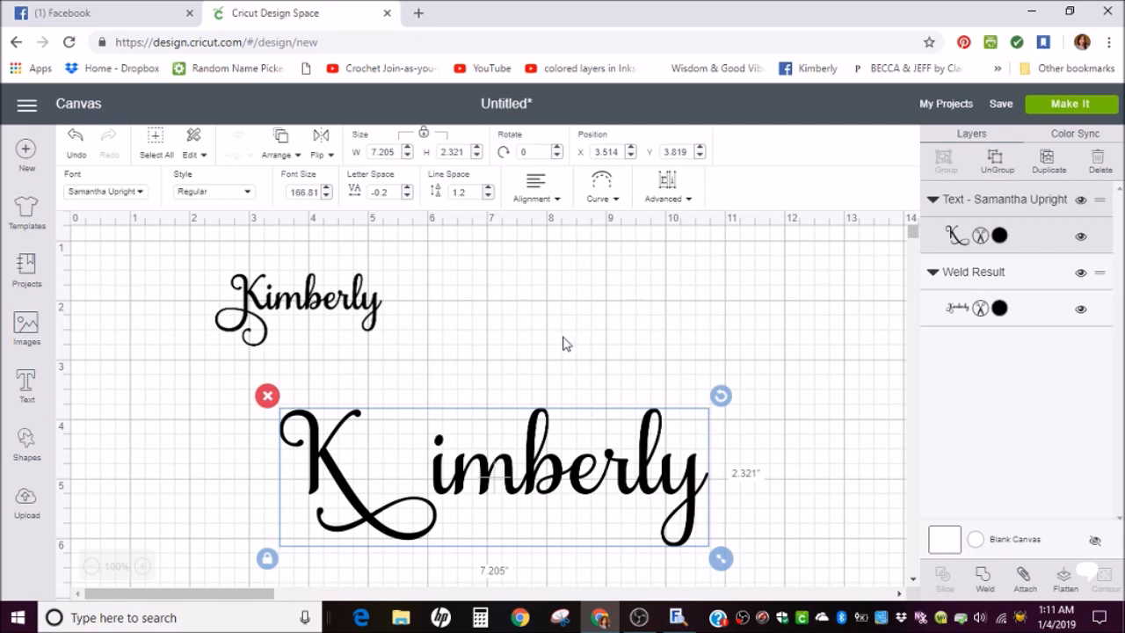
pyautogui.moveTo(879, 255)
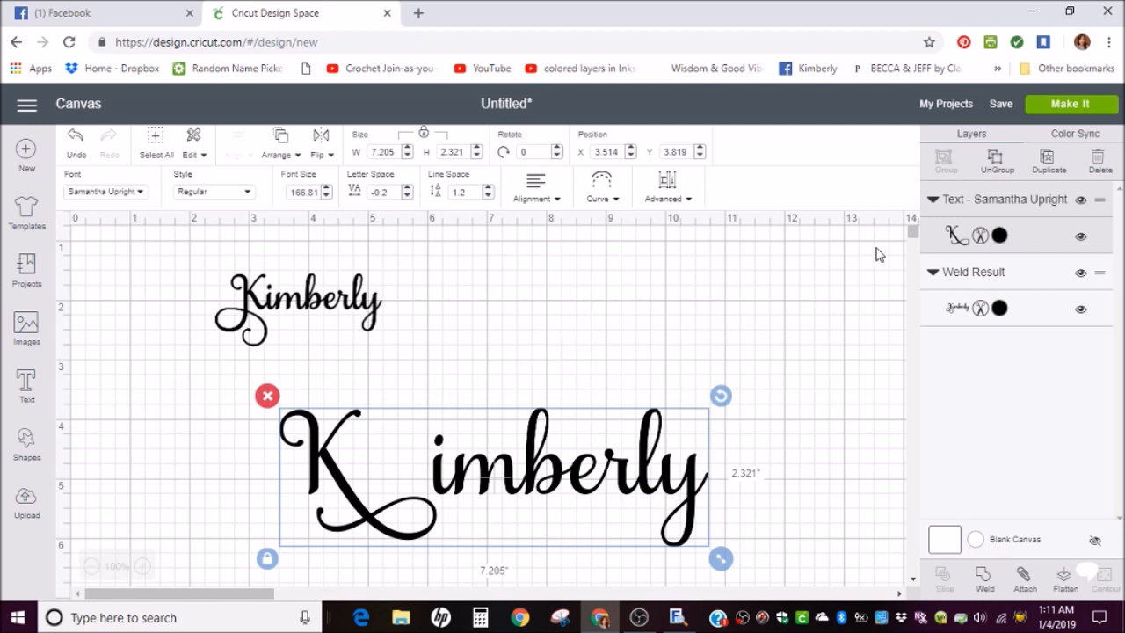
pyautogui.moveTo(786, 274)
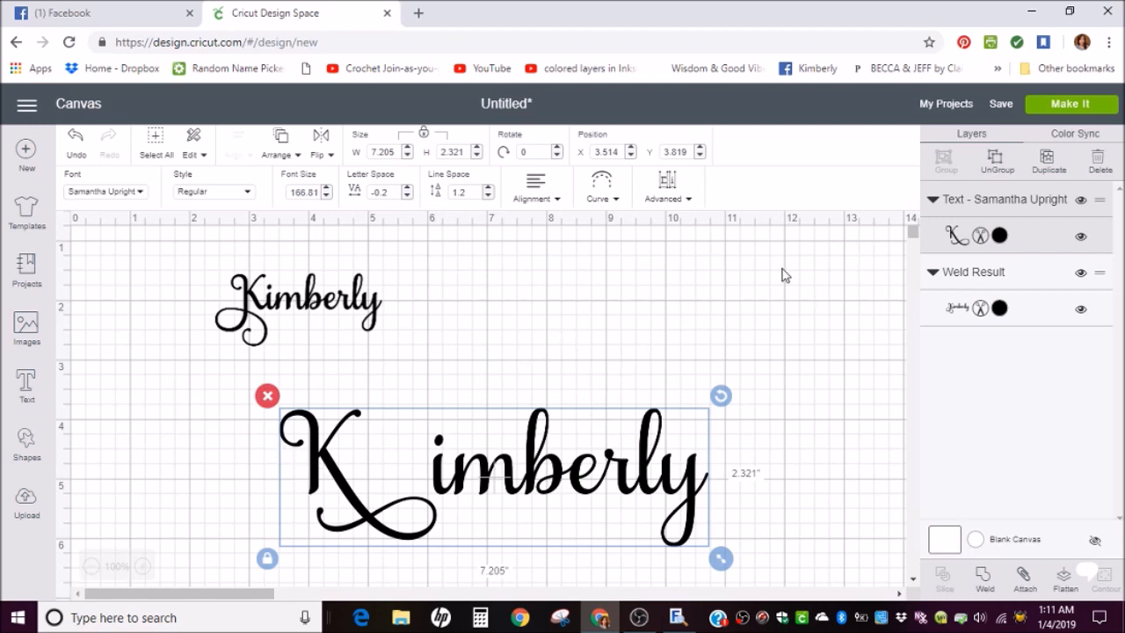
# - Ungroup the second Kimberly and slide 'imberly' left closer to the swash K
pyautogui.click(995, 161)
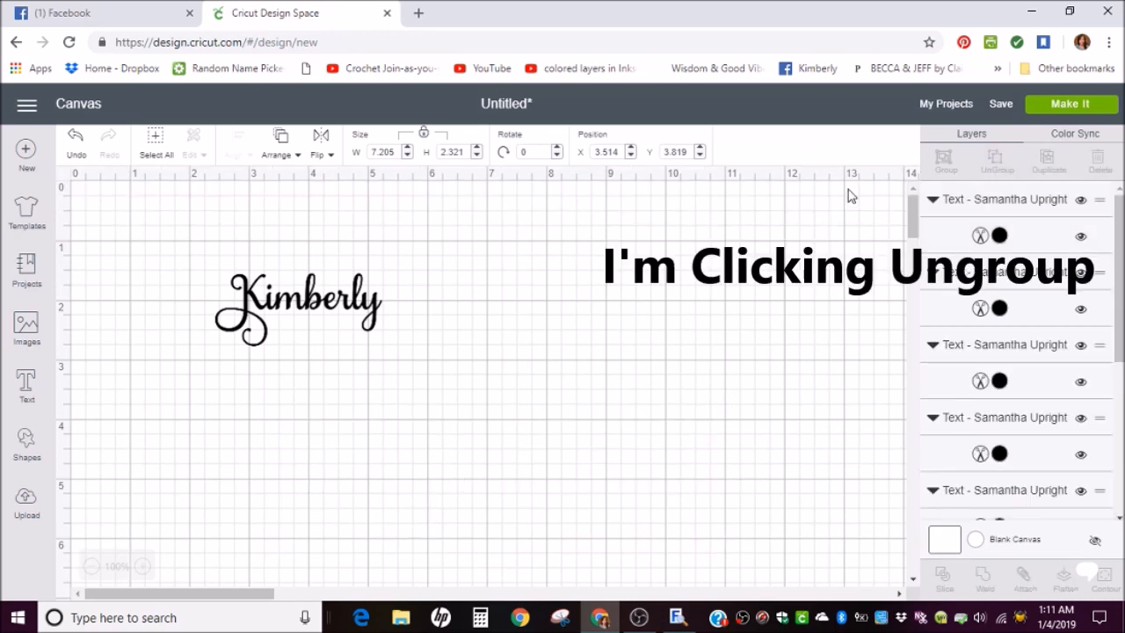
pyautogui.click(997, 159)
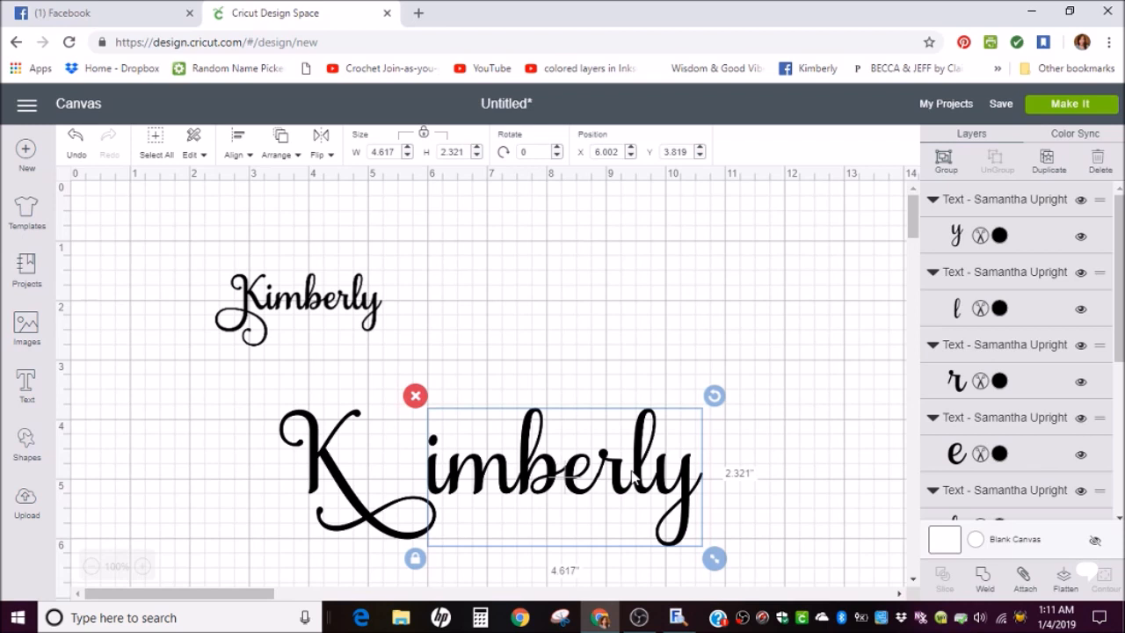
pyautogui.moveTo(563, 474); pyautogui.dragTo(510, 474)
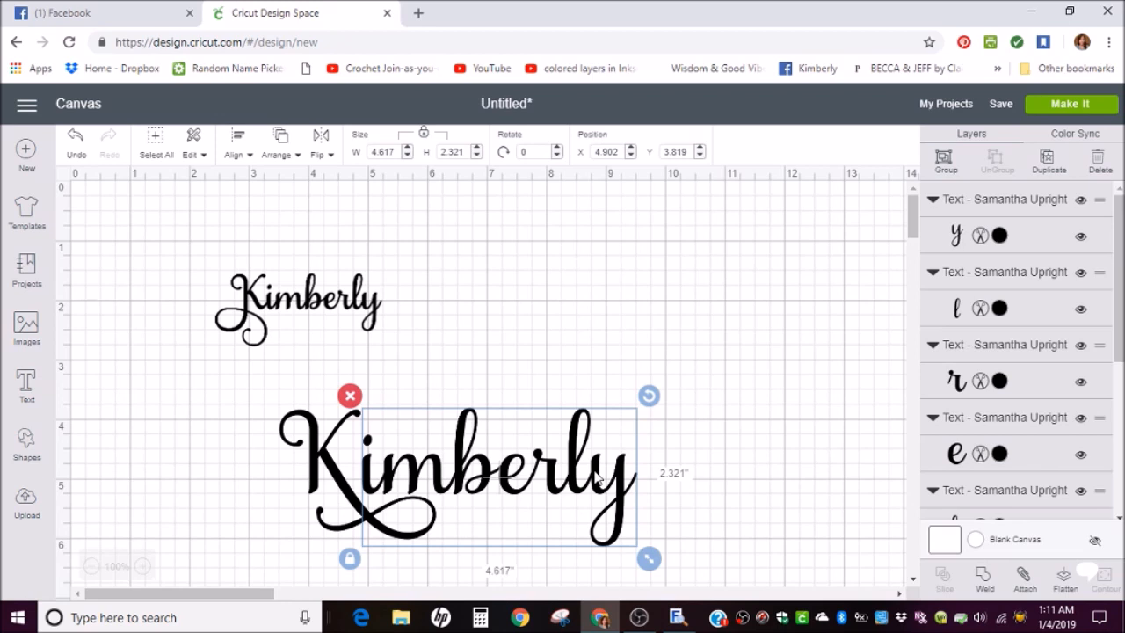
# - Deselect and begin selecting all letters of the second name
pyautogui.click(236, 387)
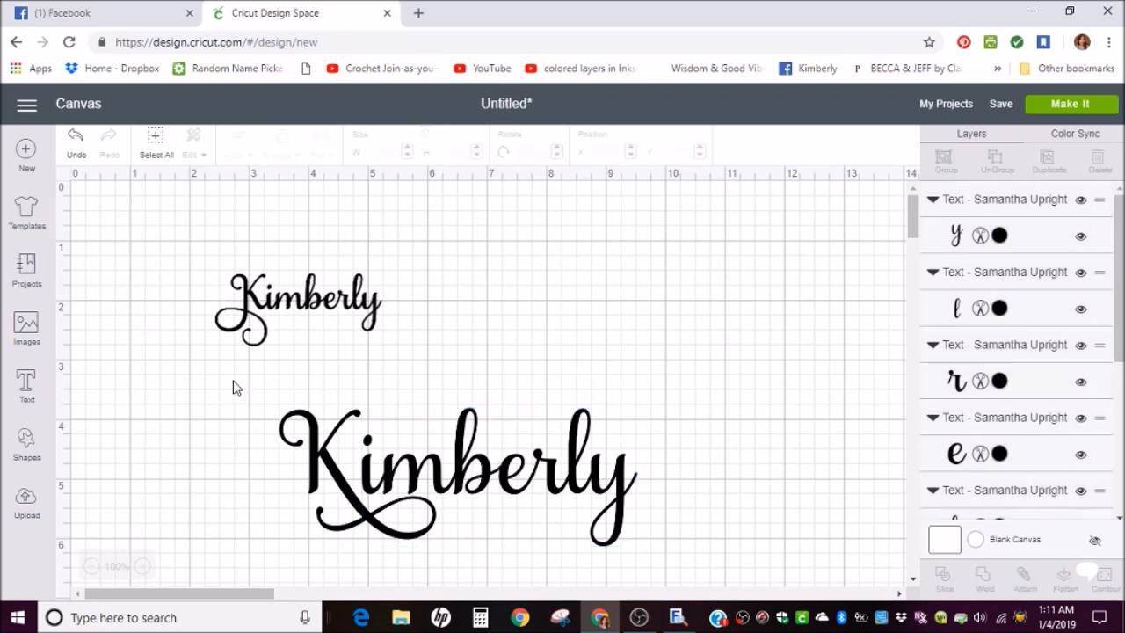
pyautogui.click(454, 471)
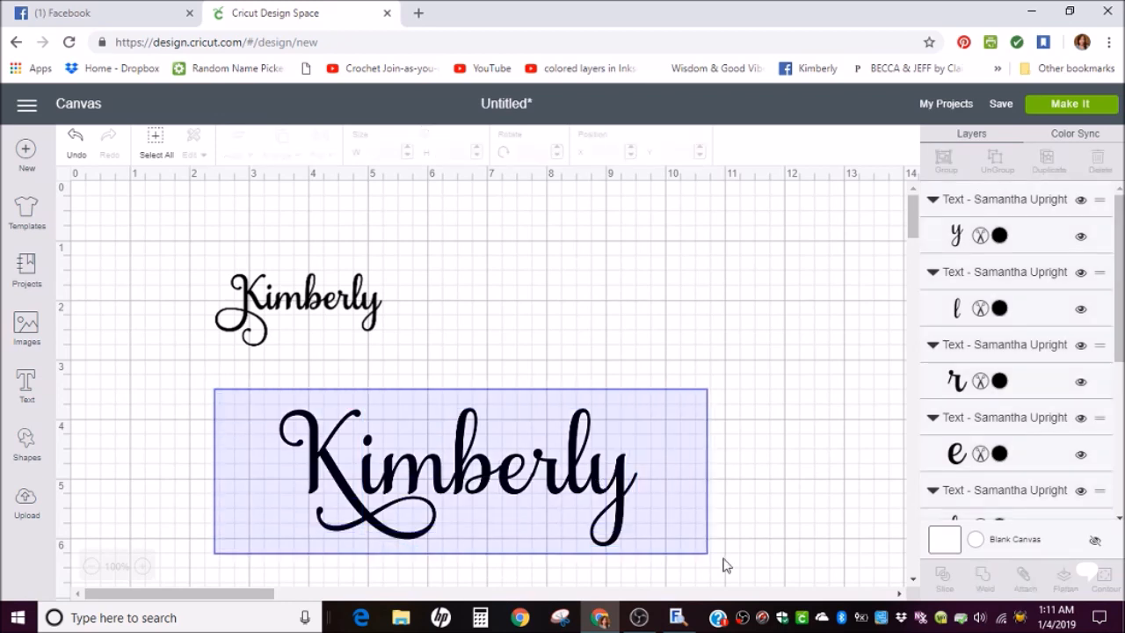
# - Weld the second Kimberly into one shape and nudge it up-right under the first name
pyautogui.click(457, 475)
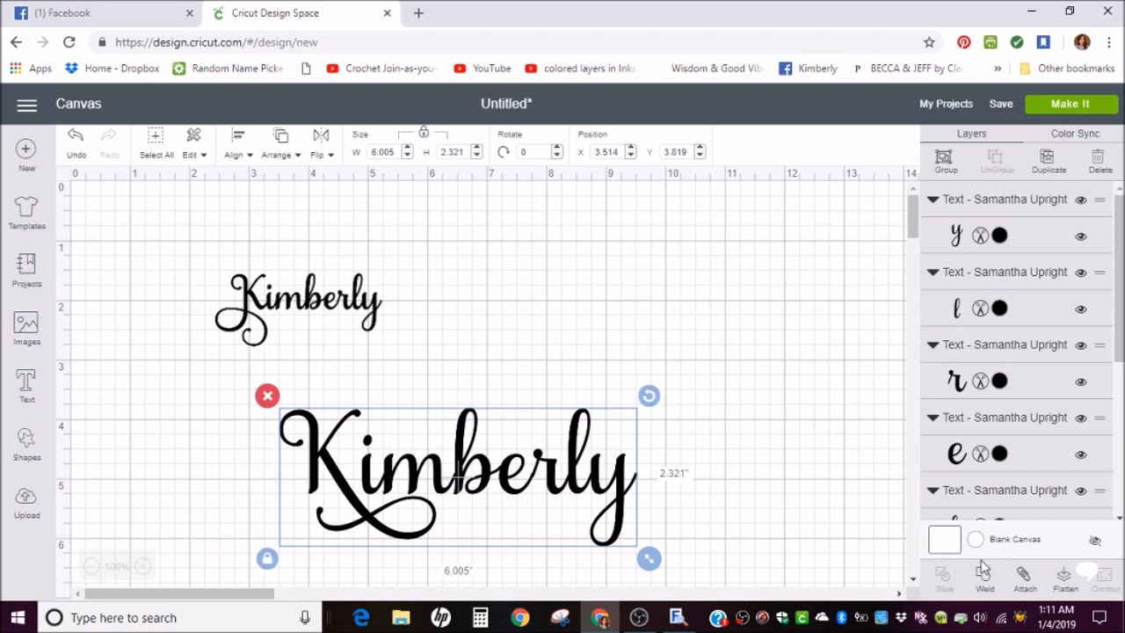
pyautogui.click(984, 579)
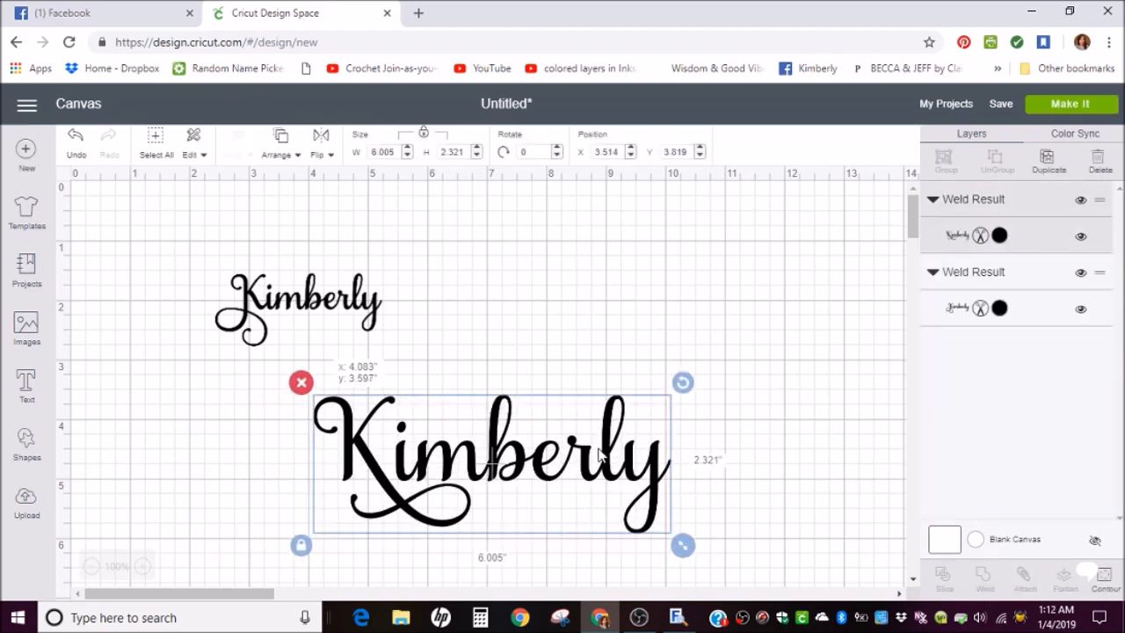
pyautogui.moveTo(489, 458); pyautogui.dragTo(517, 419)
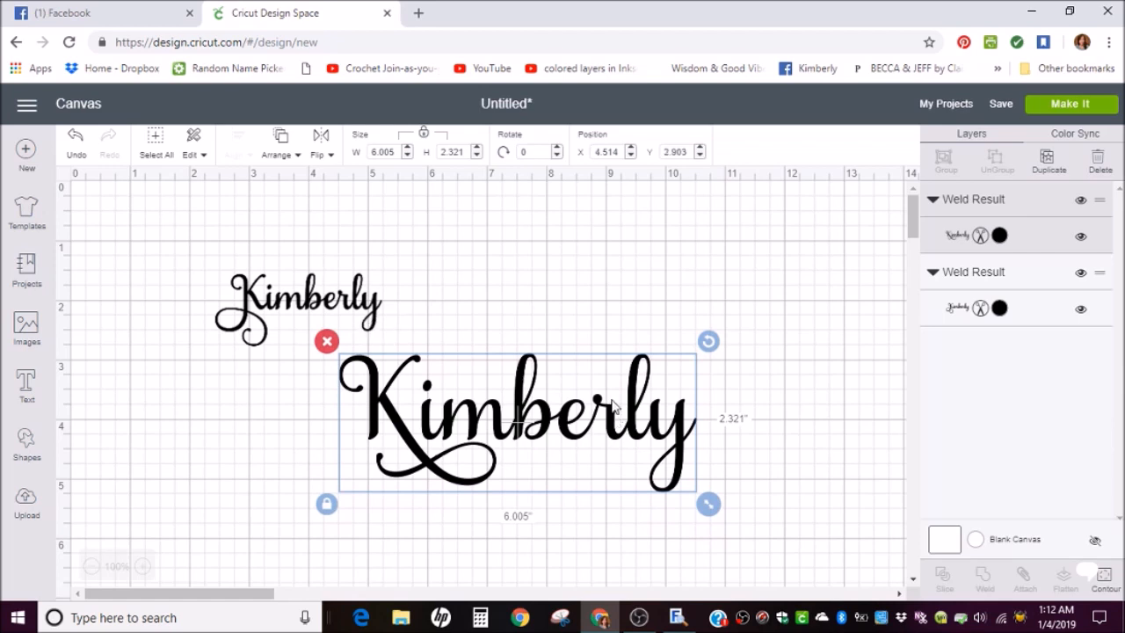
pyautogui.moveTo(502, 246)
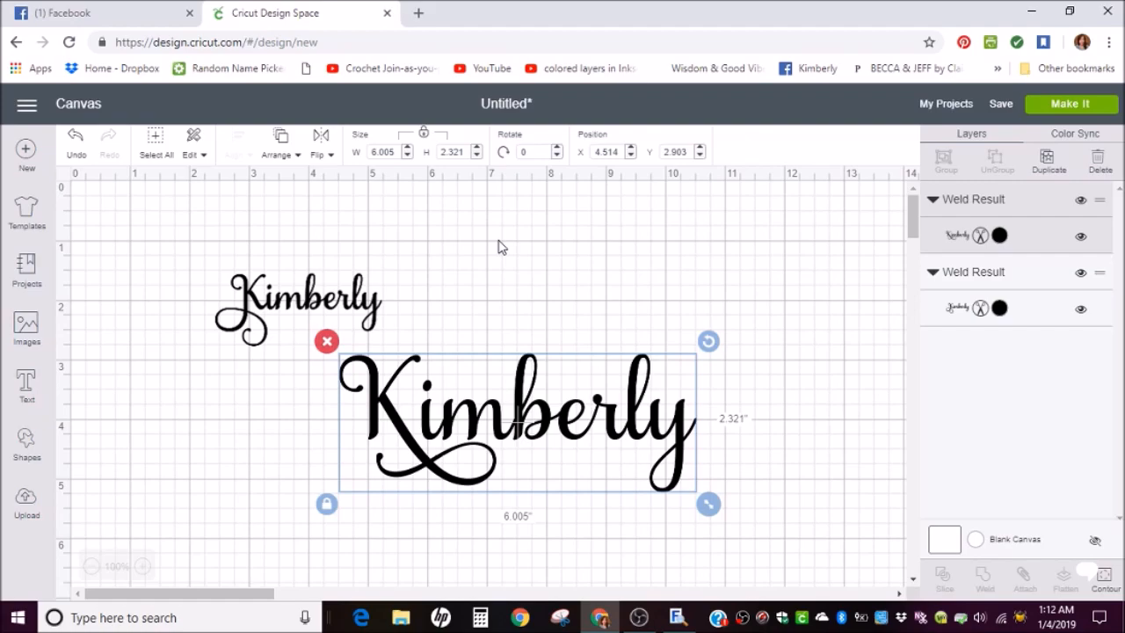